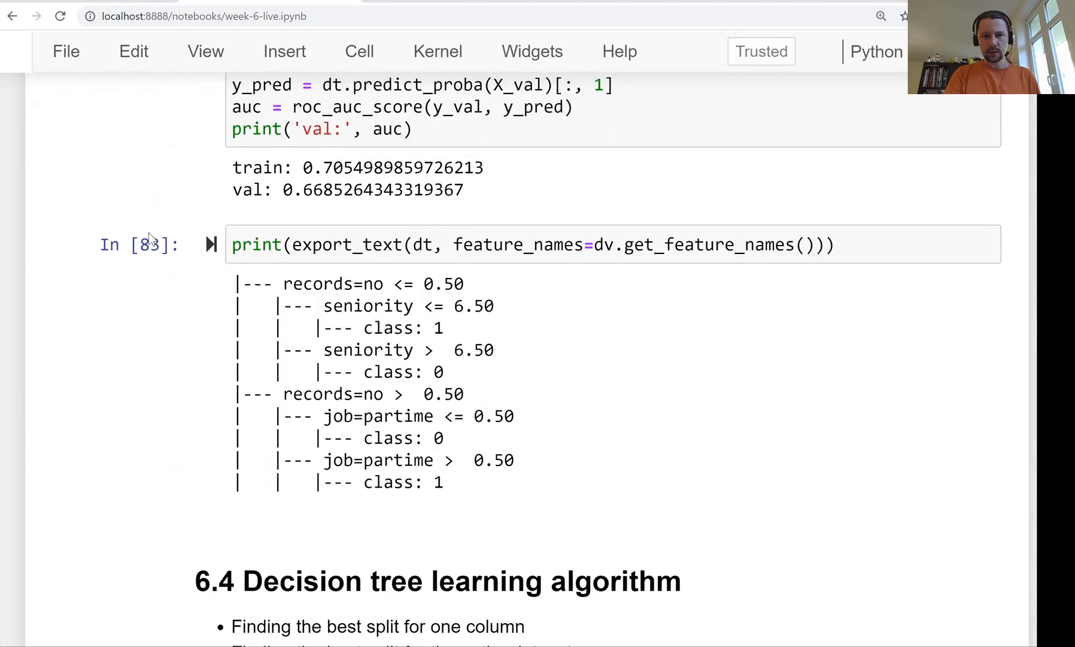
mouse_move(288, 322)
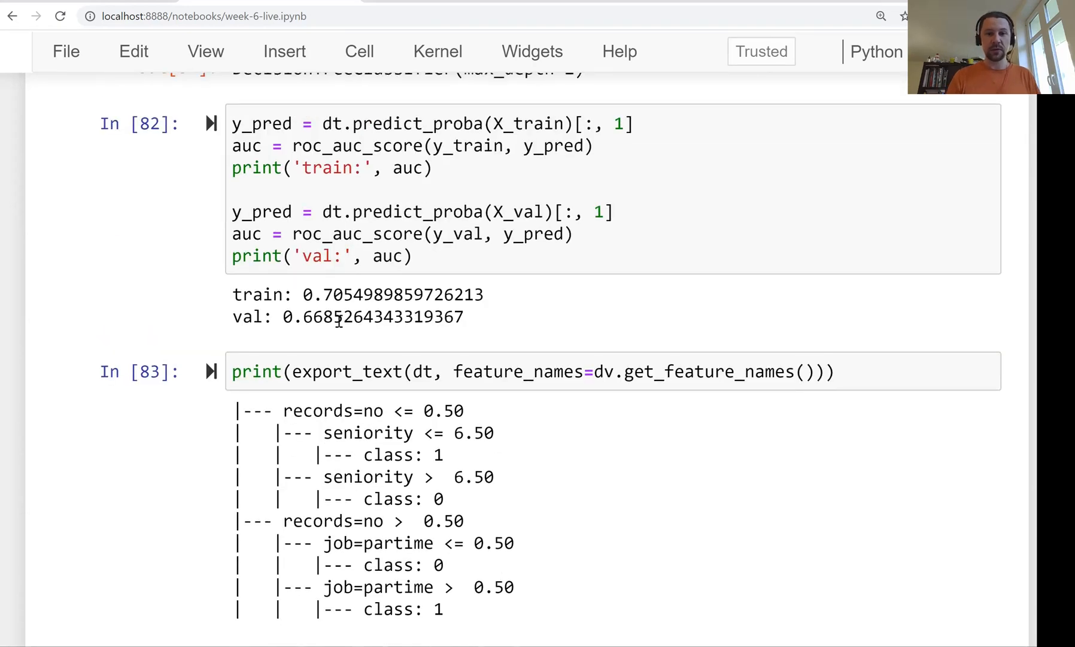
Scroll down past the earlier tree output to the 6.5 parameter tuning heading and its empty cell
scroll("down", 3)
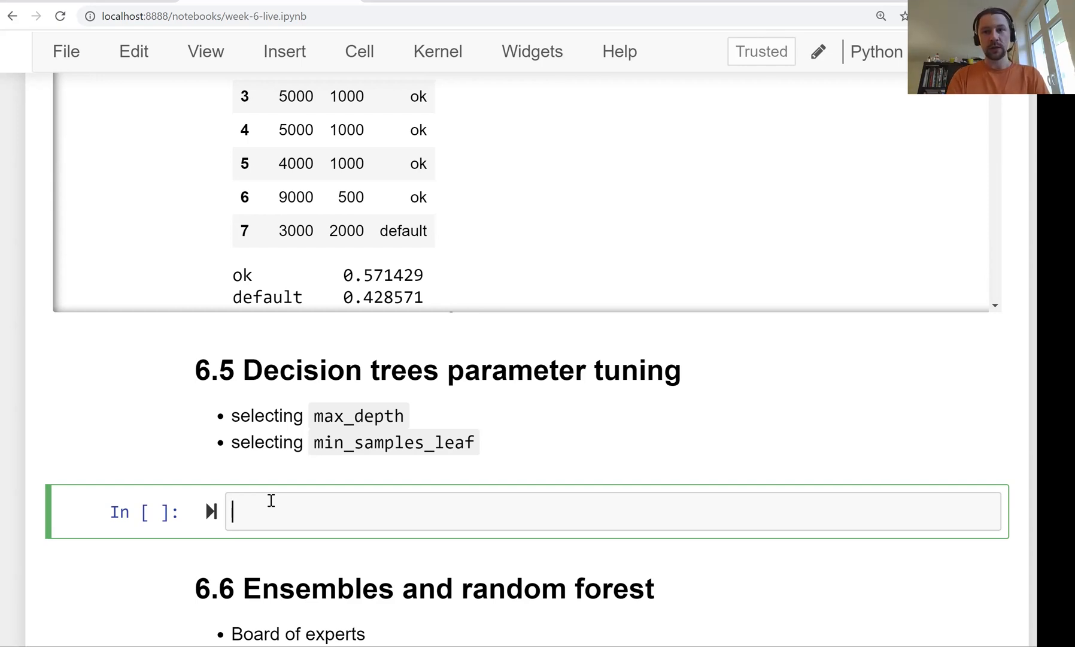
Enter DecisionTreeClassifier() and inspect its signature, highlighting the min_samples_leaf parameter
type("D")
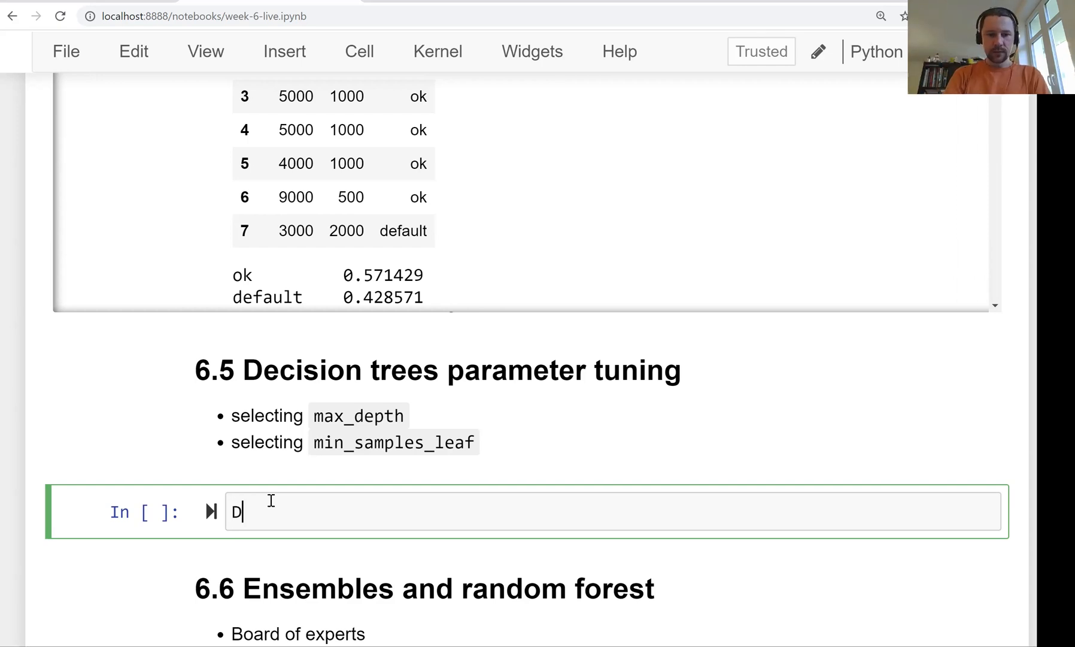
type("ecisionTreeClassifier")
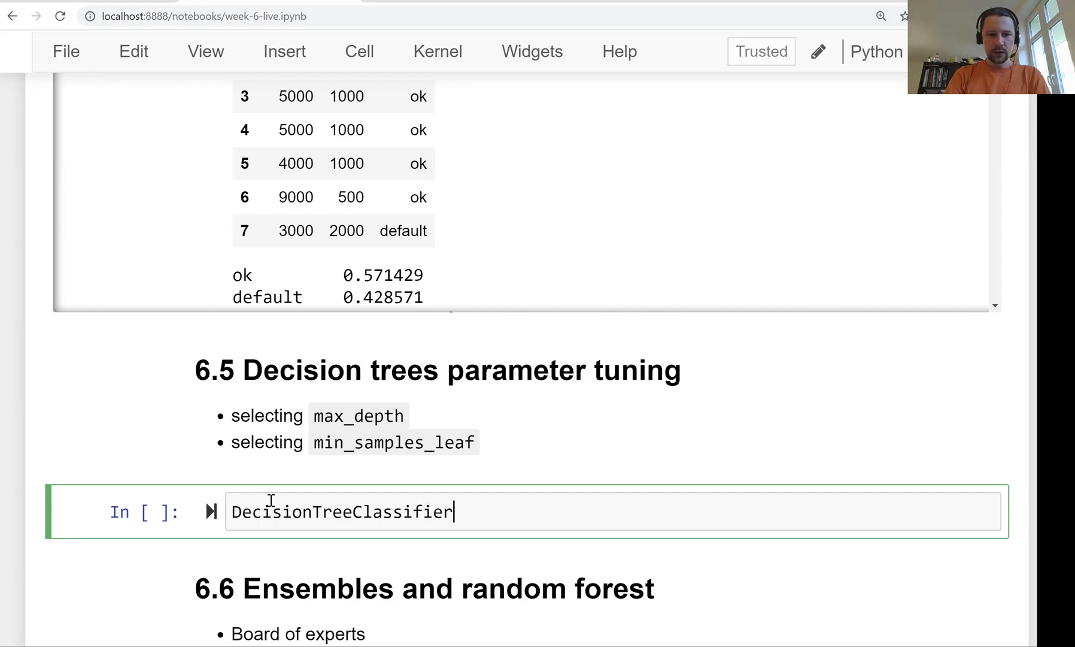
type("()")
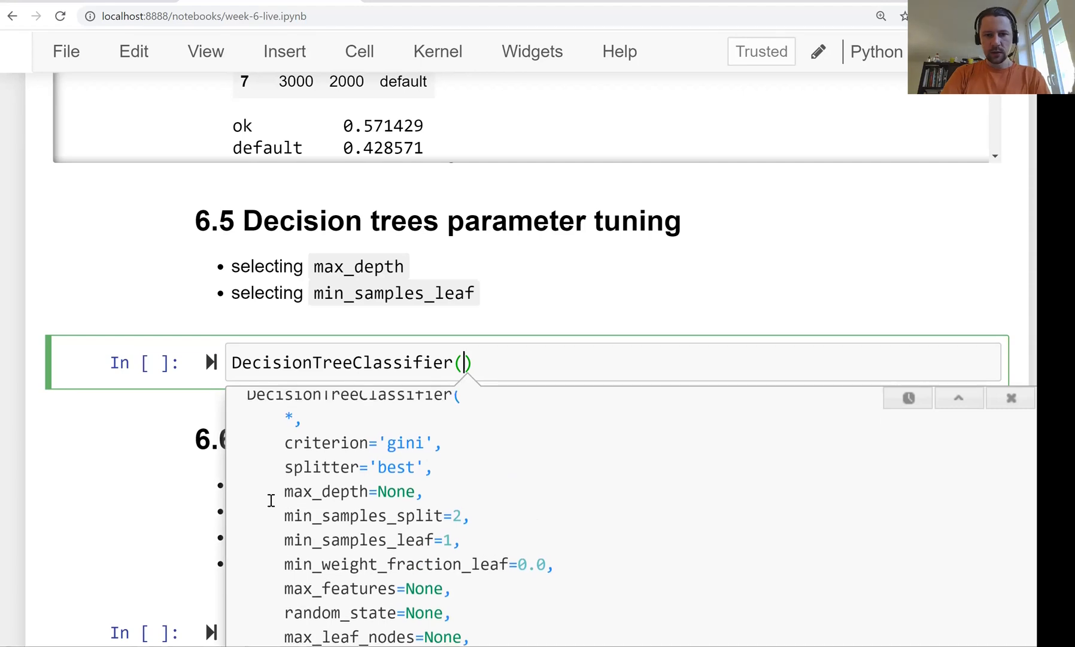
double_click(326, 443)
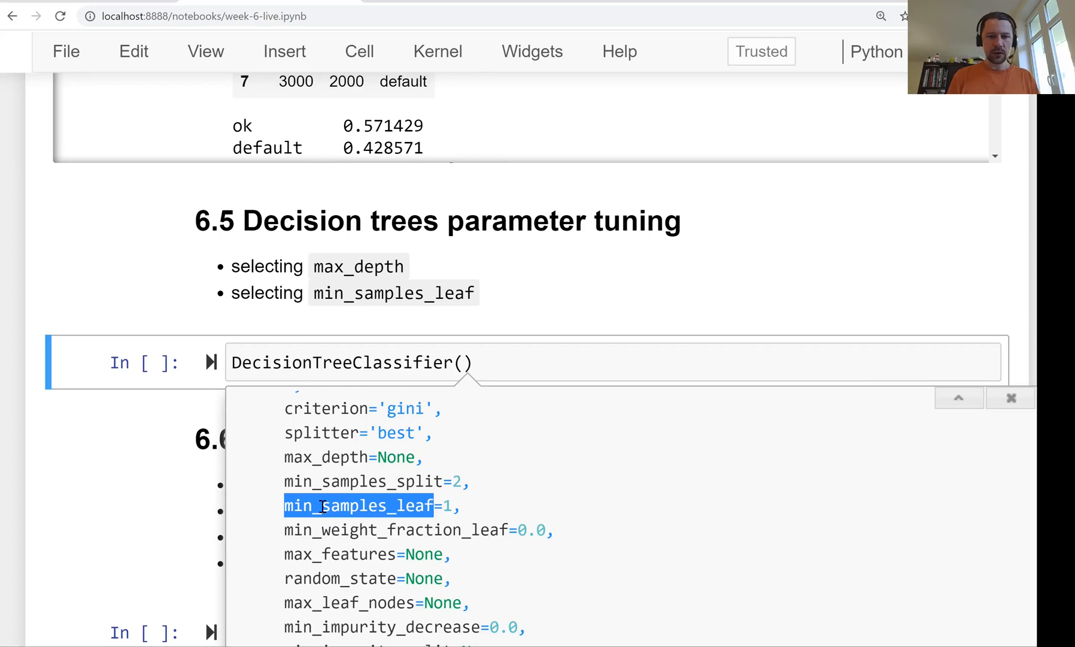
mouse_move(391, 572)
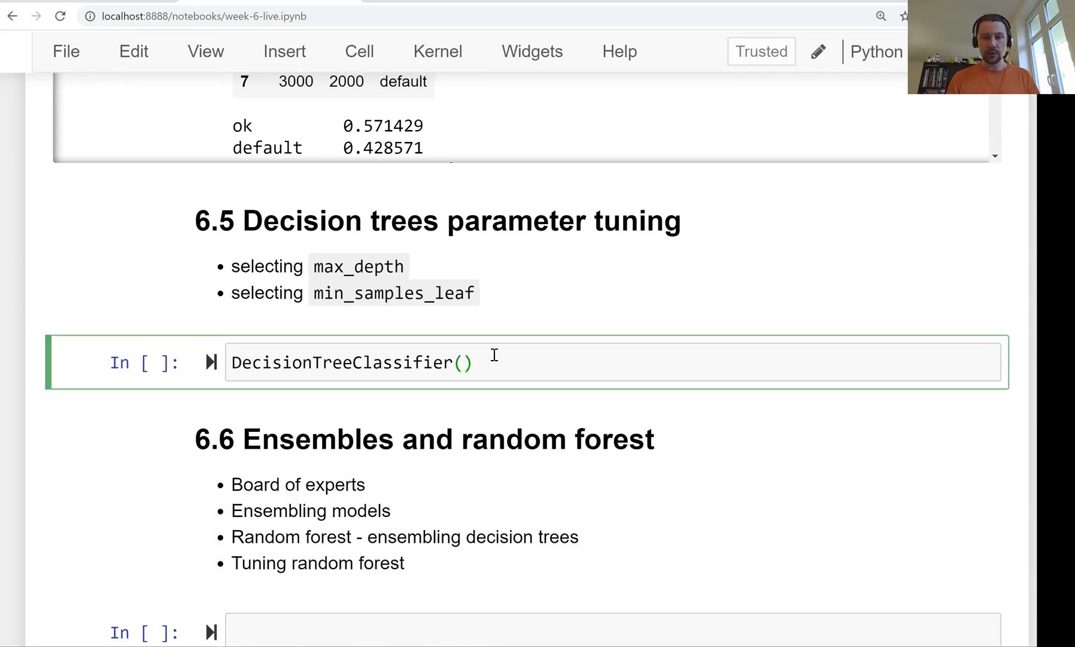
Write a loop creating DecisionTreeClassifier(max_depth=d) for d in [1, 2, 3, 4, 5, 6, 10, 15, 20, None]
type("dt")
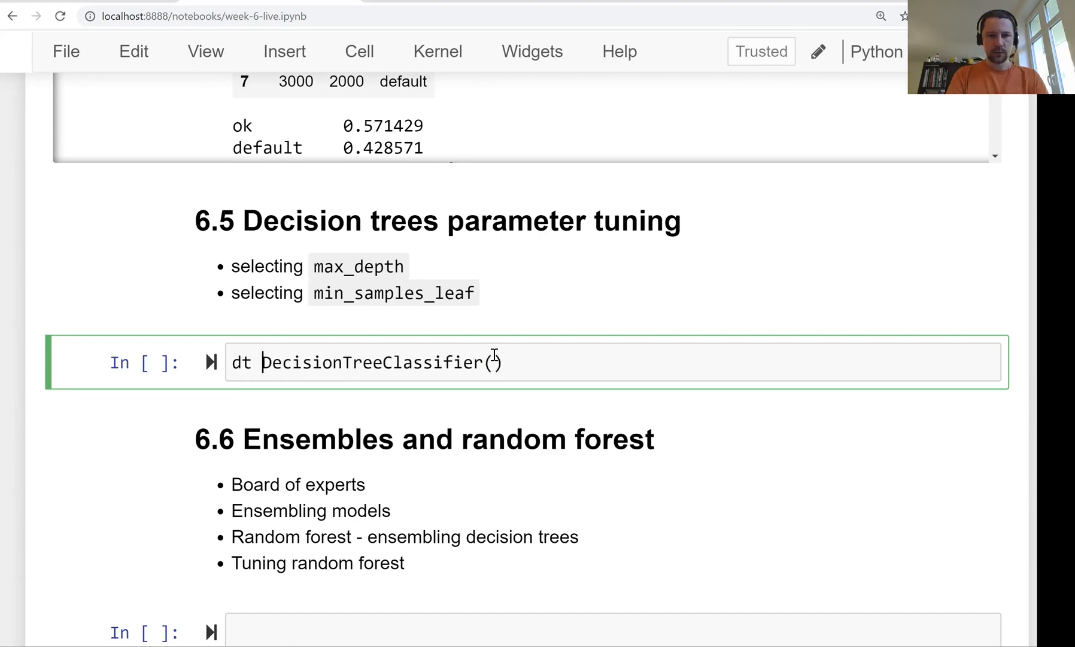
type("=")
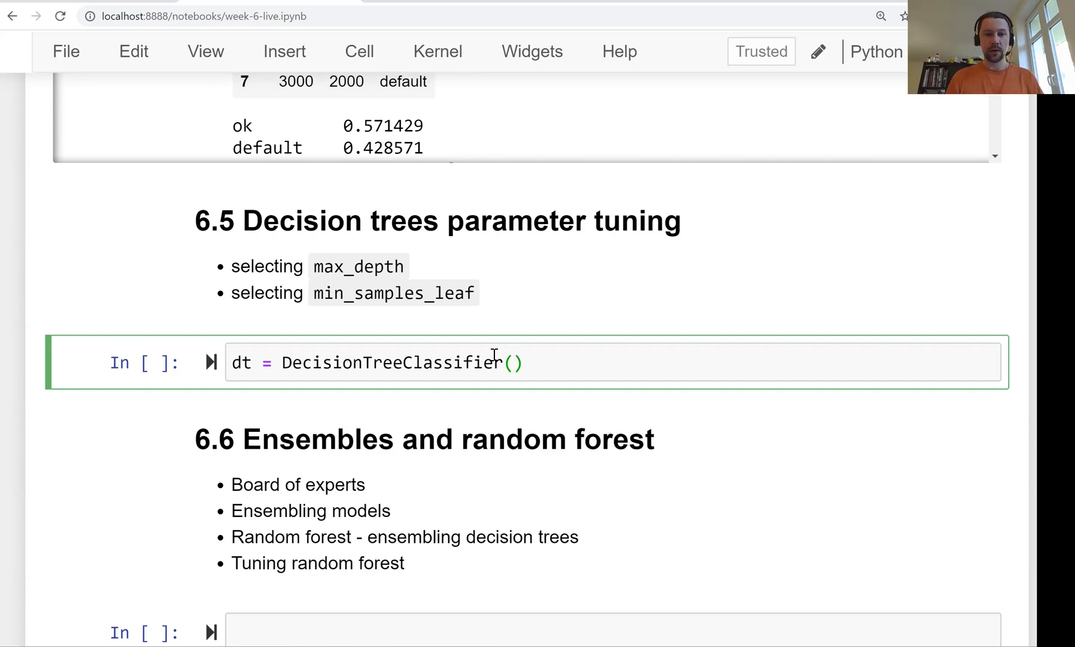
type("max_depth=")
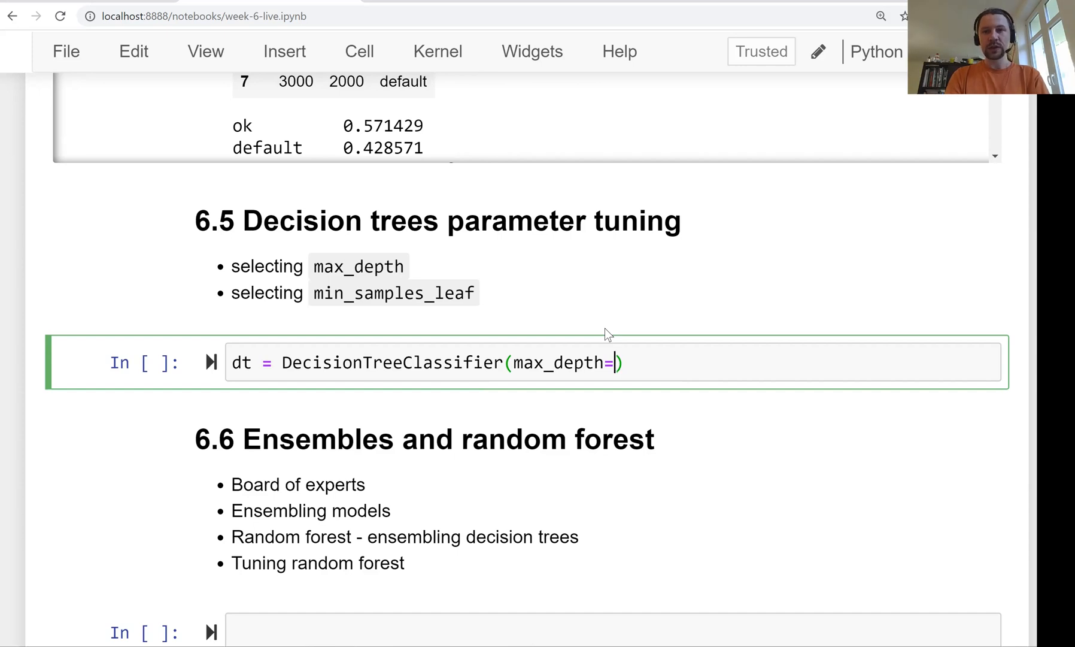
type("d")
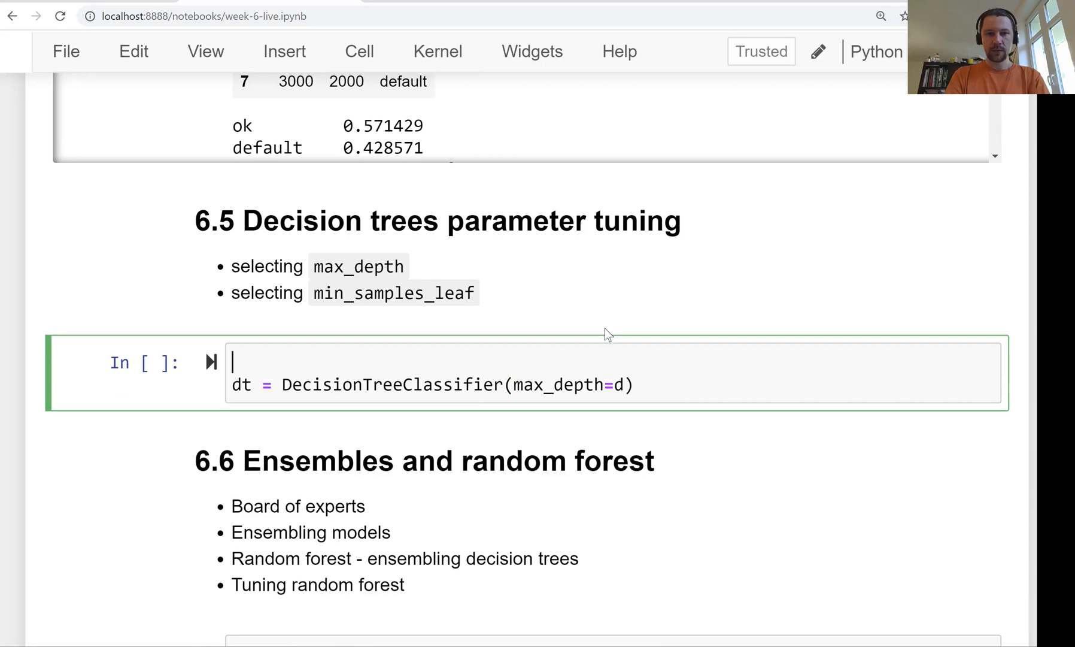
type("for d in []")
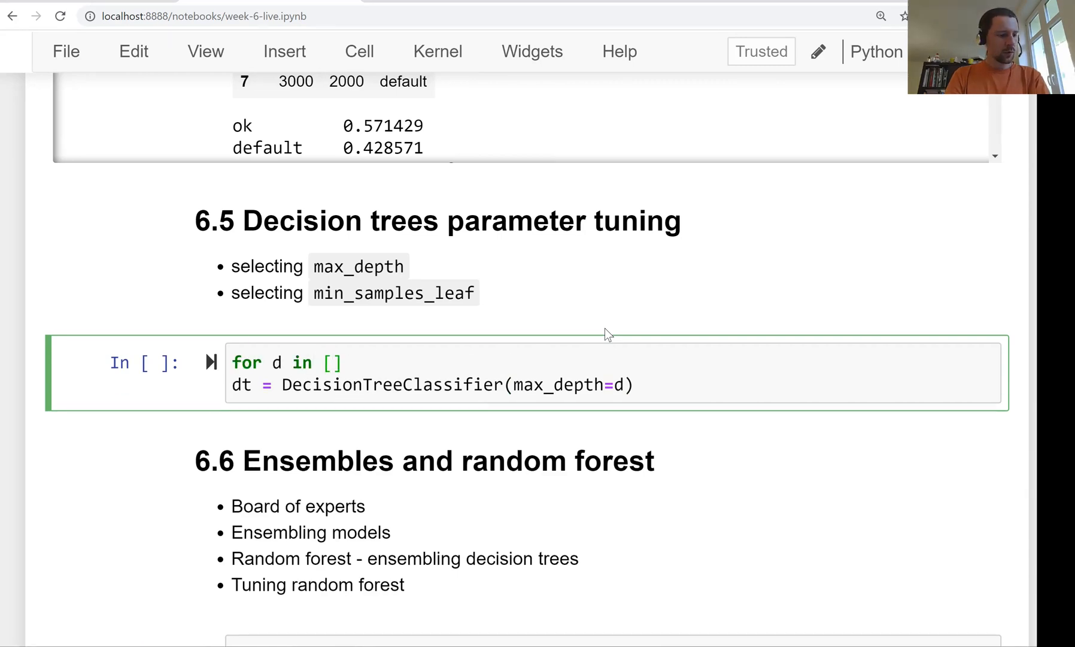
type("1, 2")
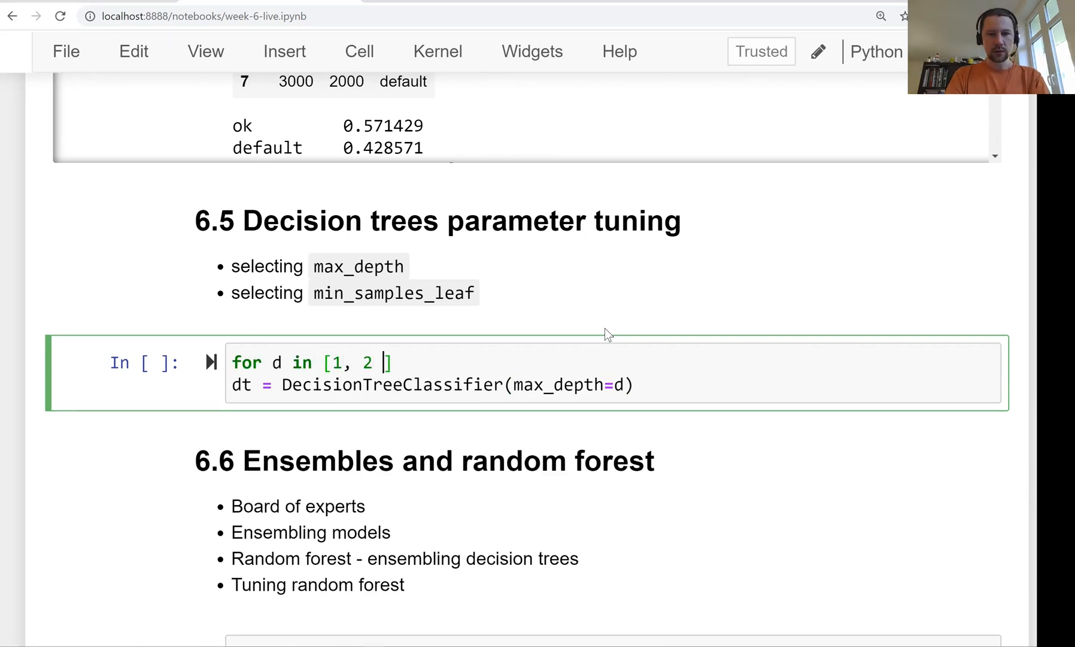
type("3, 4, 5, 6,")
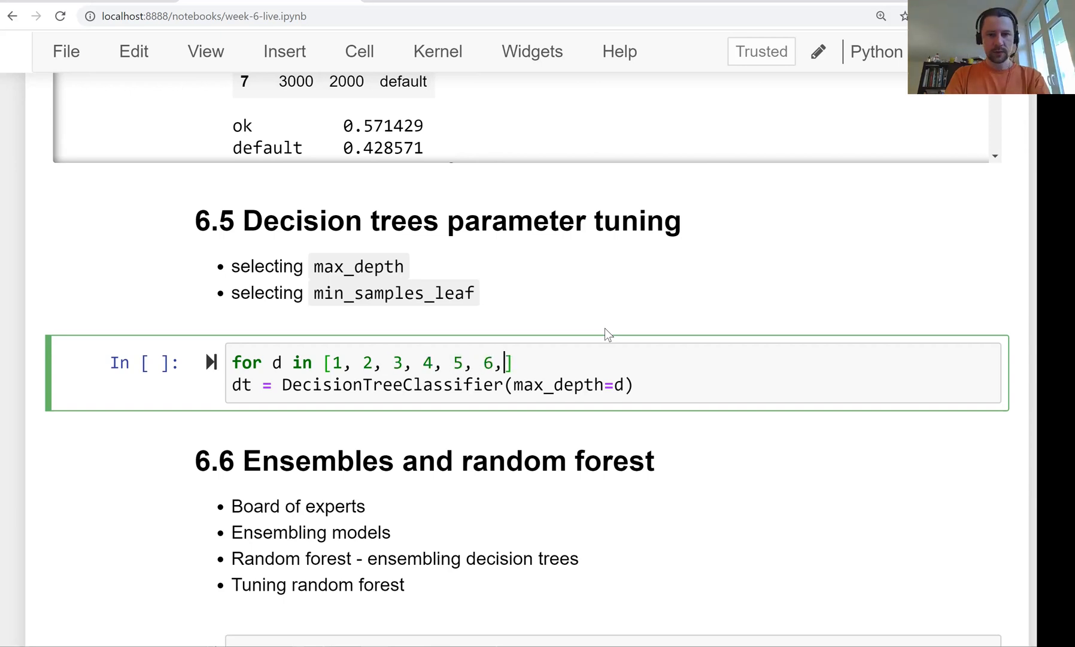
type("10,")
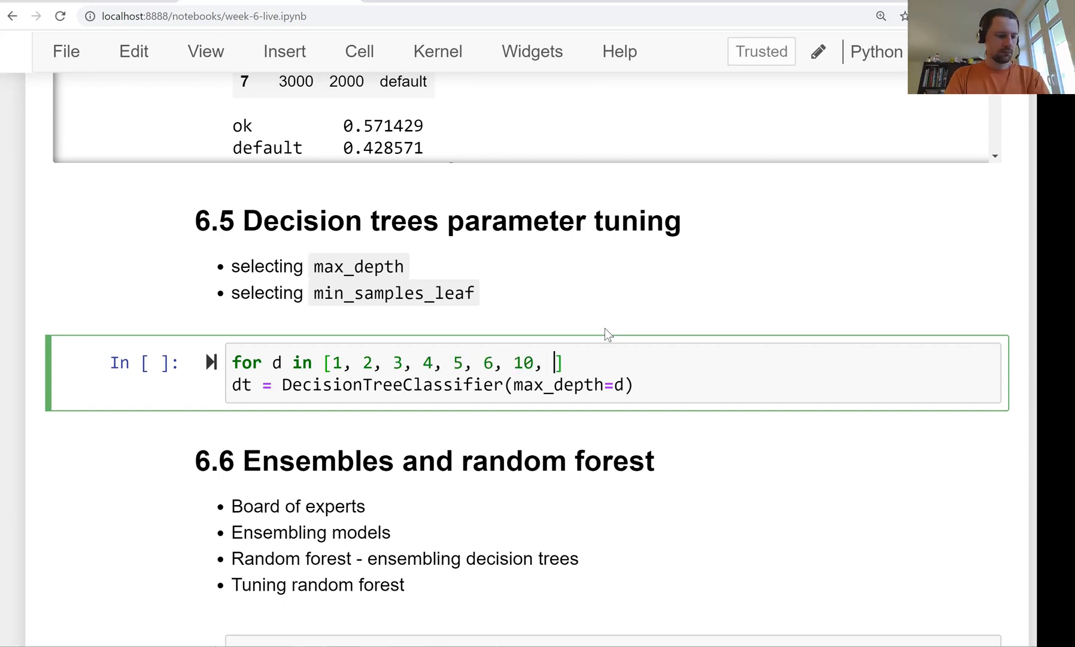
type("15, 20,")
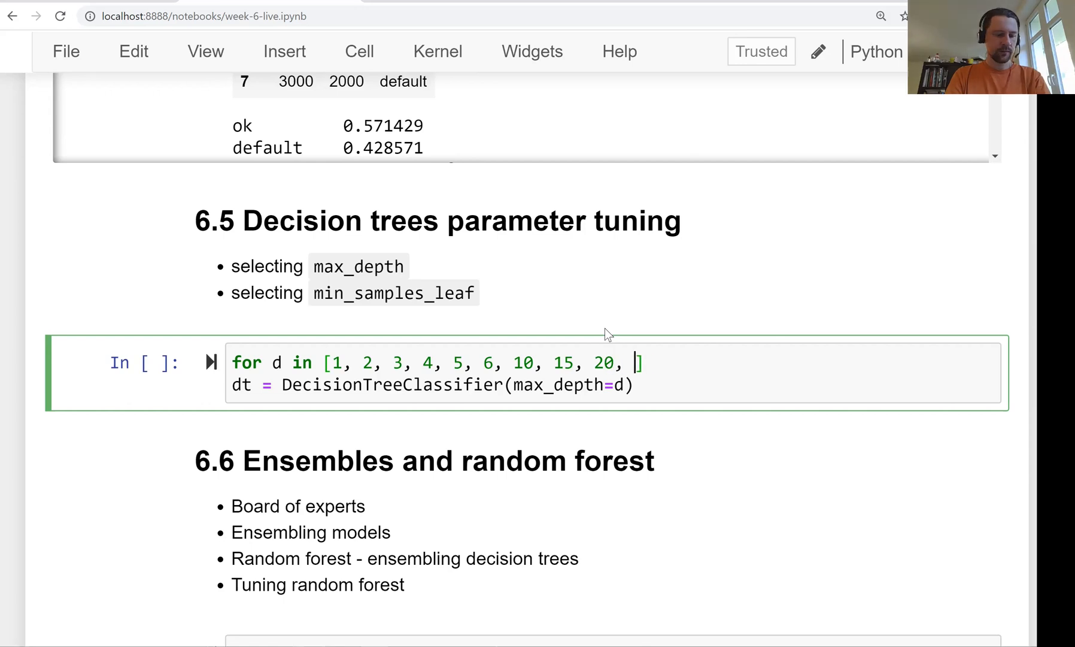
type("None")
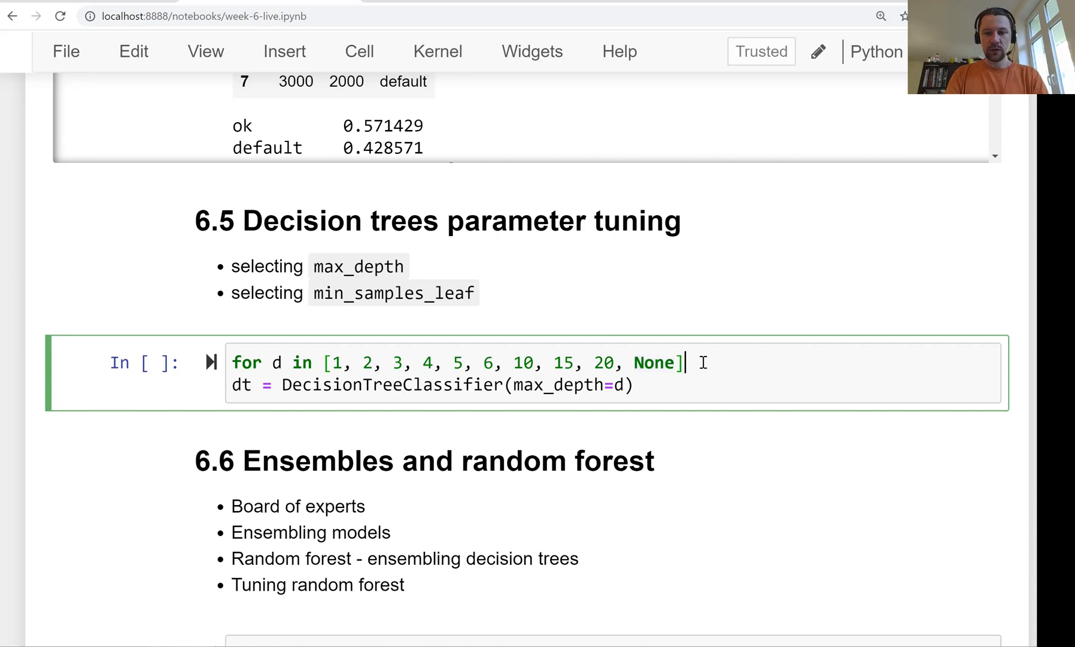
type(":")
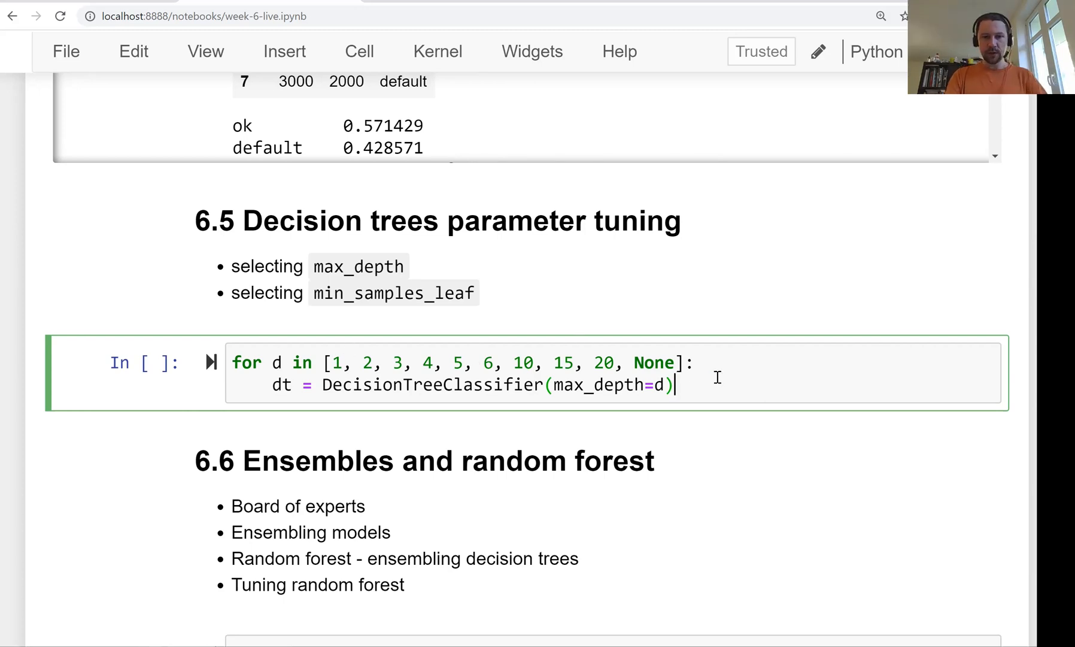
Fit each tree on X_train, predict validation probabilities and compute roc_auc_score against y_val
type("dt.fit(X")
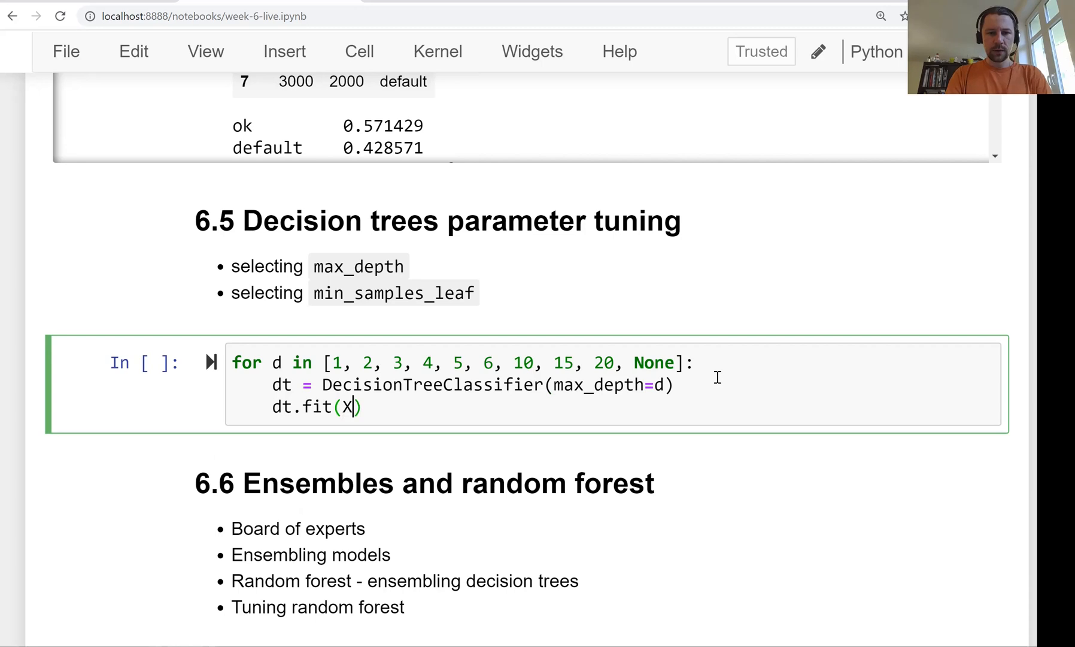
type("_train,")
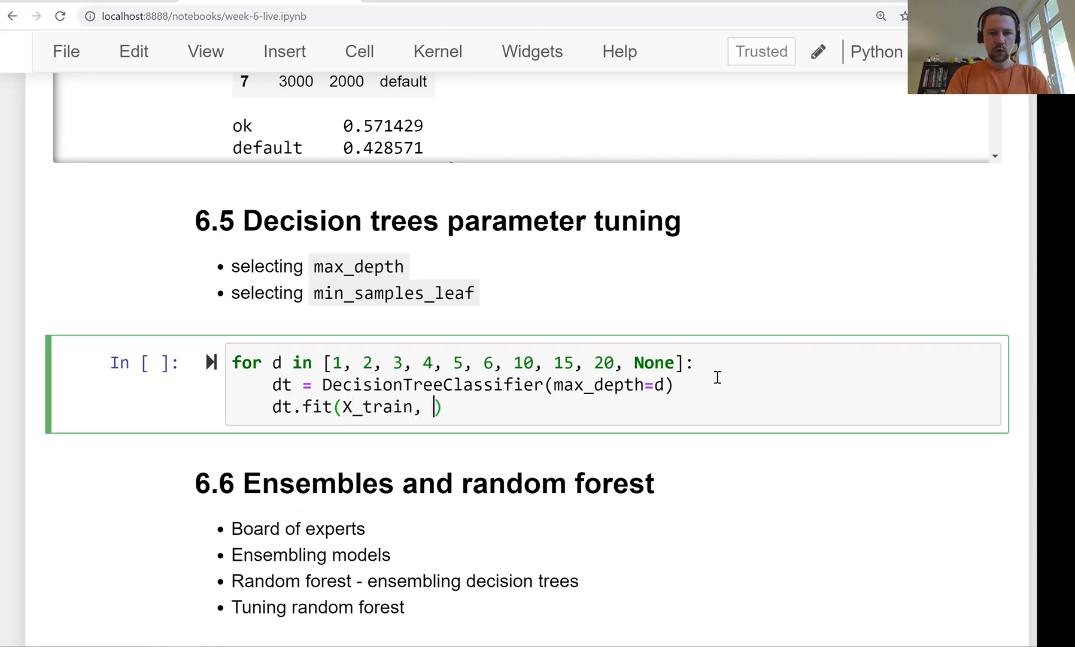
type("y_train")
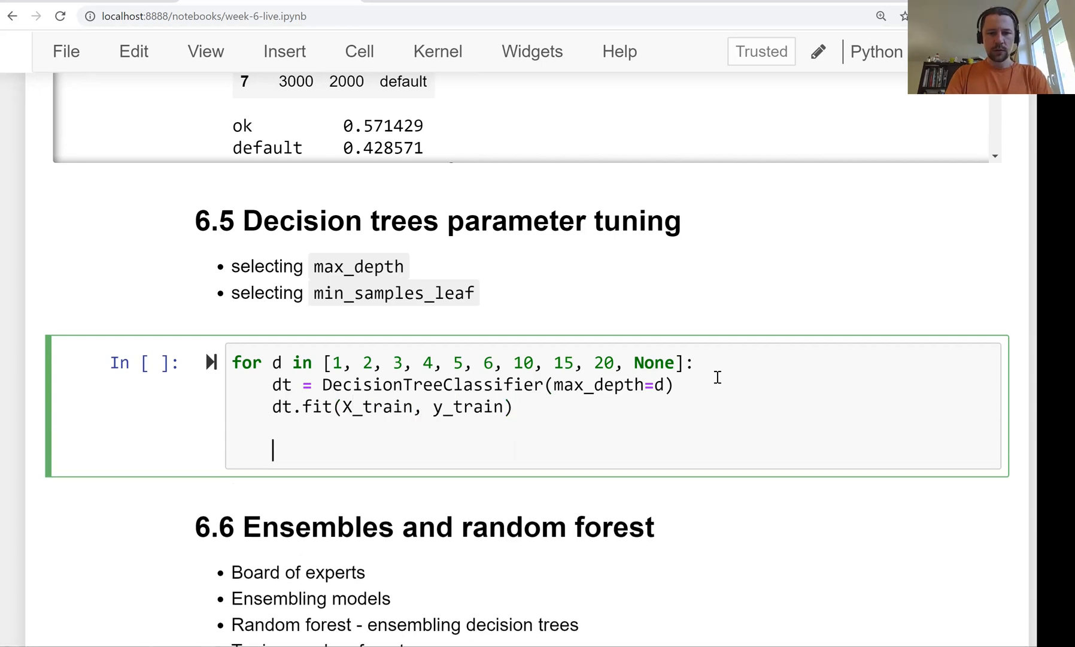
type("dt.predict_proba(X_v")
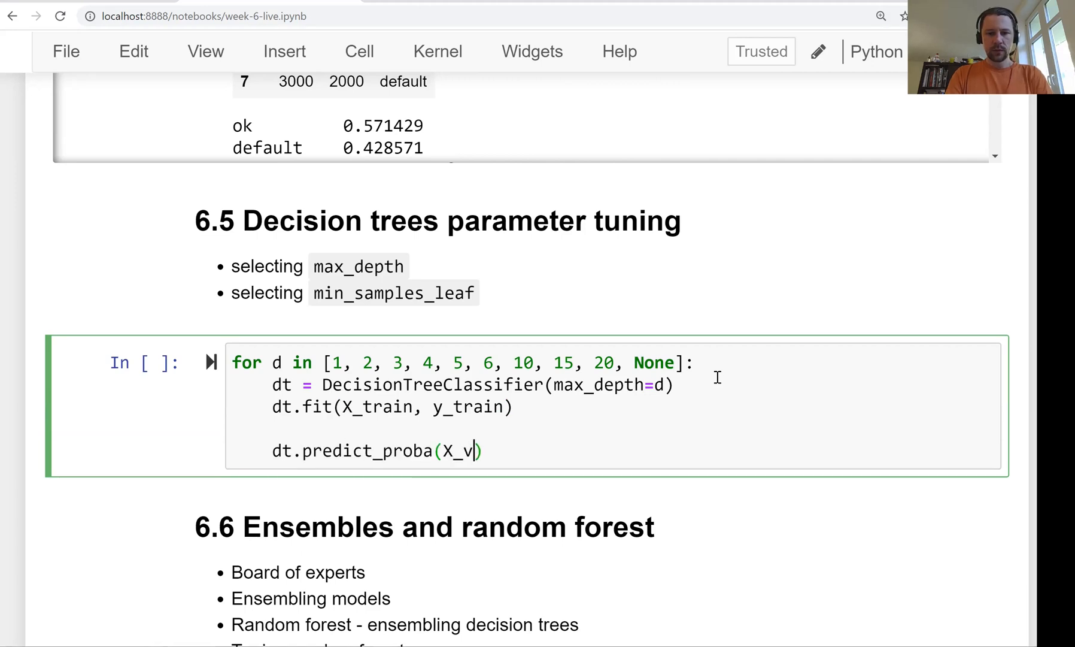
type("al)[:, 1")
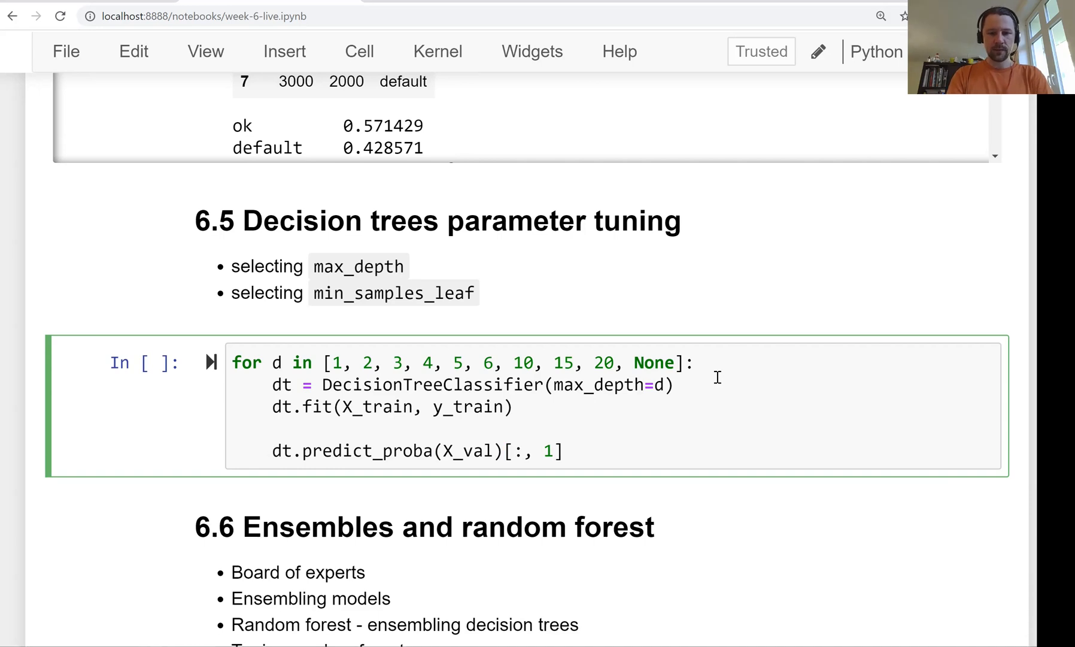
type("y_pred =")
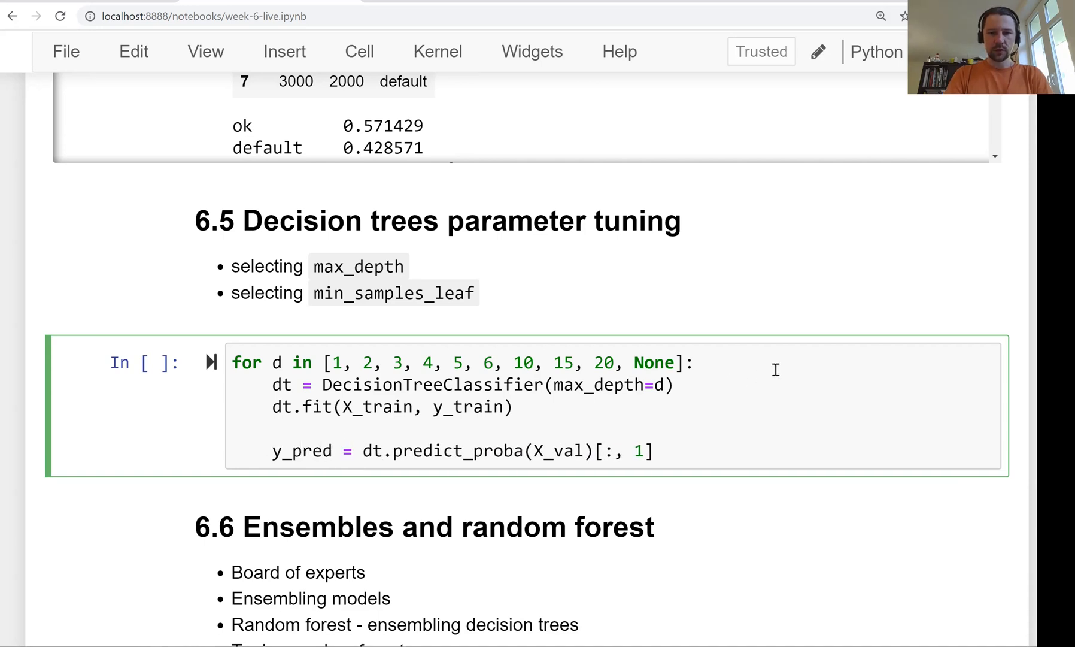
type("auc =")
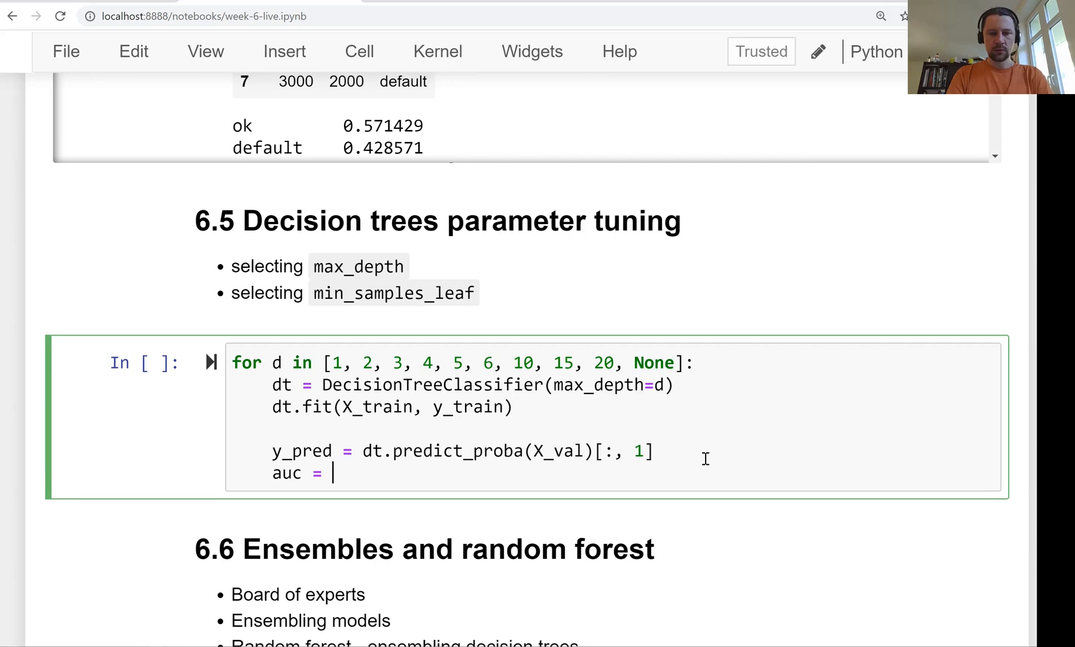
type("roc_auc_score")
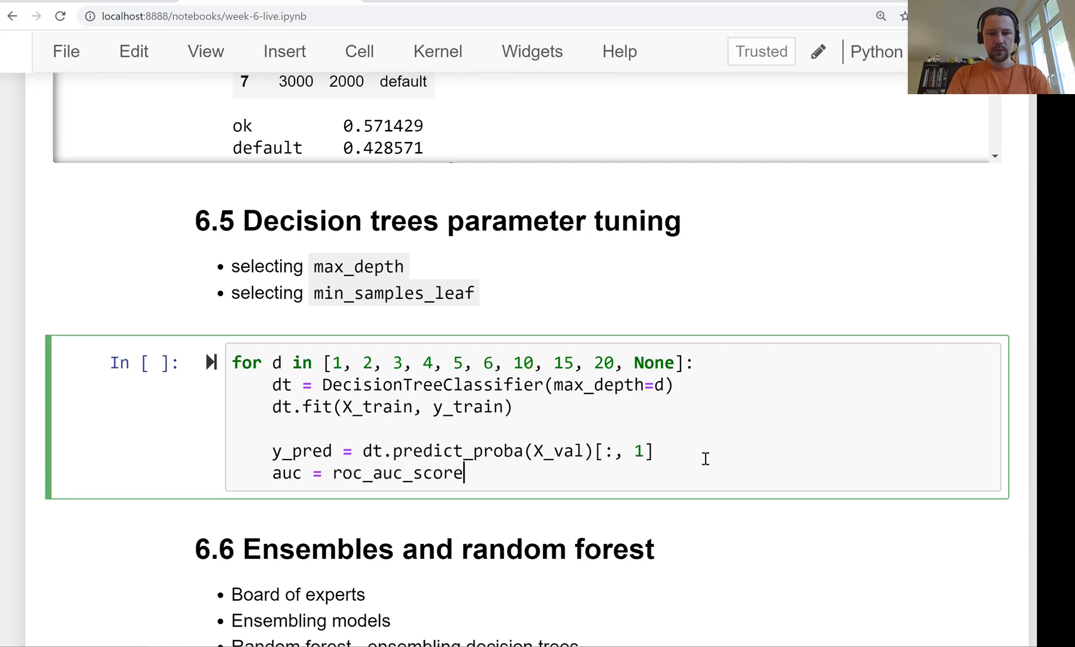
type("()")
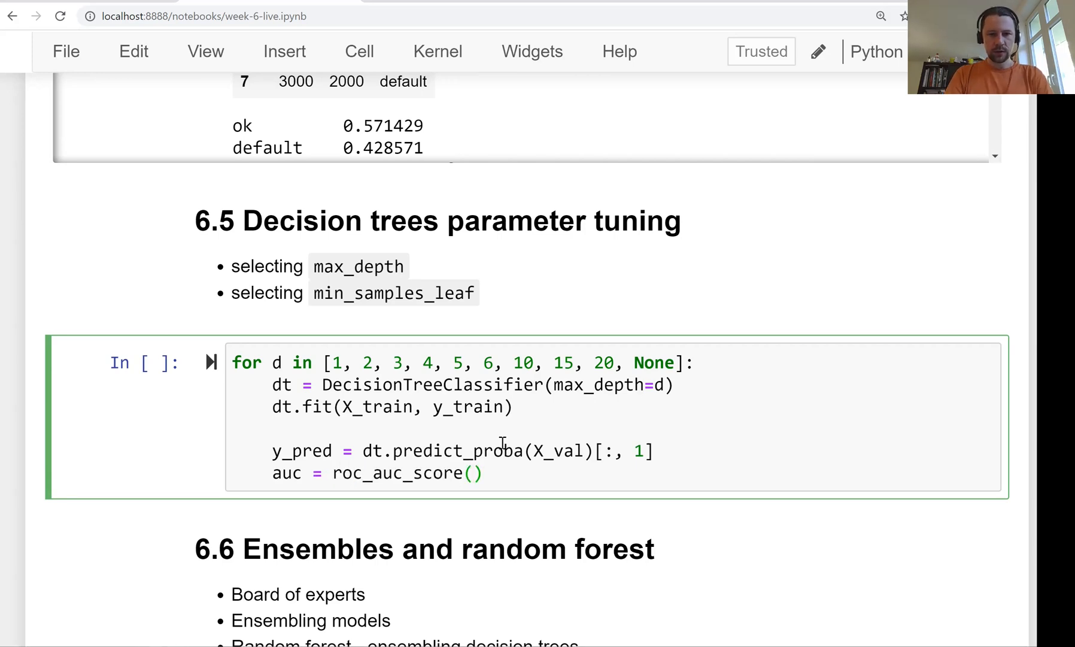
type("y_val, y_pred")
type("print(")
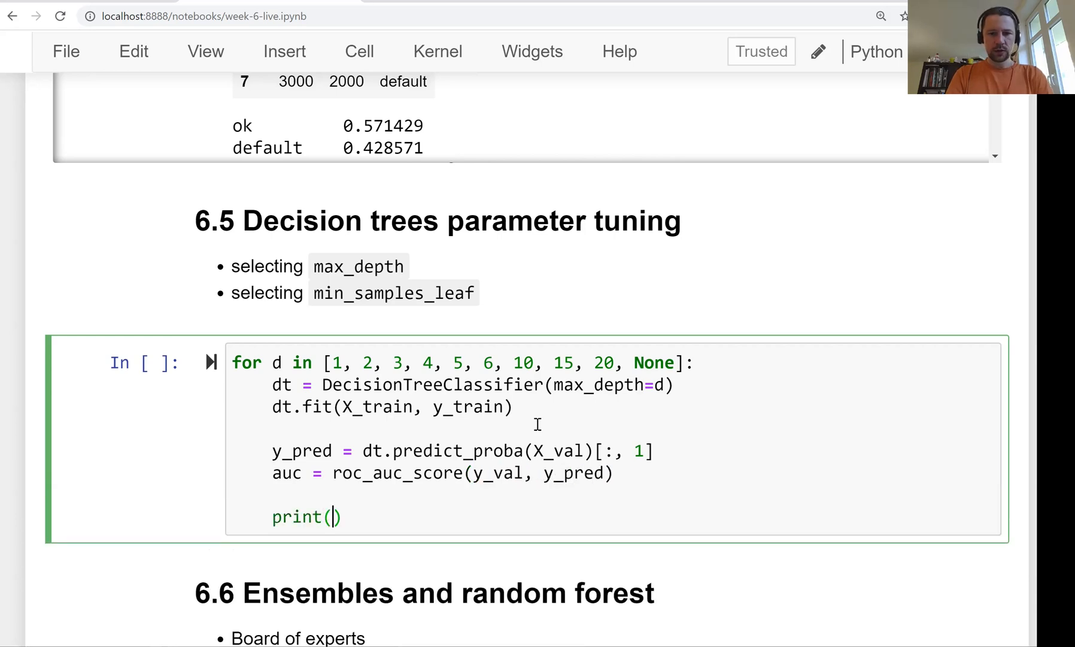
Print each depth's AUC formatted as '%4s -> %.3f' and run the cell
type("''")
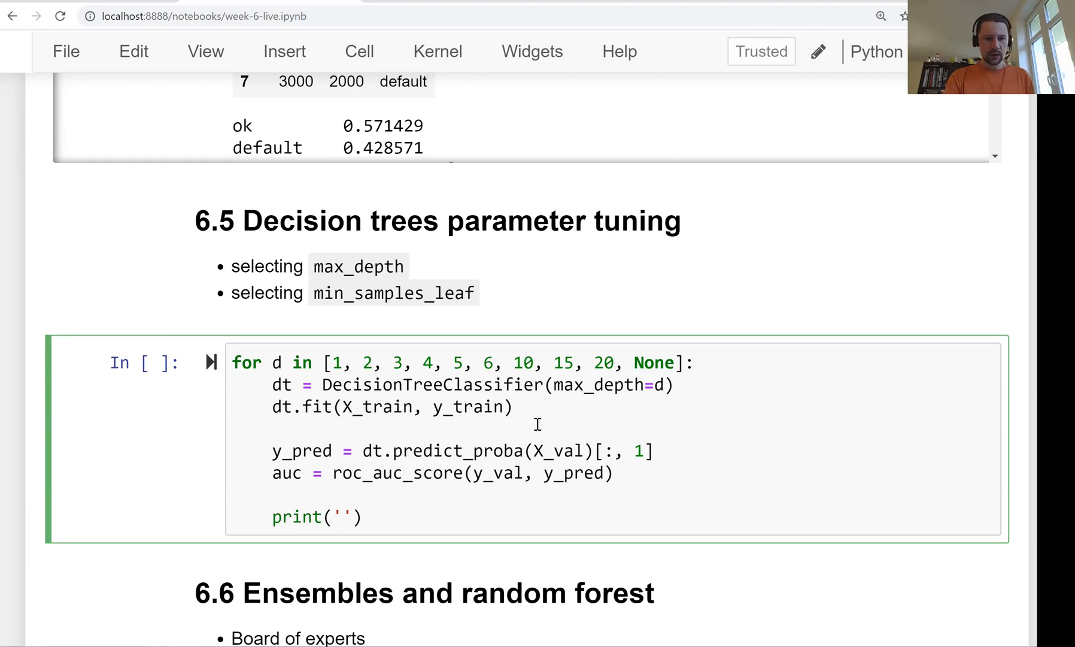
type("%s ->")
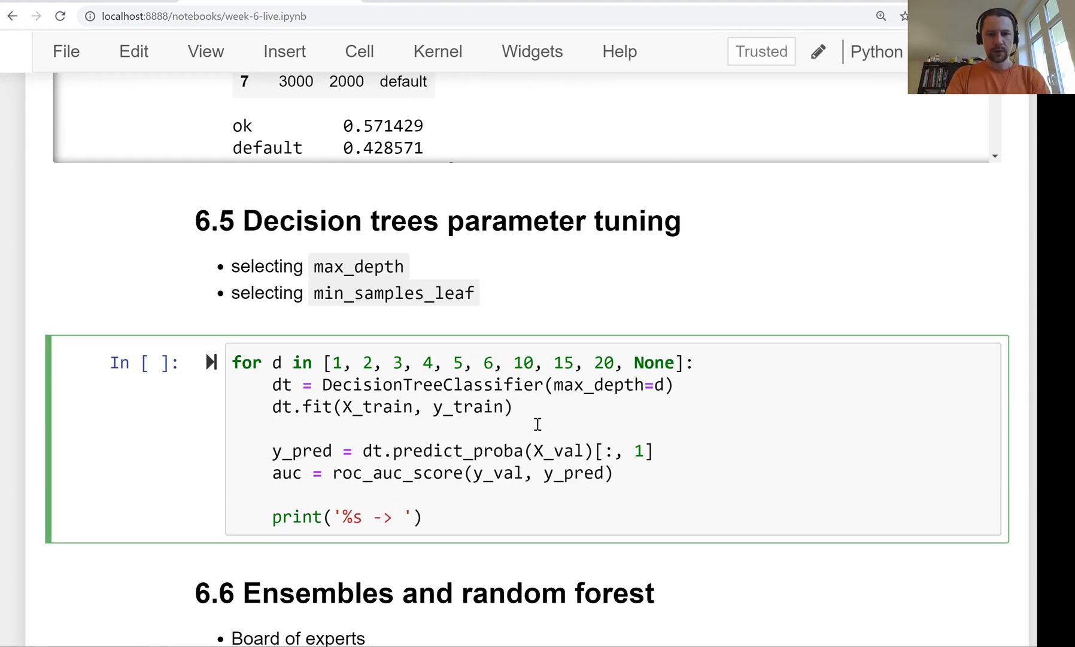
type("%.3f")
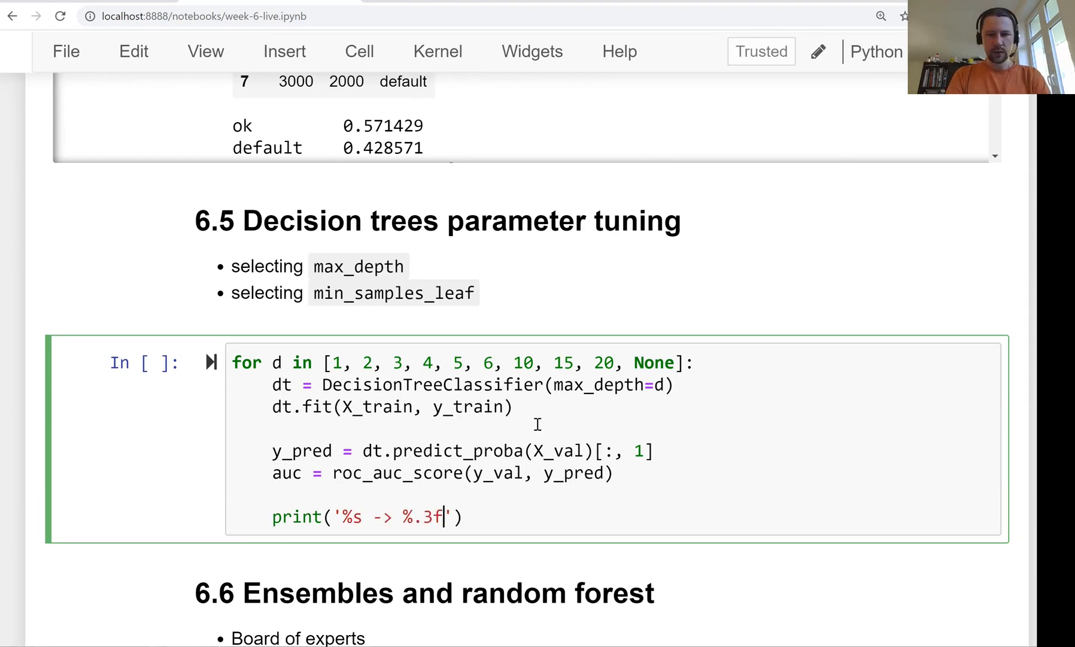
type("% (d, )")
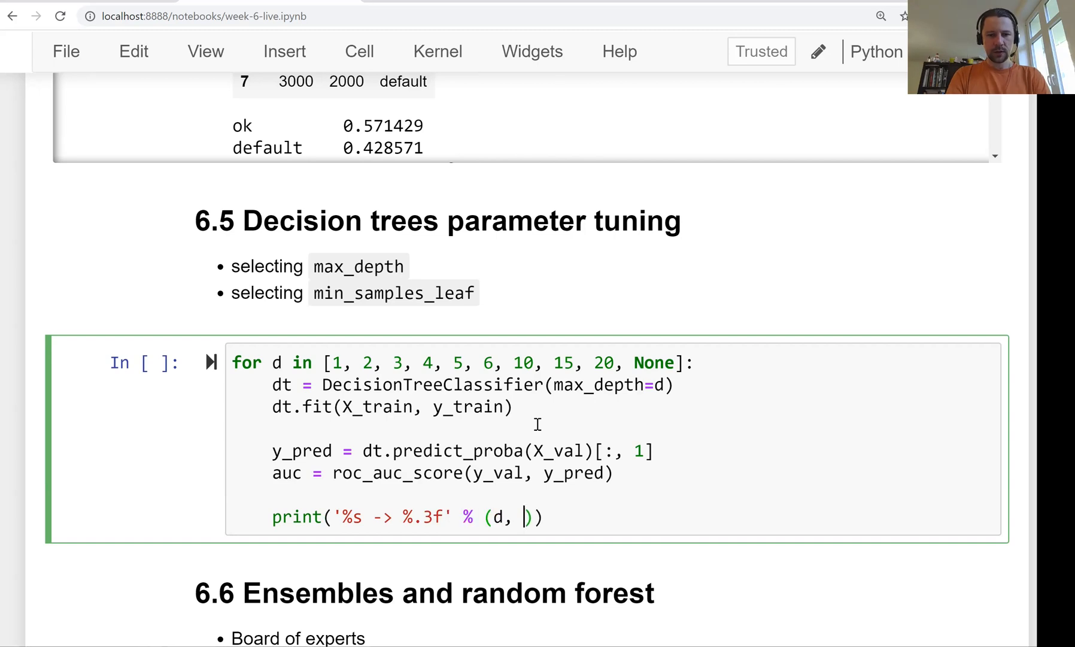
type("auc")
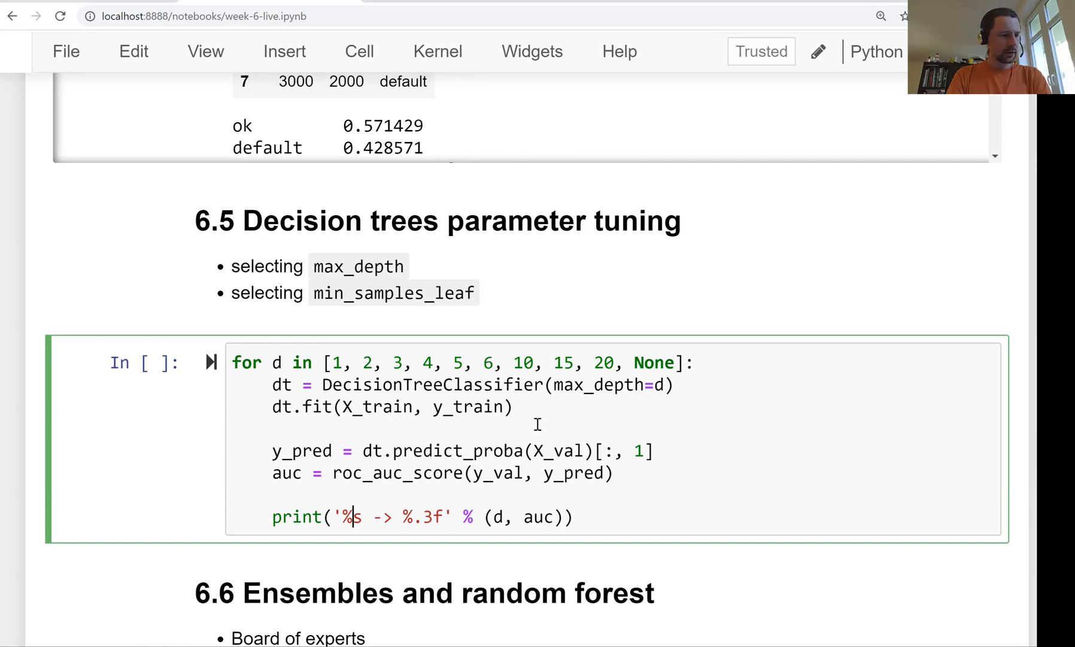
type("4")
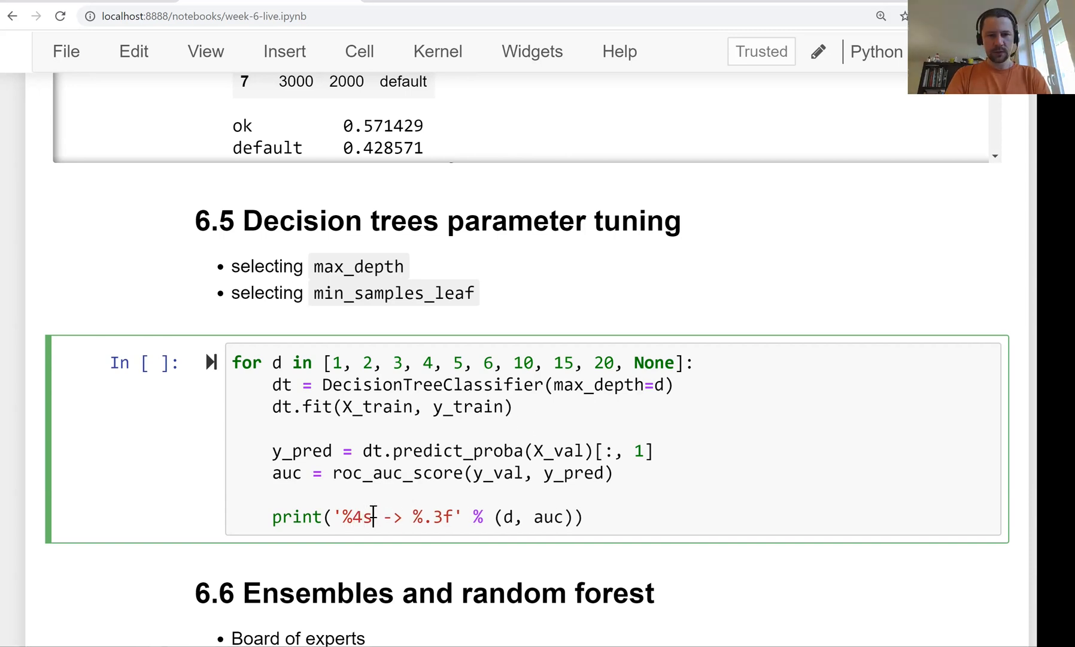
double_click(355, 516)
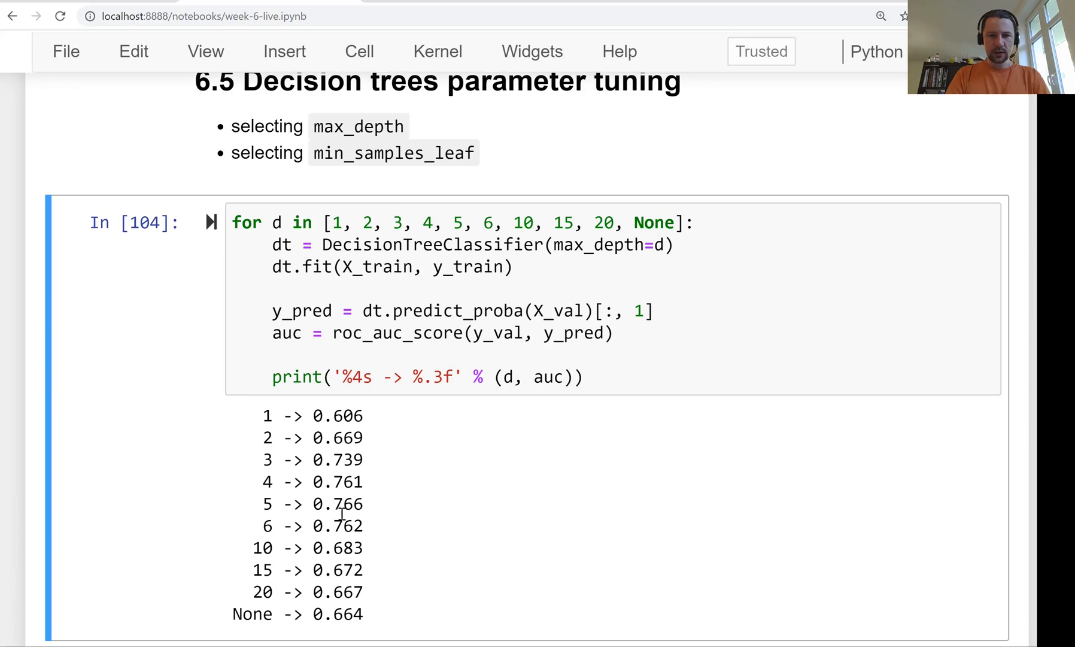
Review the printed AUCs and highlight depths 4, 5 and 6 as the best candidates
scroll("down", 3)
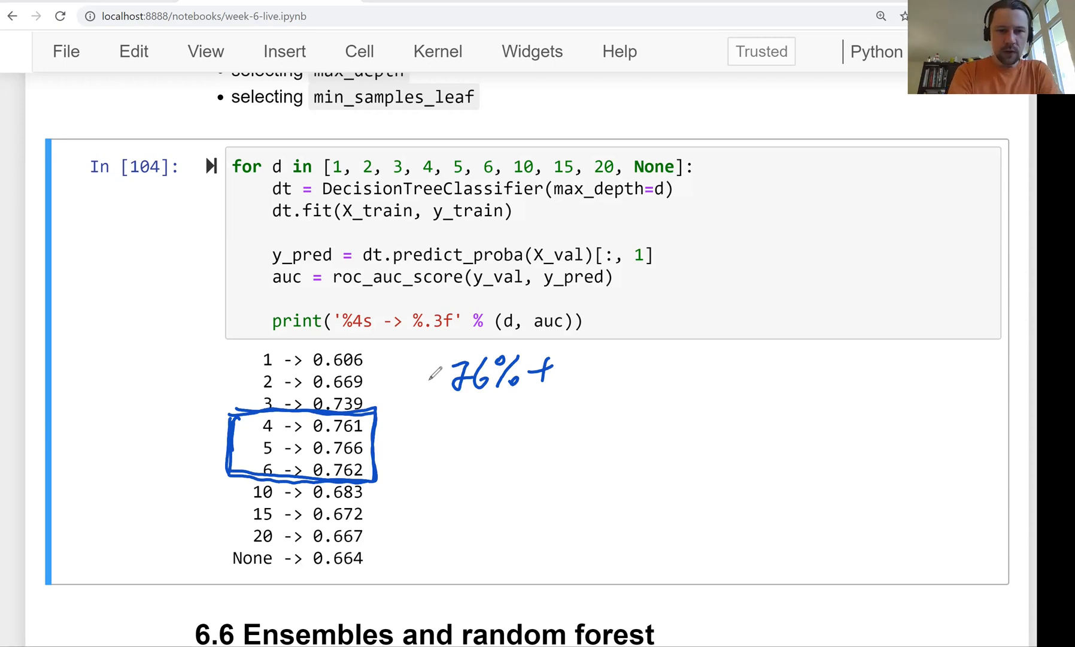
left_click_drag(418, 423, 380, 427)
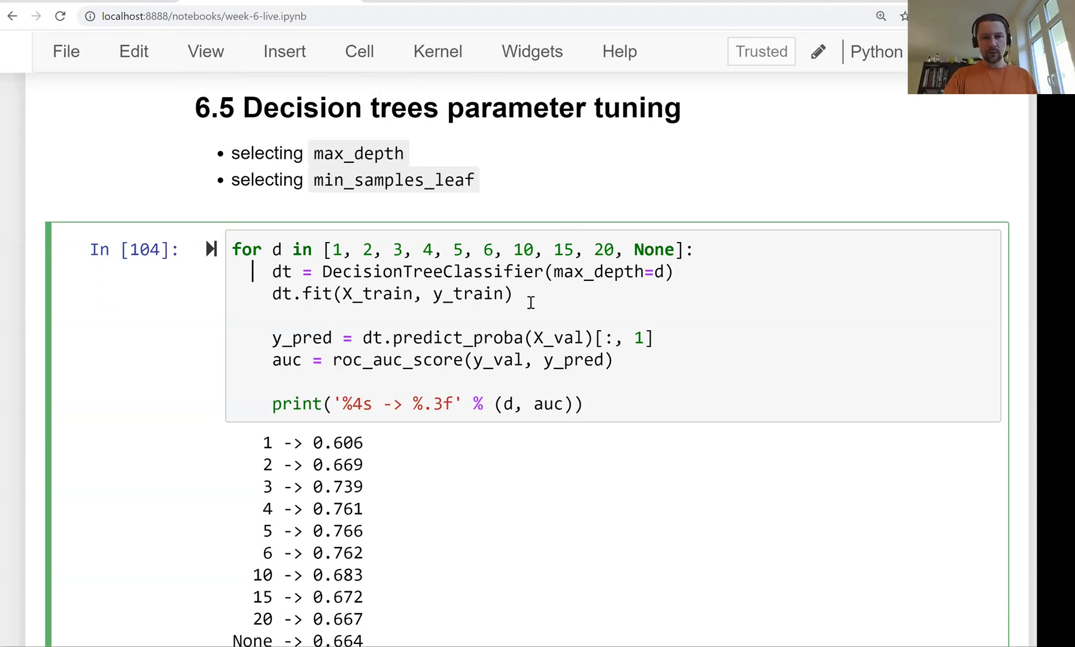
scroll("down", 3)
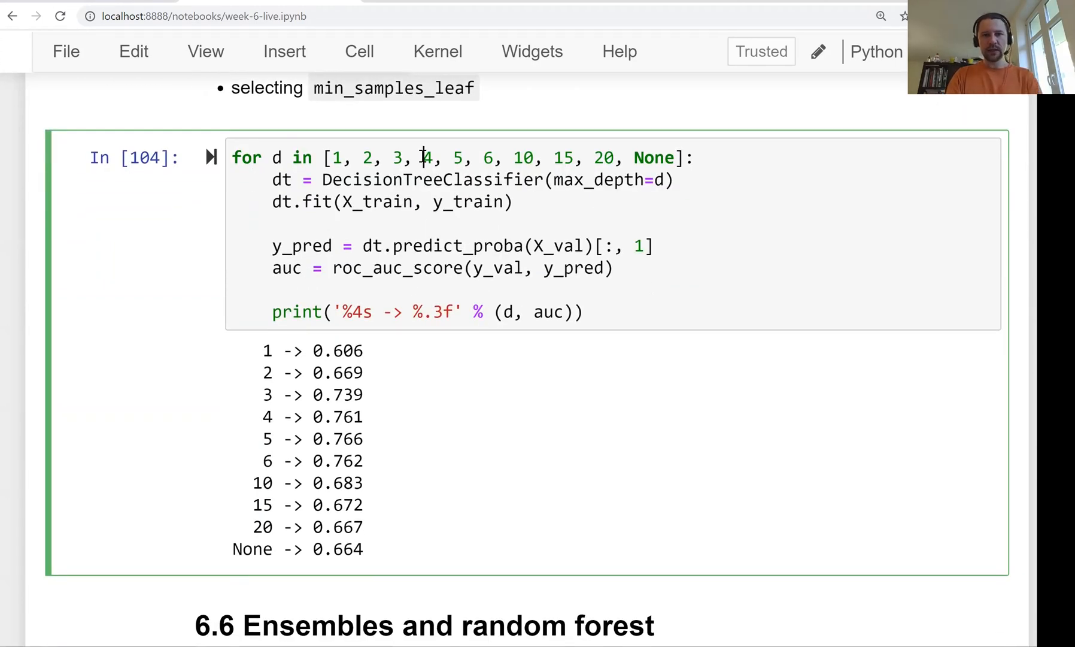
left_click_drag(418, 158, 497, 158)
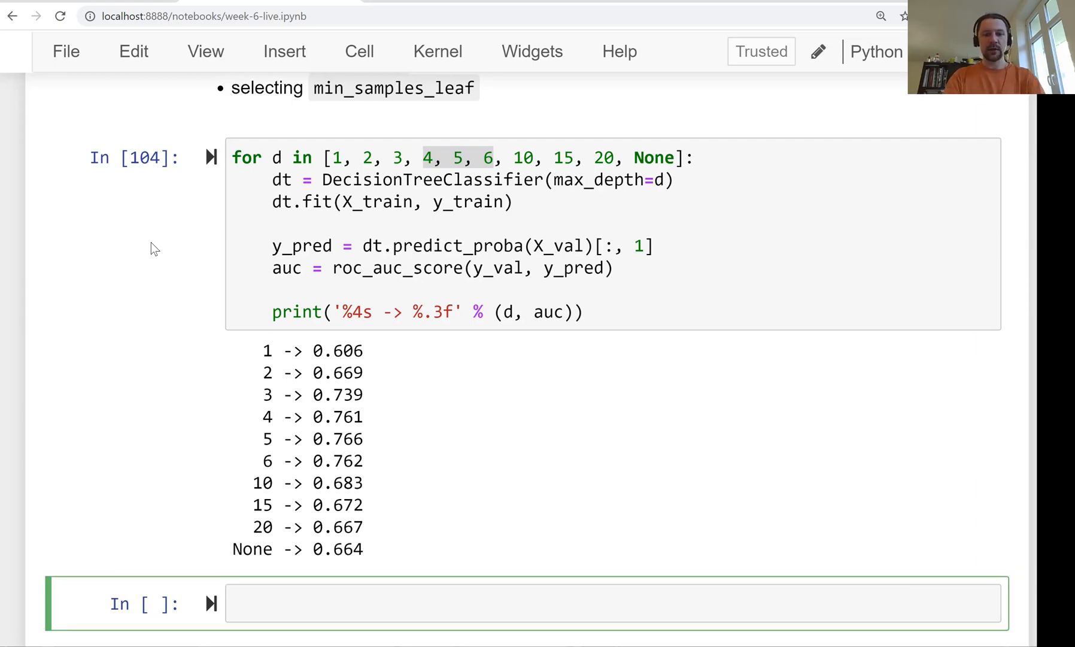
Write nested loops for d in [4, 5, 6] and s in leaf sizes from 1 up to 500
type("for d")
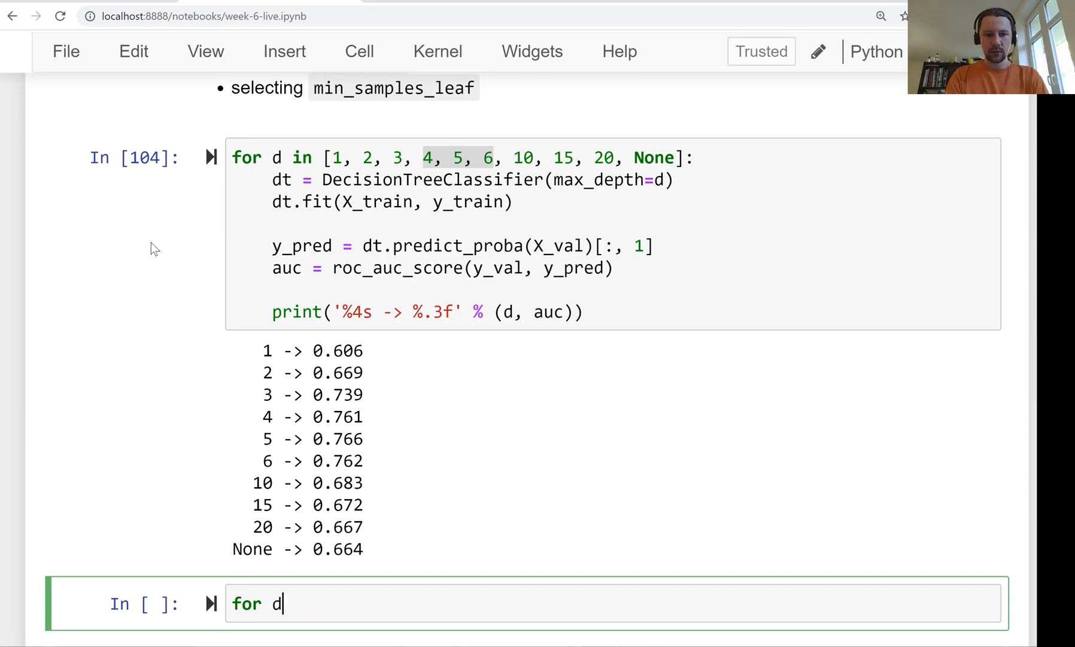
type("in [4, 5, 6]:")
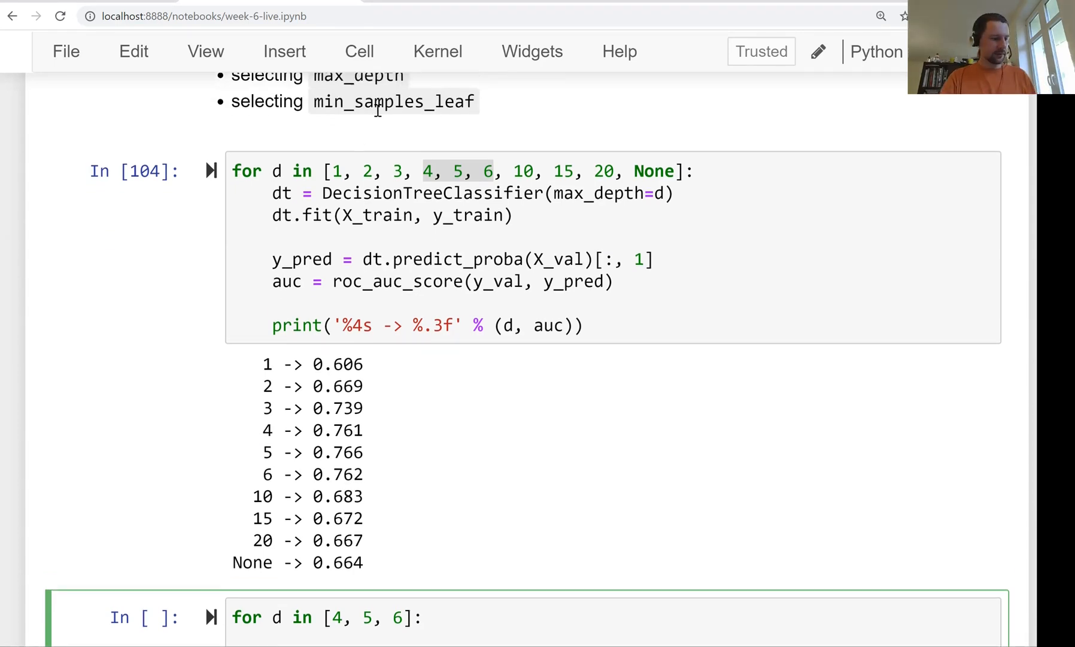
type("for s i")
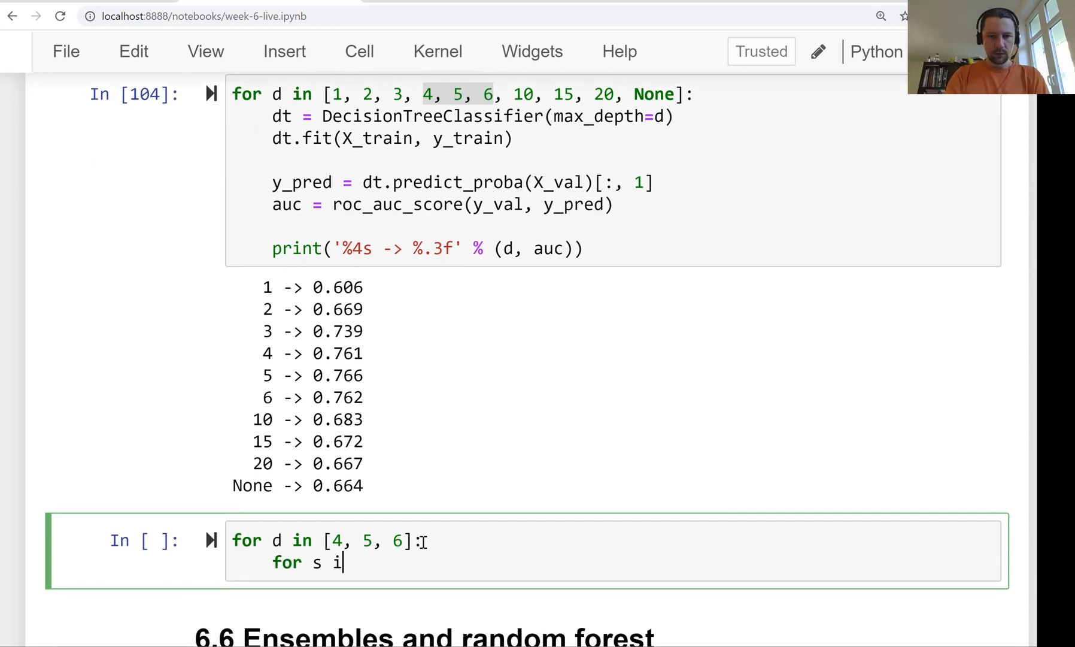
type("n [1, 2]")
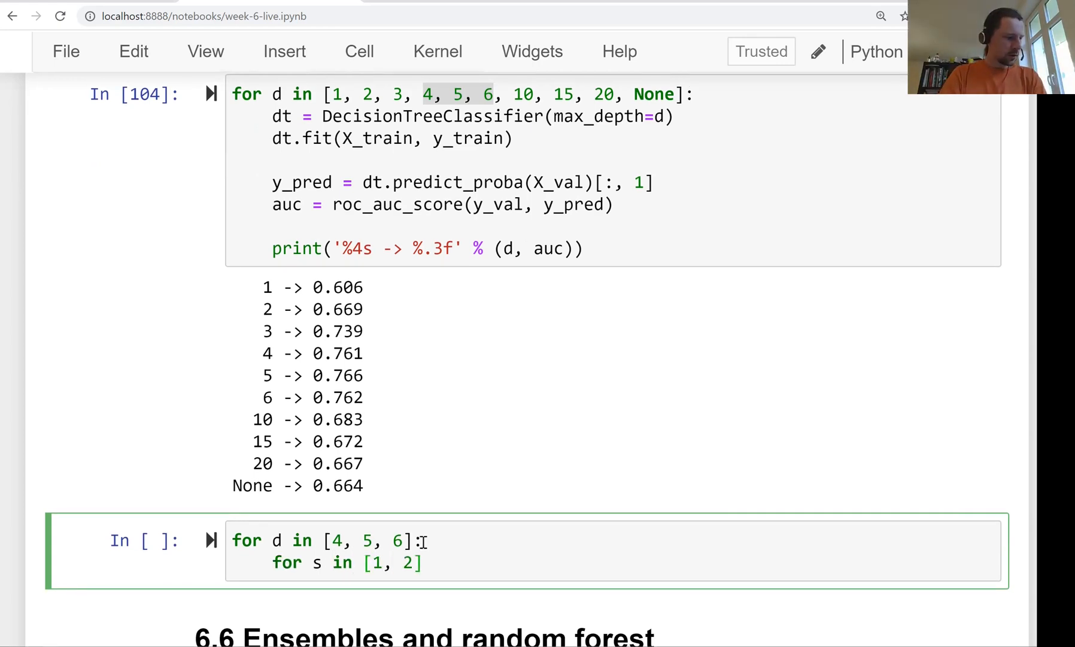
type(", 5, 10, 15, 20, 100, 200")
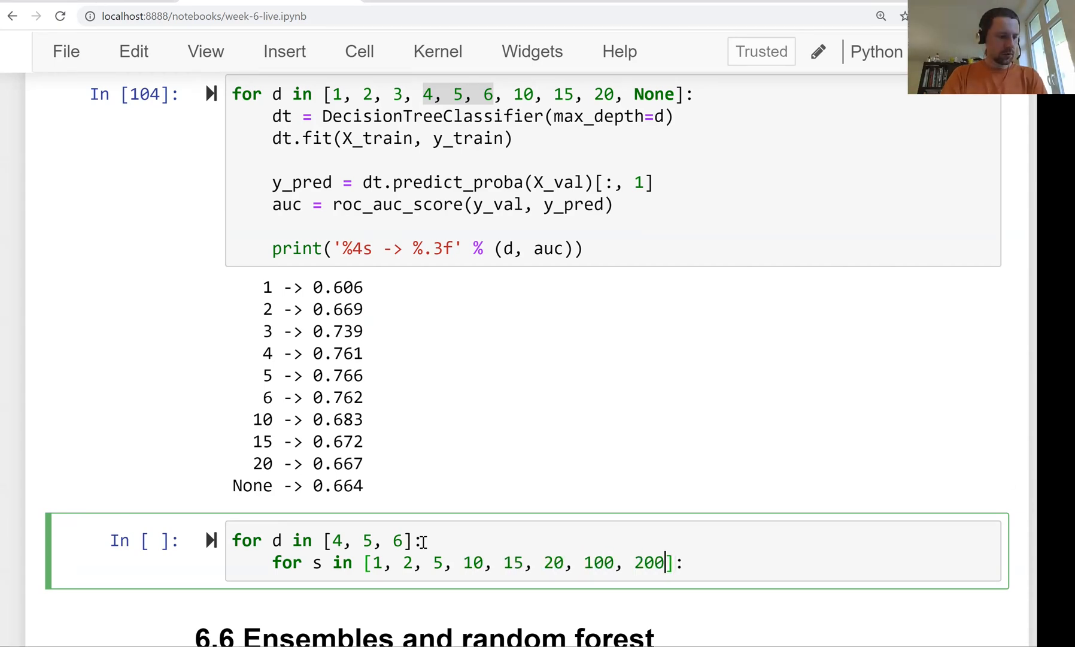
type(", 500")
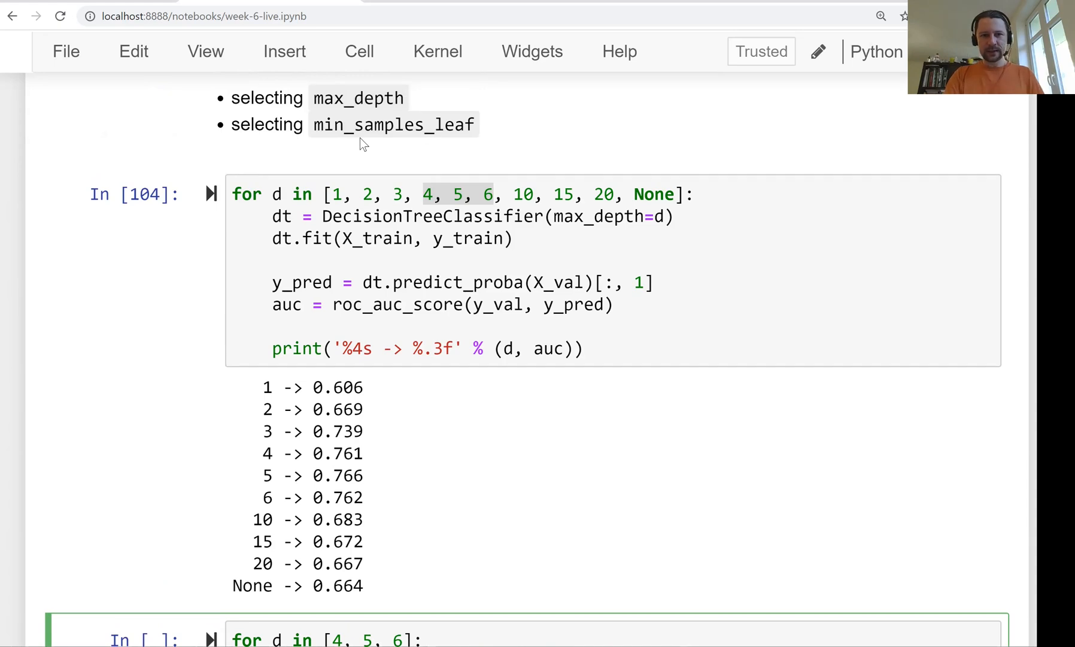
Scroll through the nested-loop cell with the copied fitting, AUC and print body
scroll("down", 3)
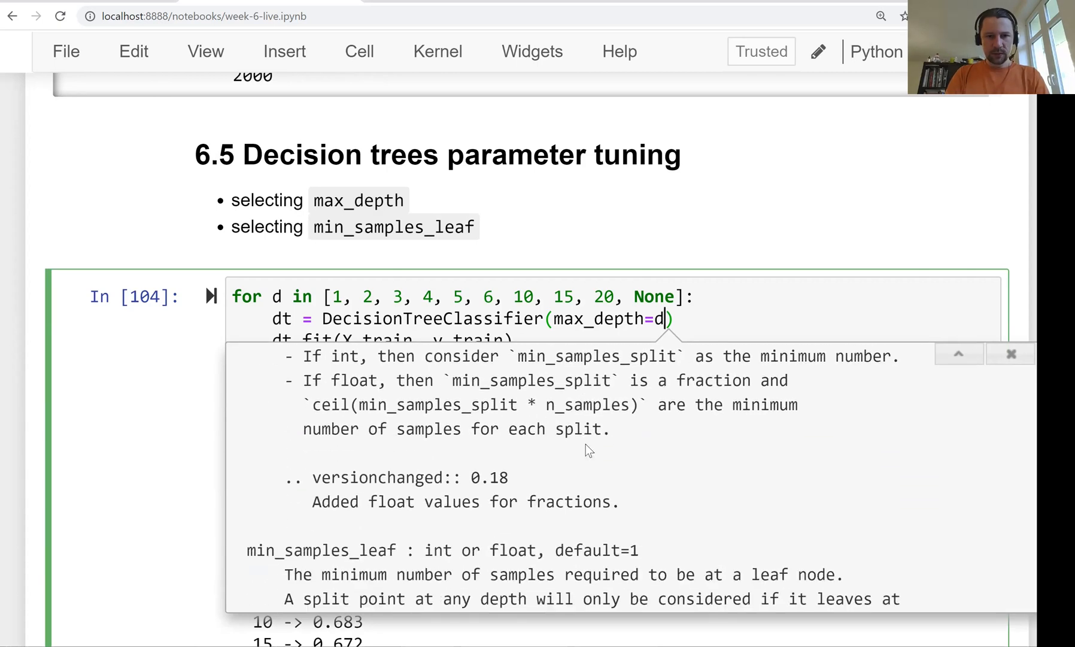
scroll("down", 3)
type("for s in [1, 2, 5, 10, 15, 20, 100, 200, 500]:")
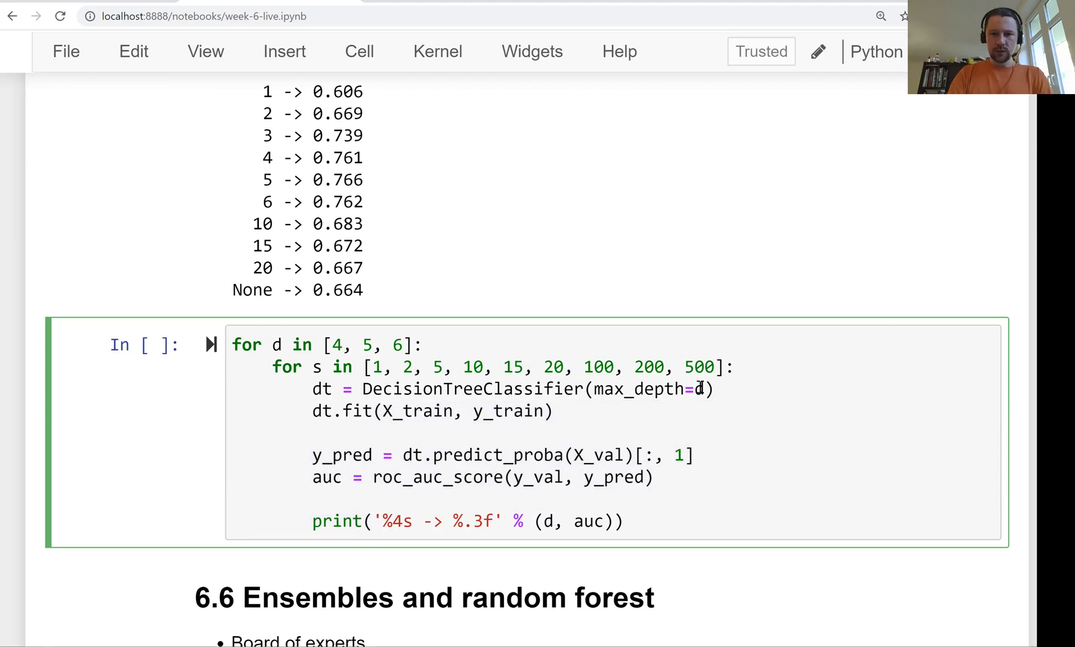
Add min_samples_leaf=s to the classifier and extend the print format to '(%4s, %3d) -> %.3f' with d, s, auc
type(", mind")
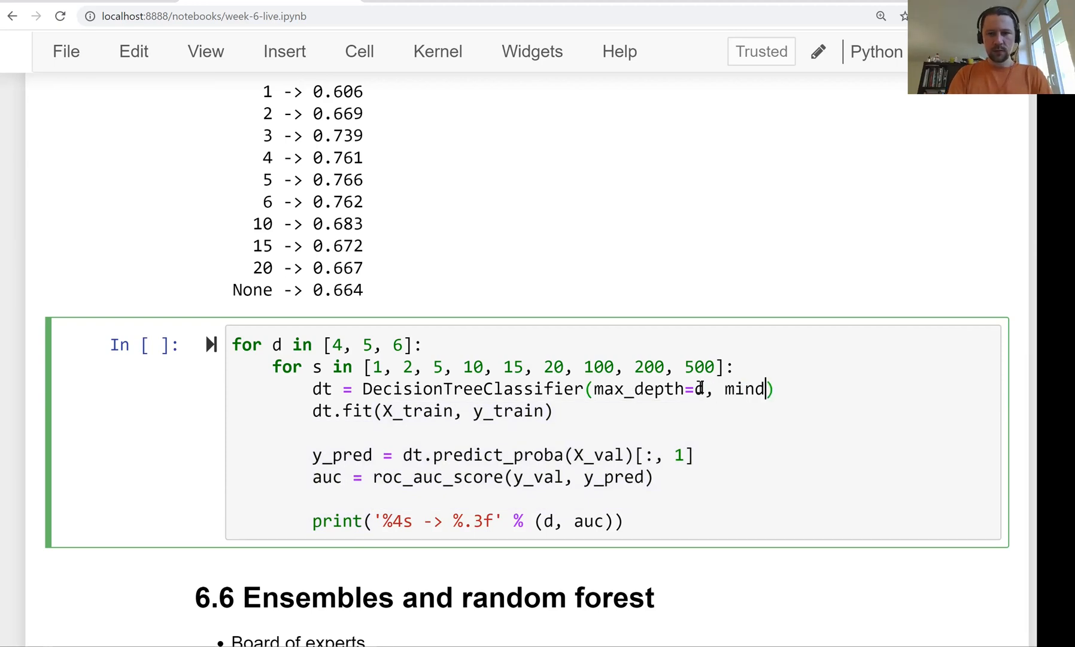
type("_samples_leaf=")
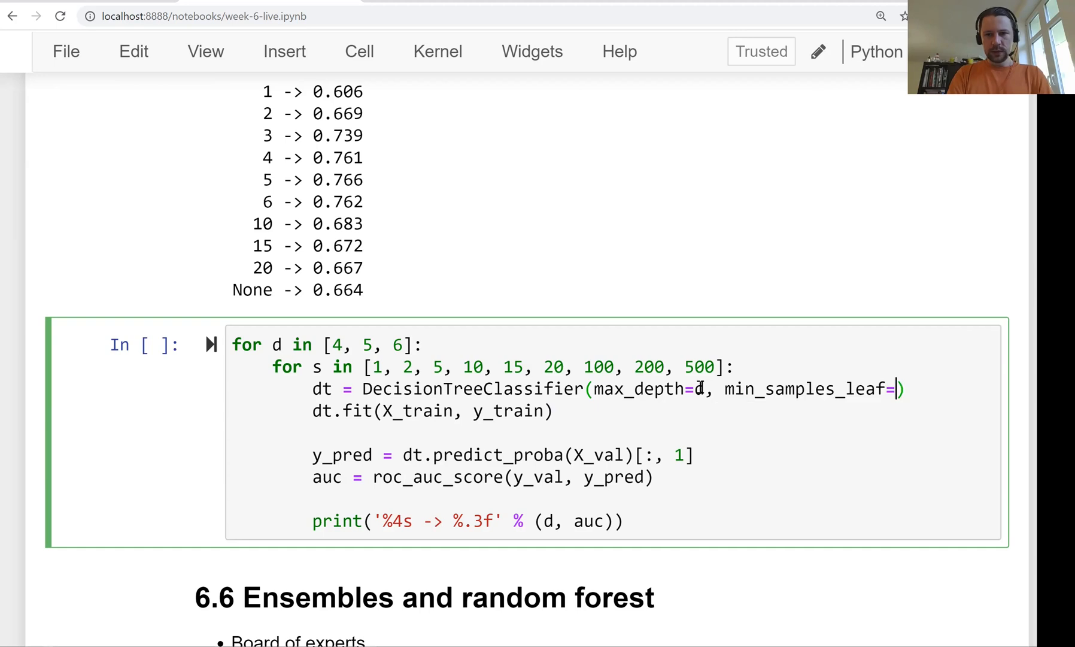
type("s")
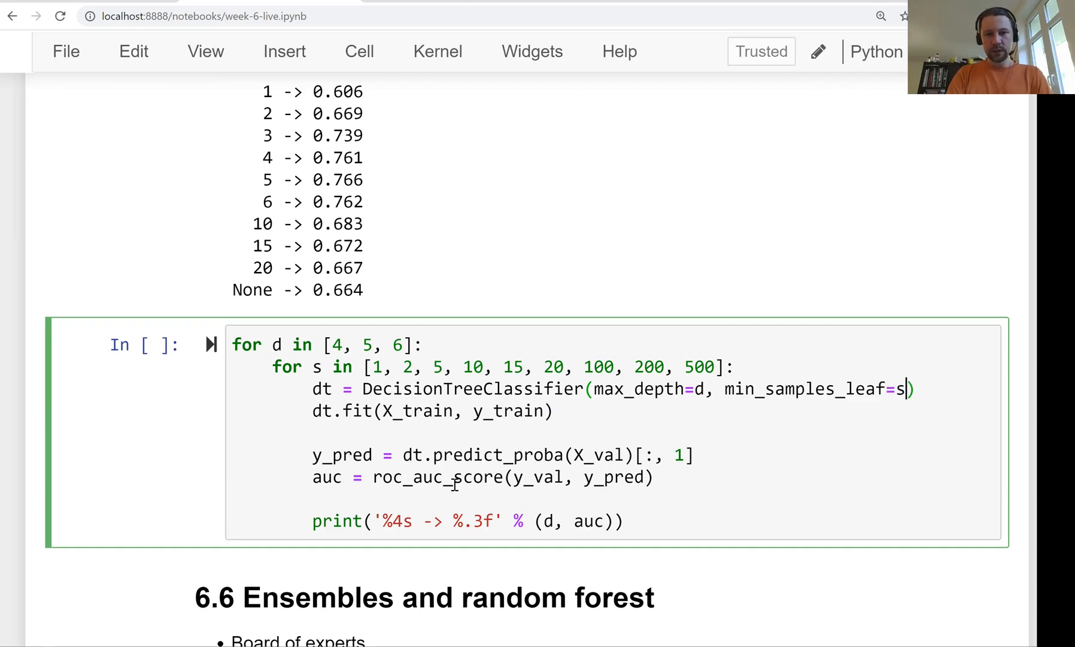
double_click(436, 478)
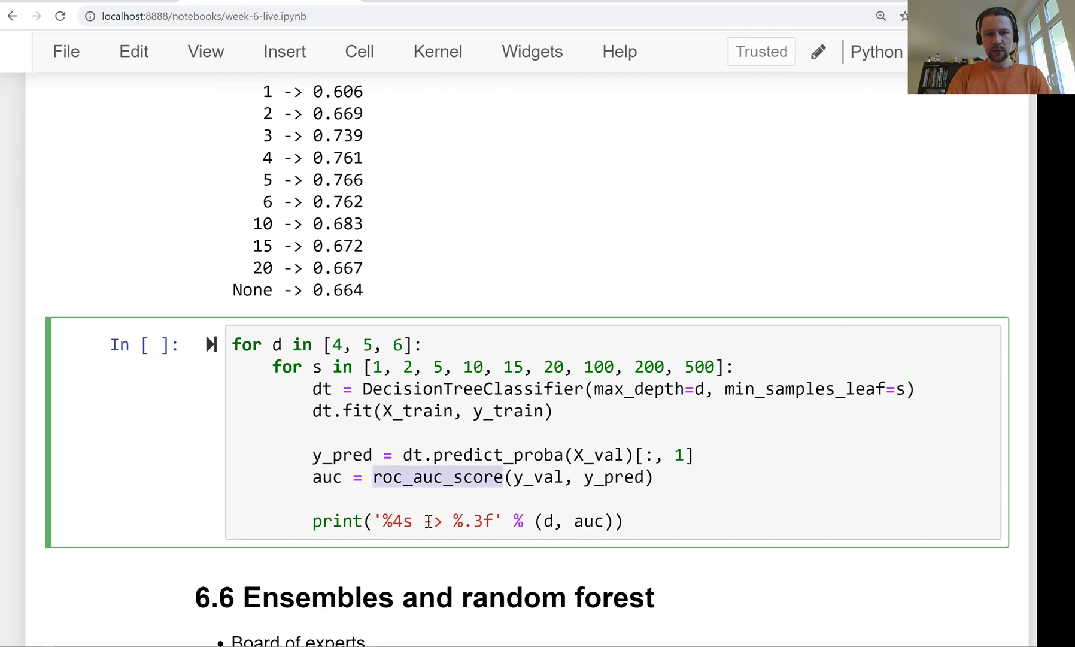
type(",")
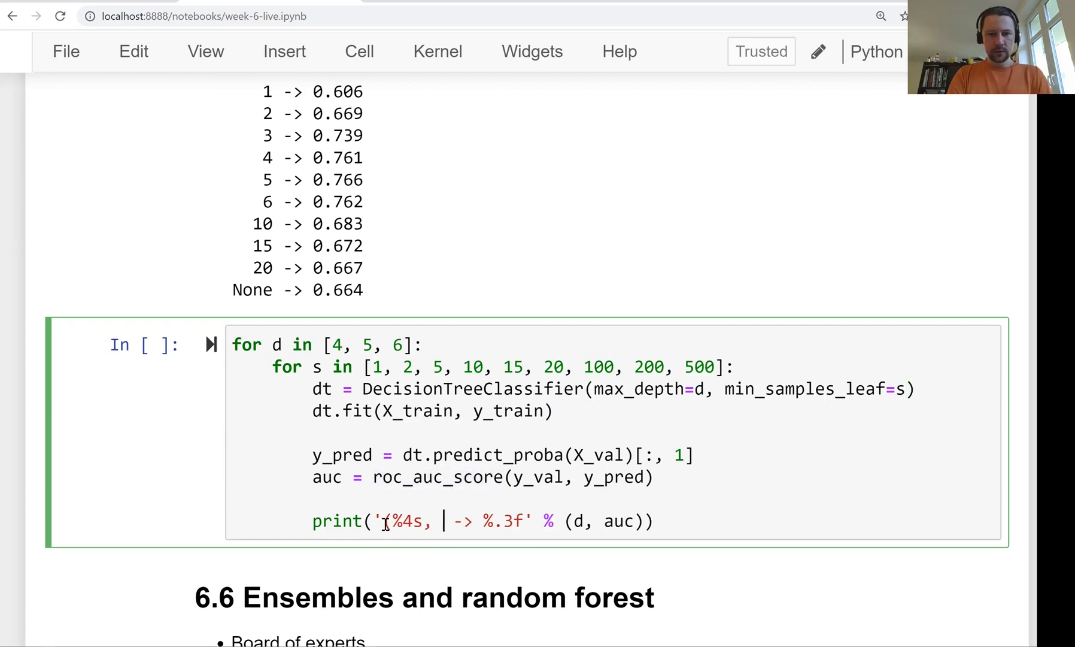
type("%)")
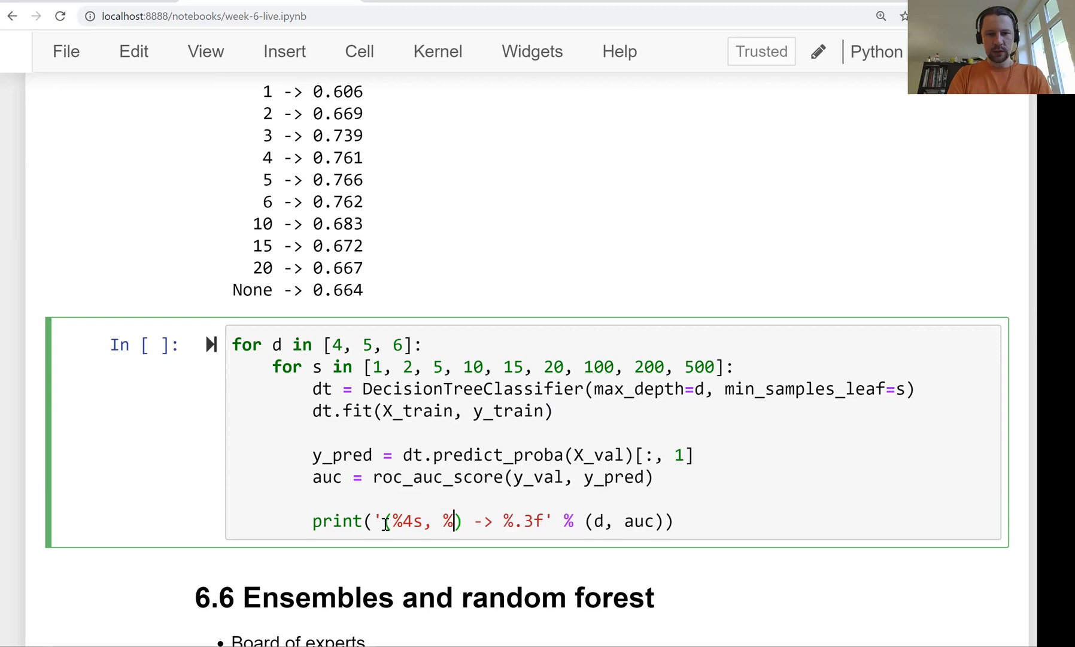
type("3d")
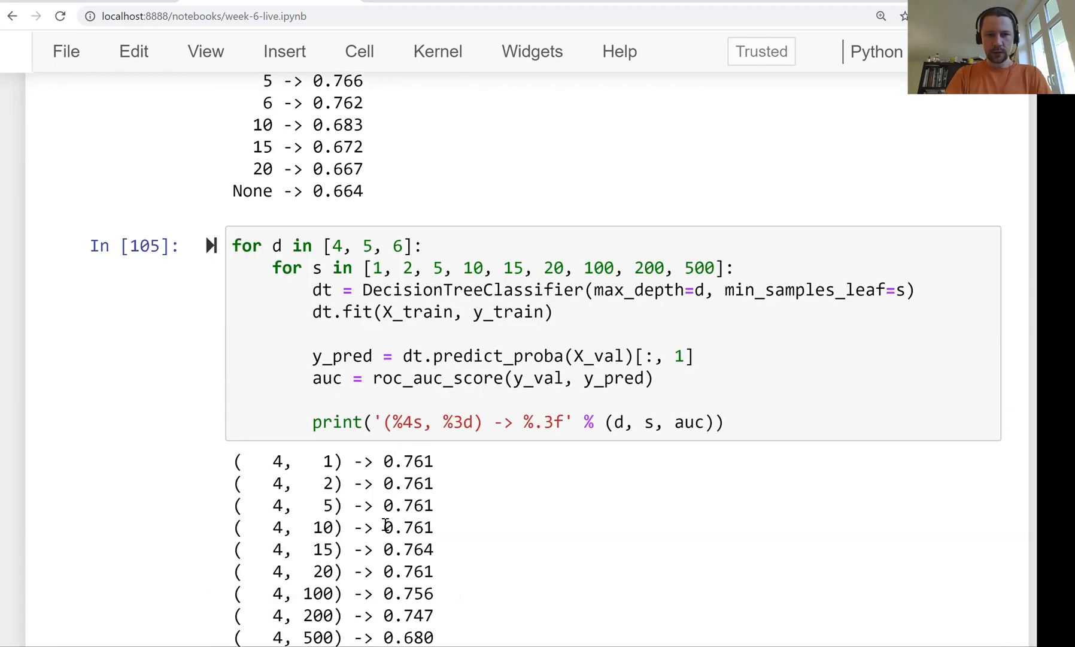
scroll("down", 3)
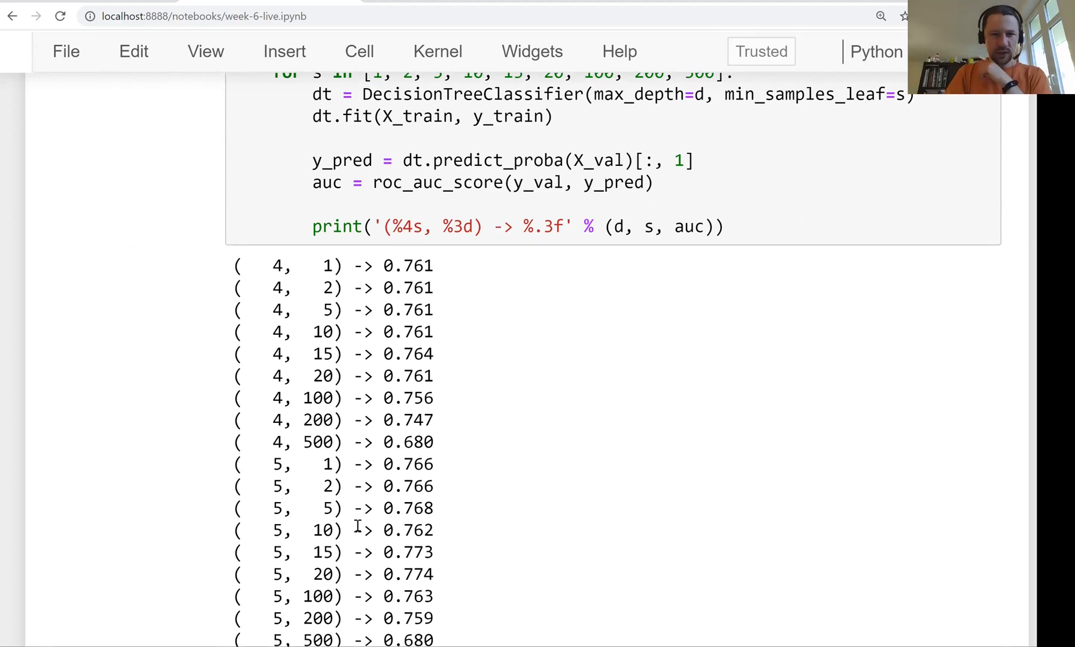
scroll("down", 3)
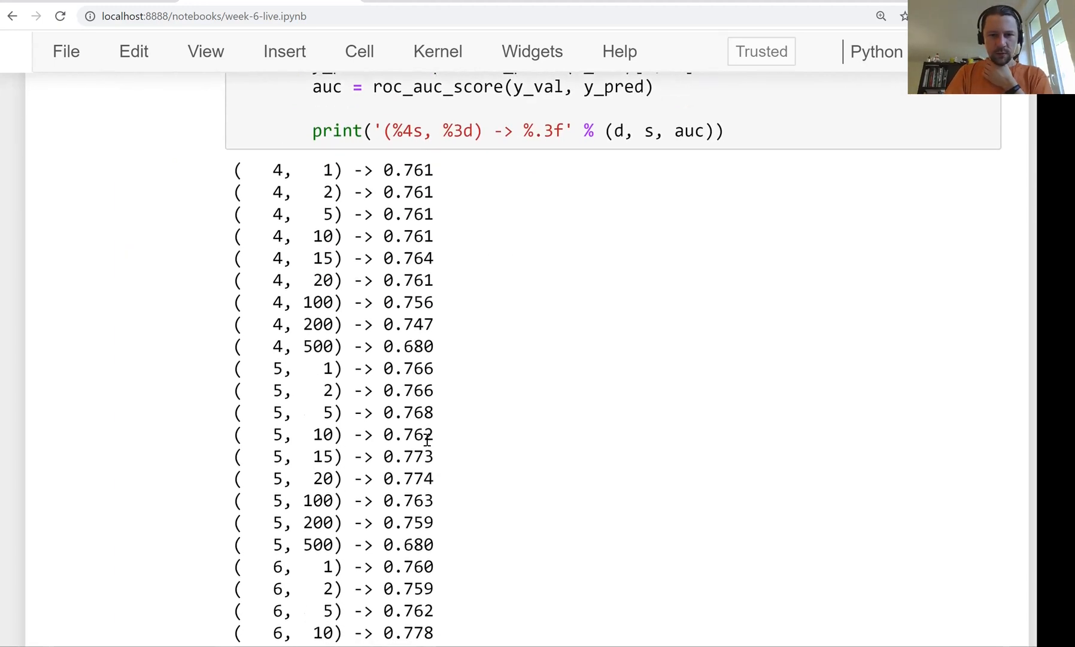
scroll("down", 3)
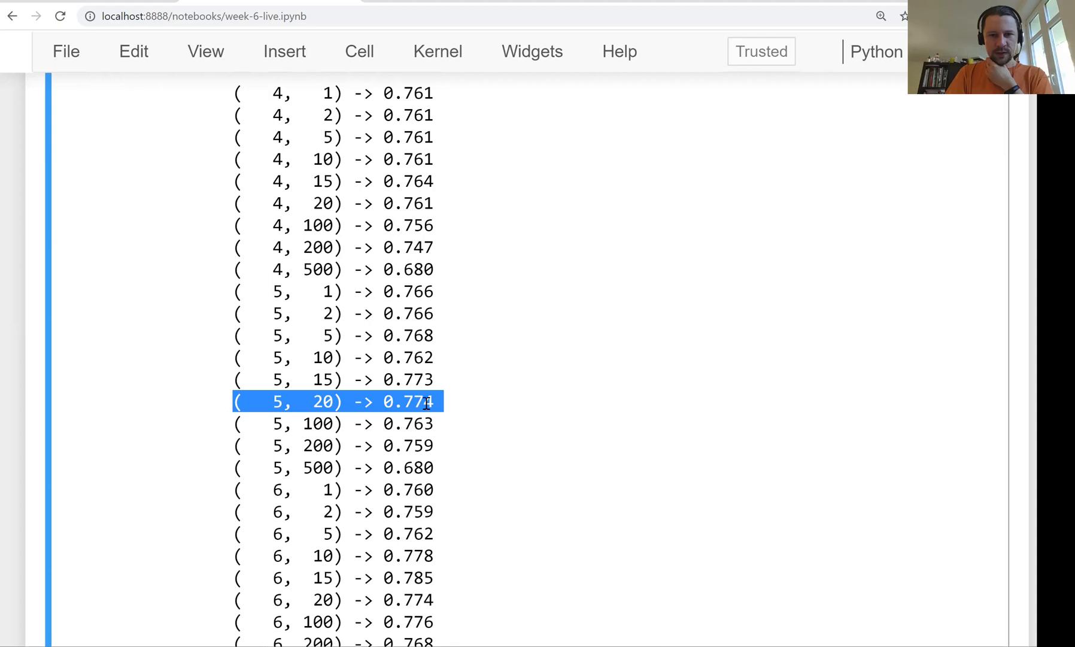
scroll("down", 3)
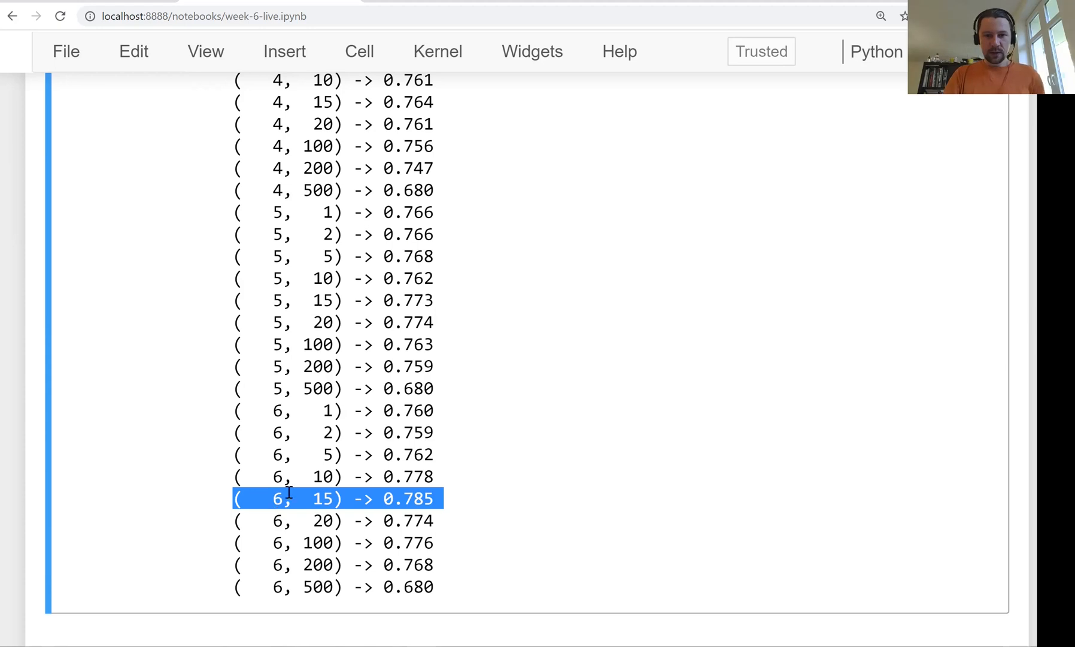
double_click(322, 498)
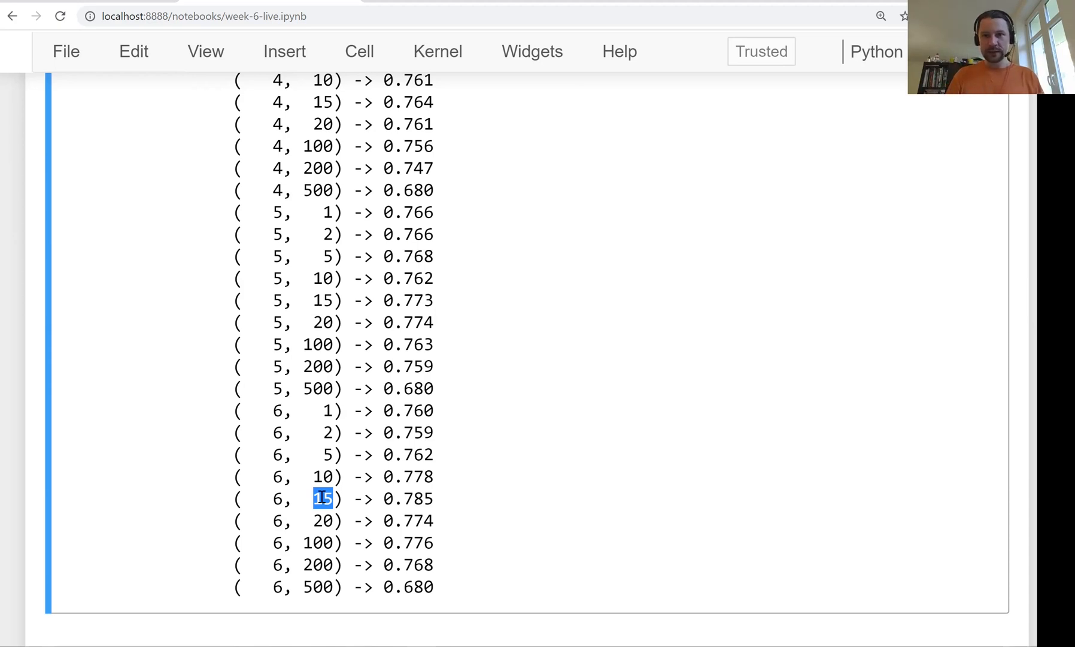
triple_click(322, 498)
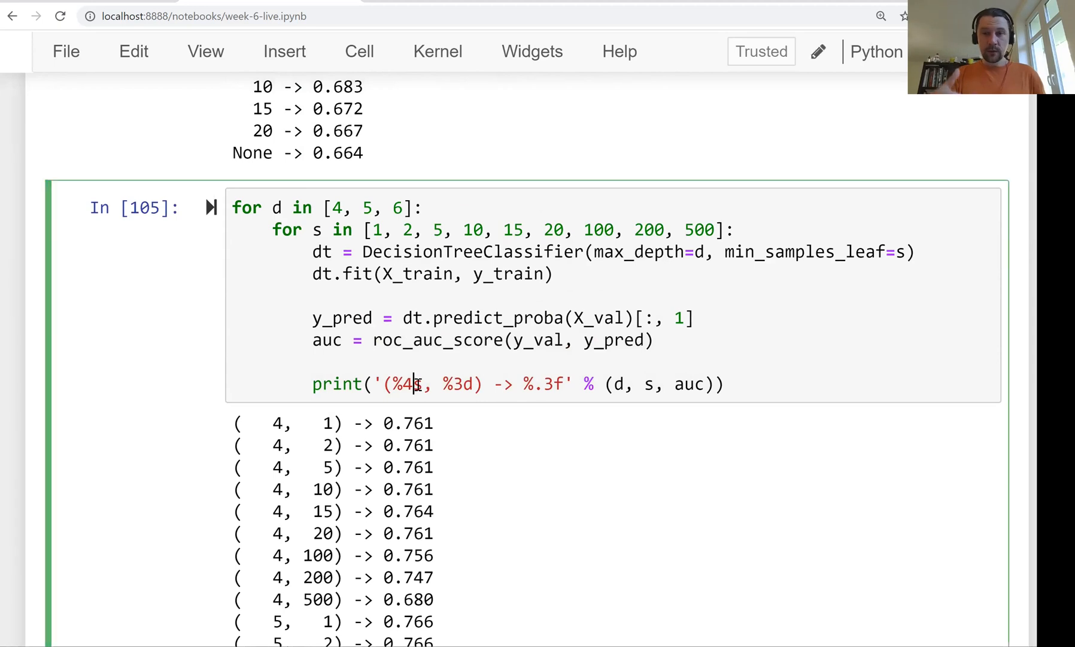
Collect results with scores = [] and scores.append((d, s, auc)) inside the loop and rerun it
scroll("down", 3)
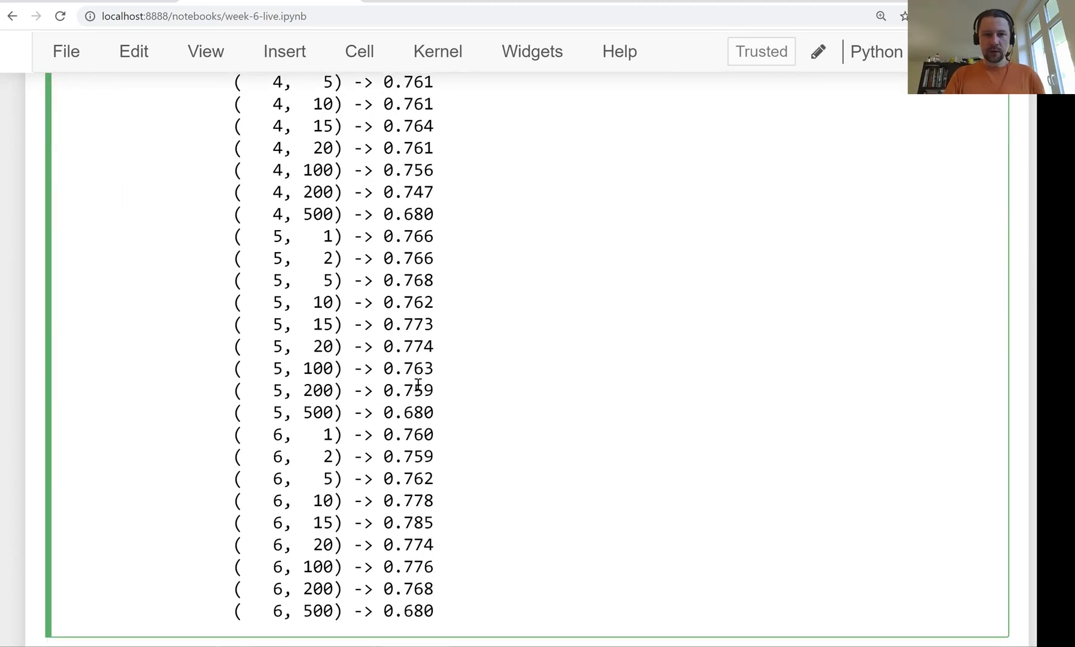
double_click(309, 522)
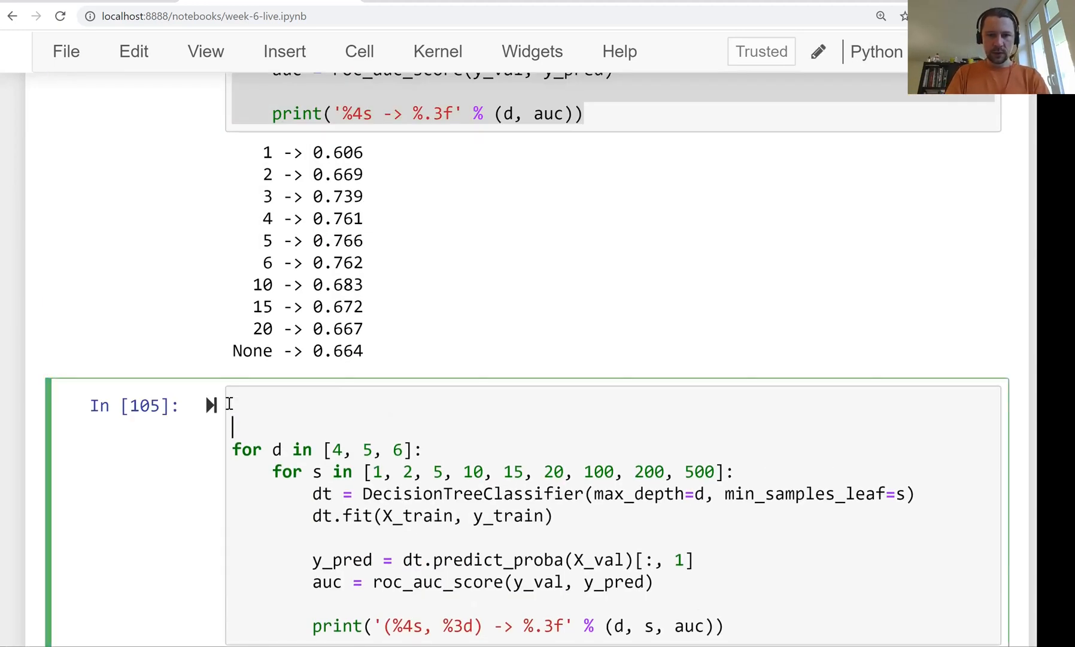
type("scores = []")
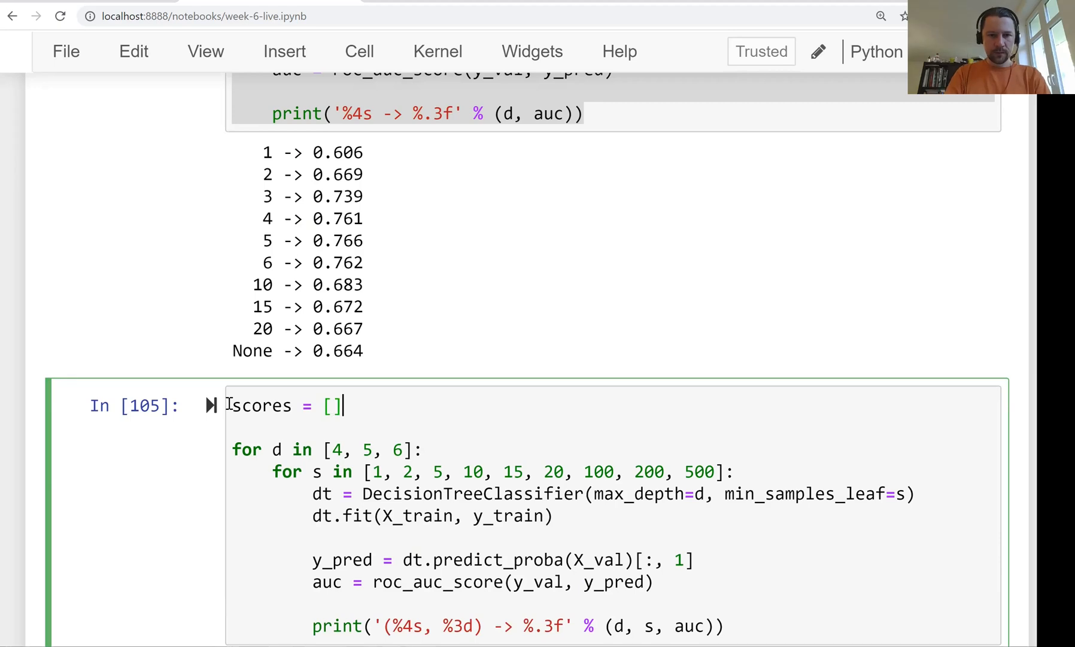
key("shift+enter")
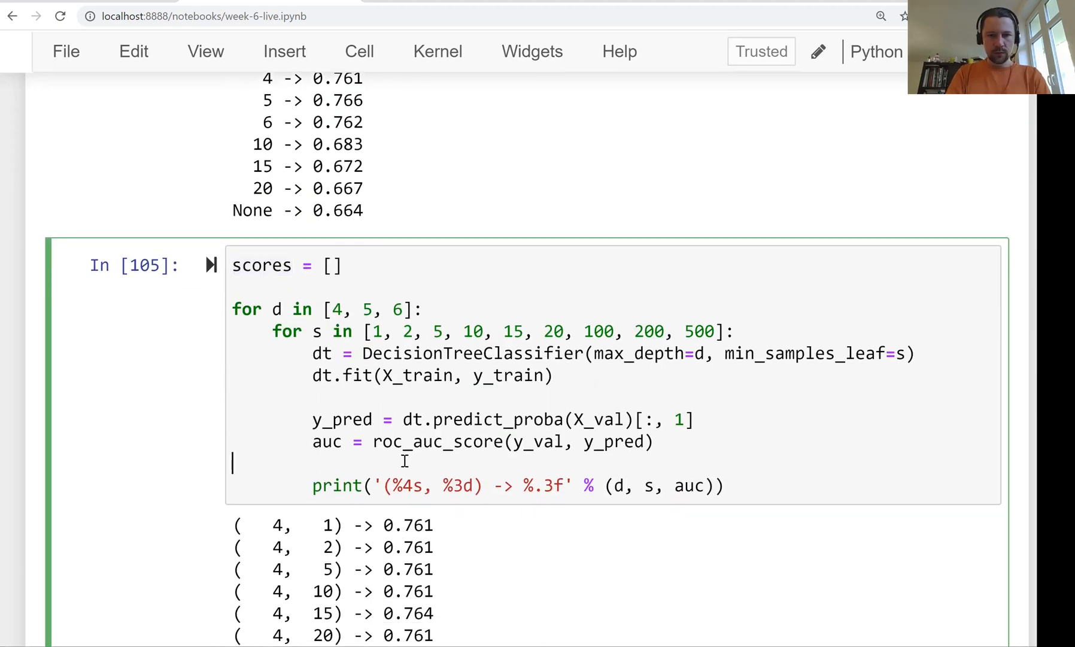
type("scores.append((d, s, auc")
type("df_scores =")
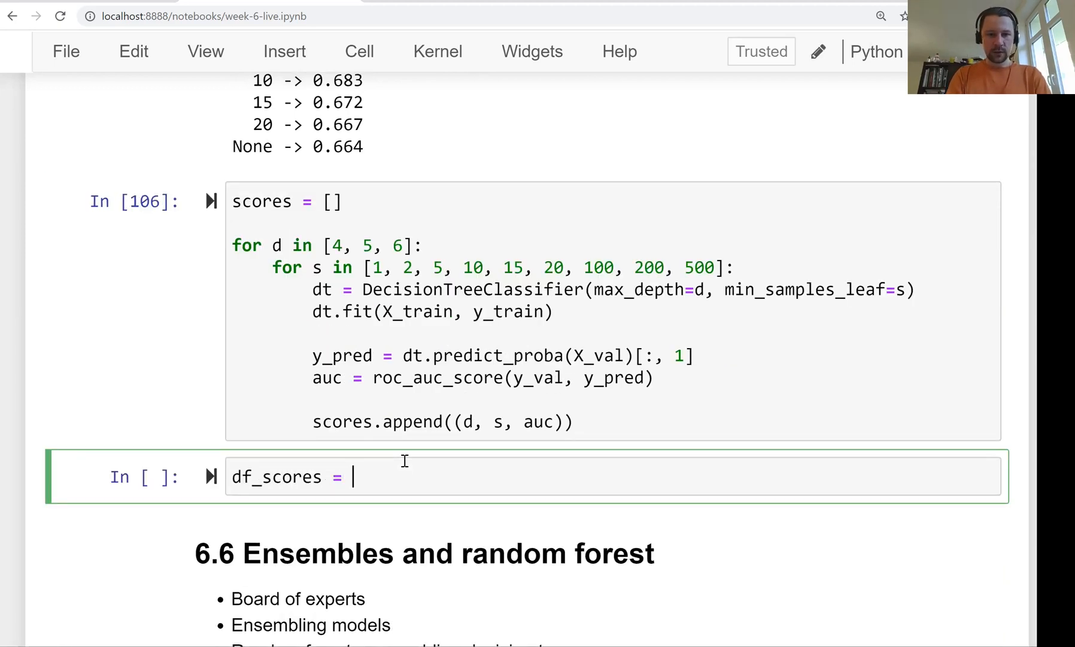
Build df_scores = pd.DataFrame(scores) with columns max_depth, min_samples_leaf and auc
type("pd.DataFrame()")
type("df_scores.head(")
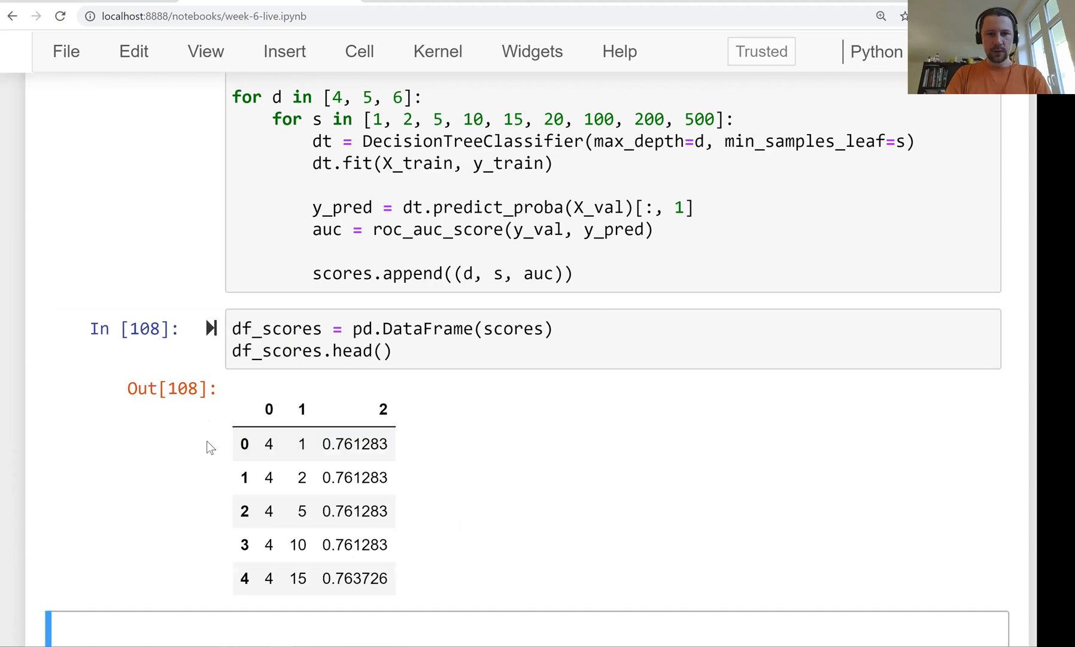
type("columns=['")
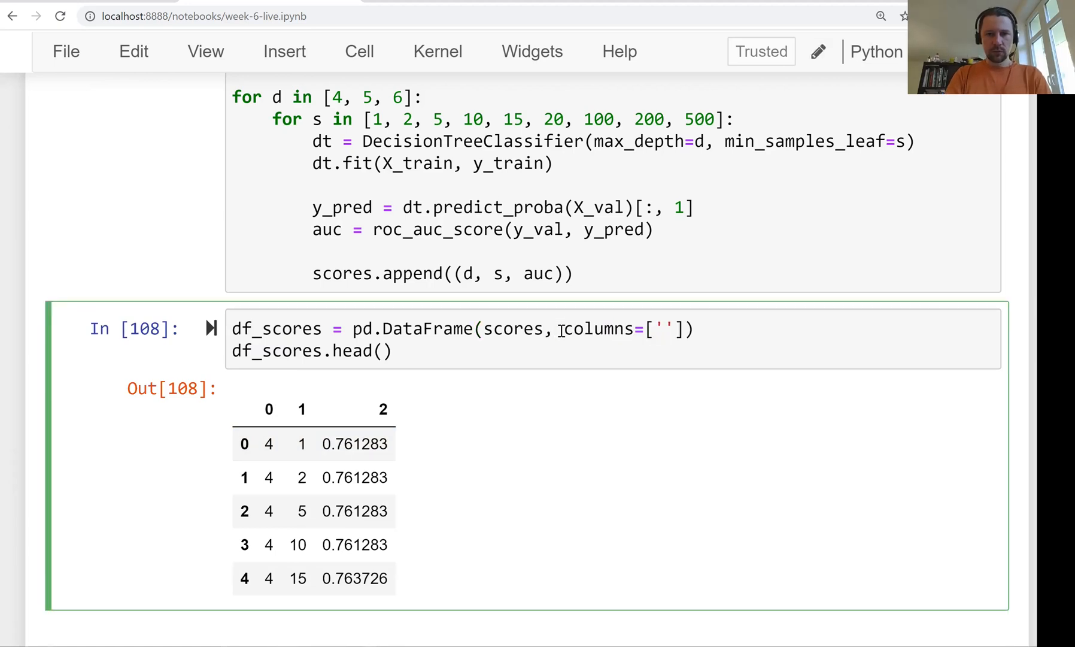
type("max_depth")
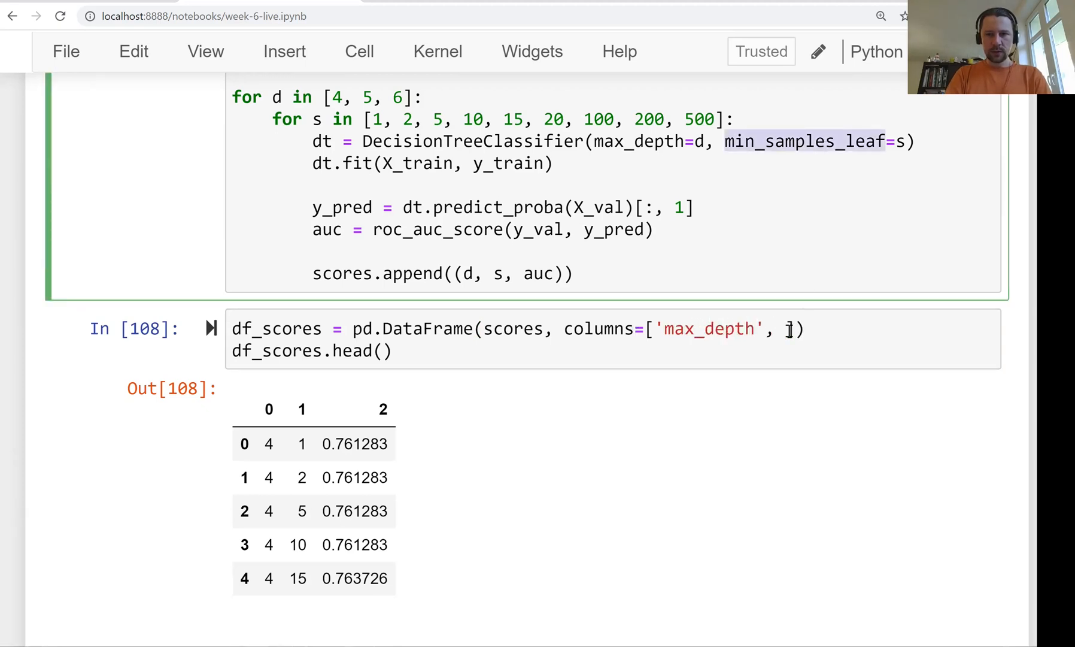
type("'min_samples_leaf', 'auc']")
type("df_scores")
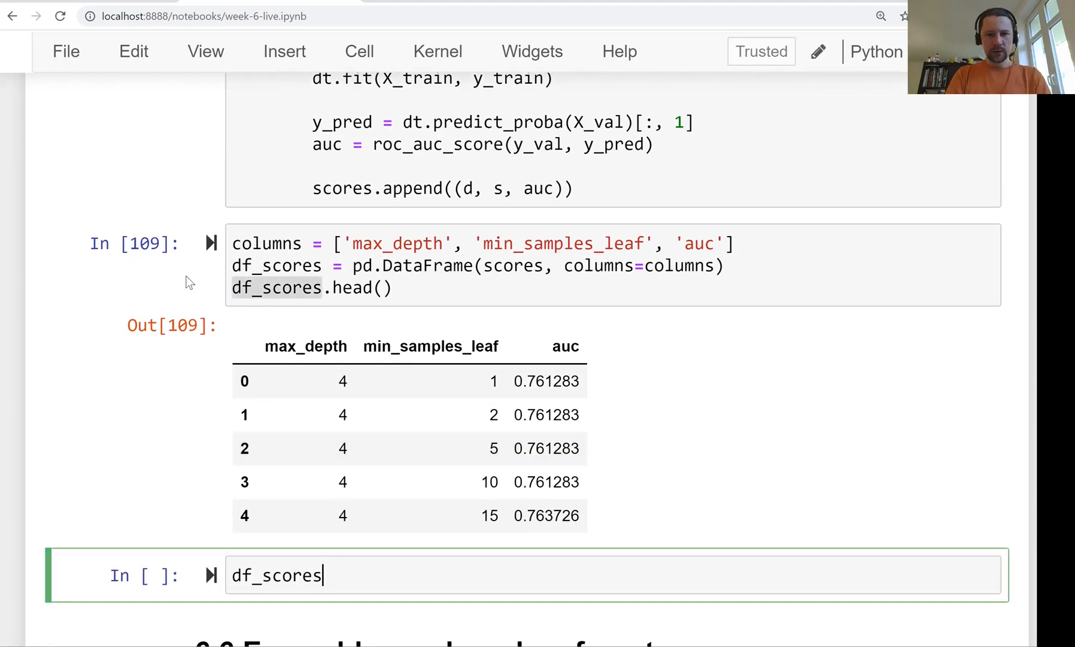
Show df_scores.sort_values(by='auc', ascending=False).head(), topped by depth 6, leaf 15
type(".sort_values(by='auc',")
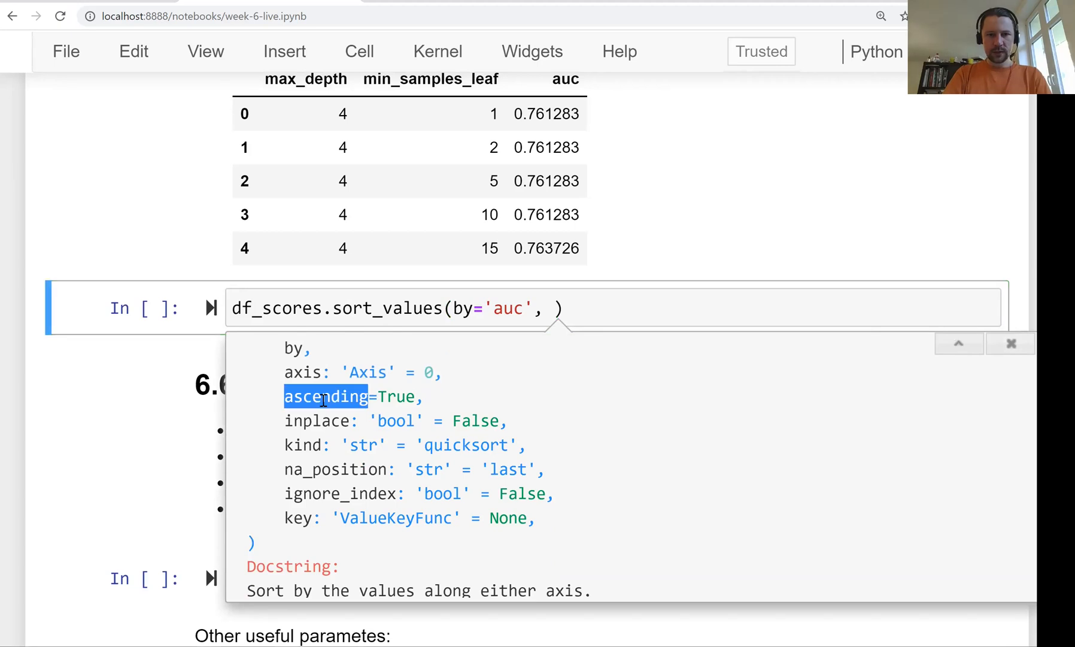
type("ascending=f")
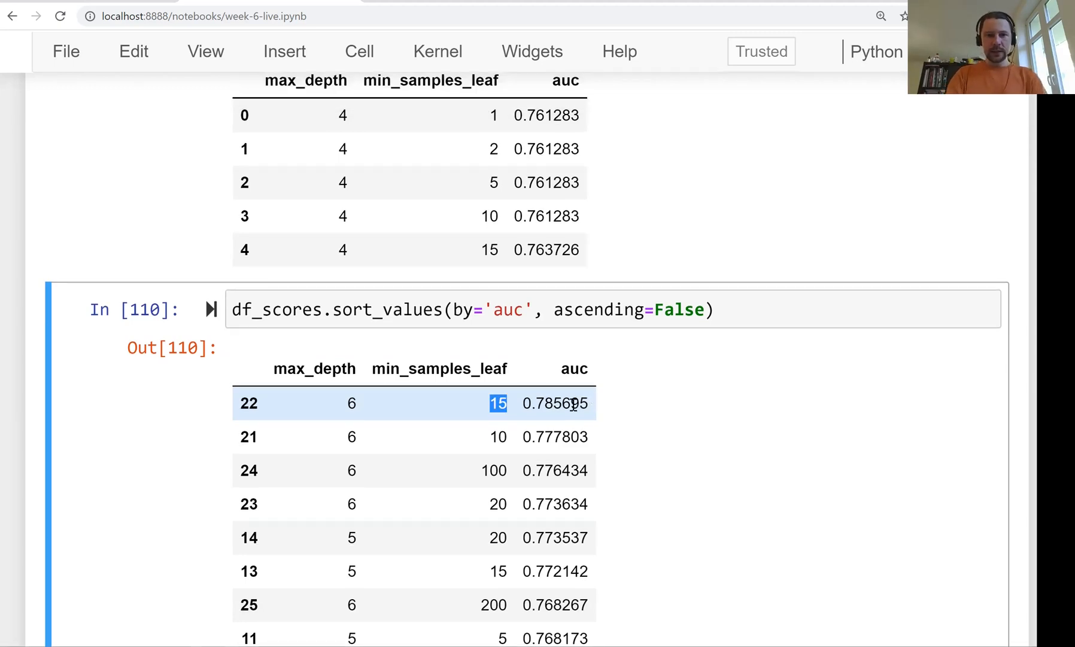
type(".head")
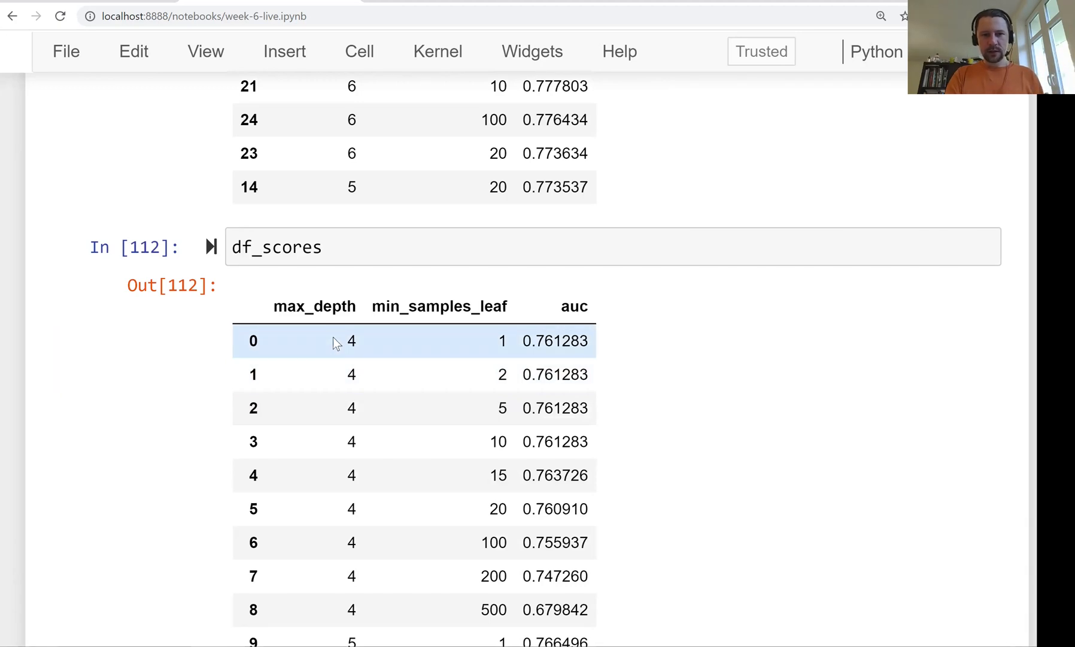
mouse_move(563, 339)
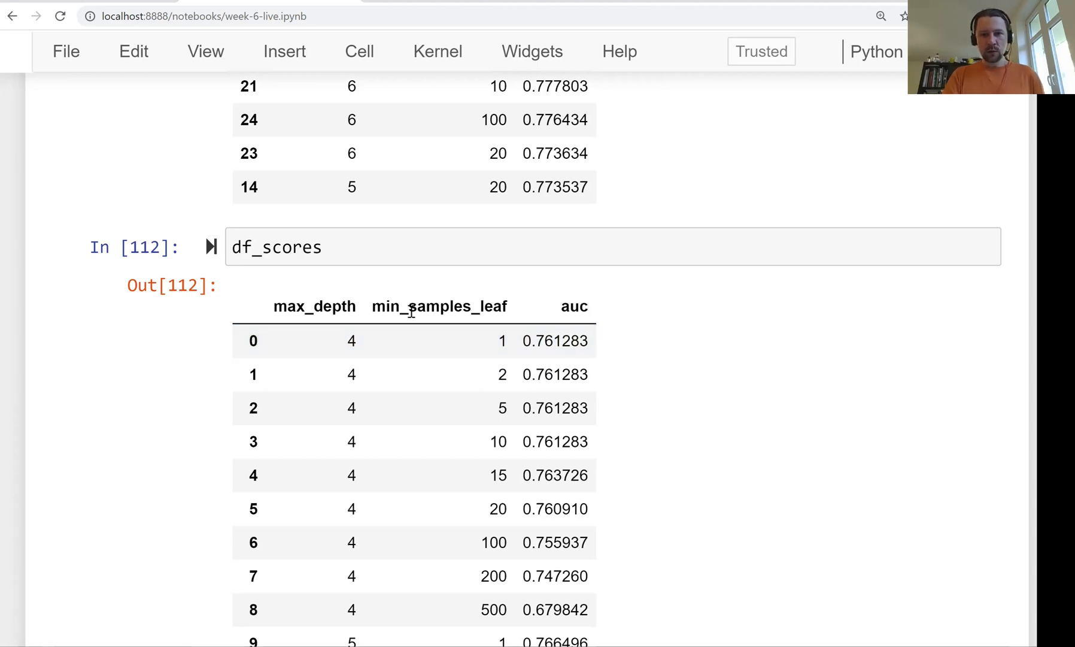
Pivot df_scores with index='min_samples_leaf', columns=['max_depth'], values=['auc'] and run it
double_click(440, 306)
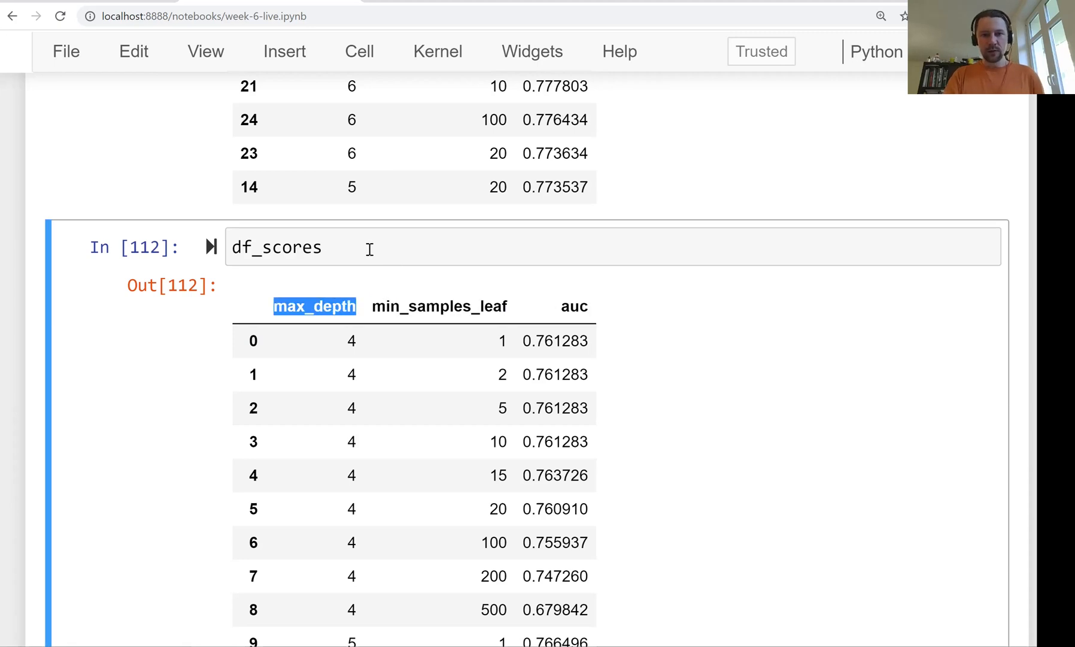
type(".")
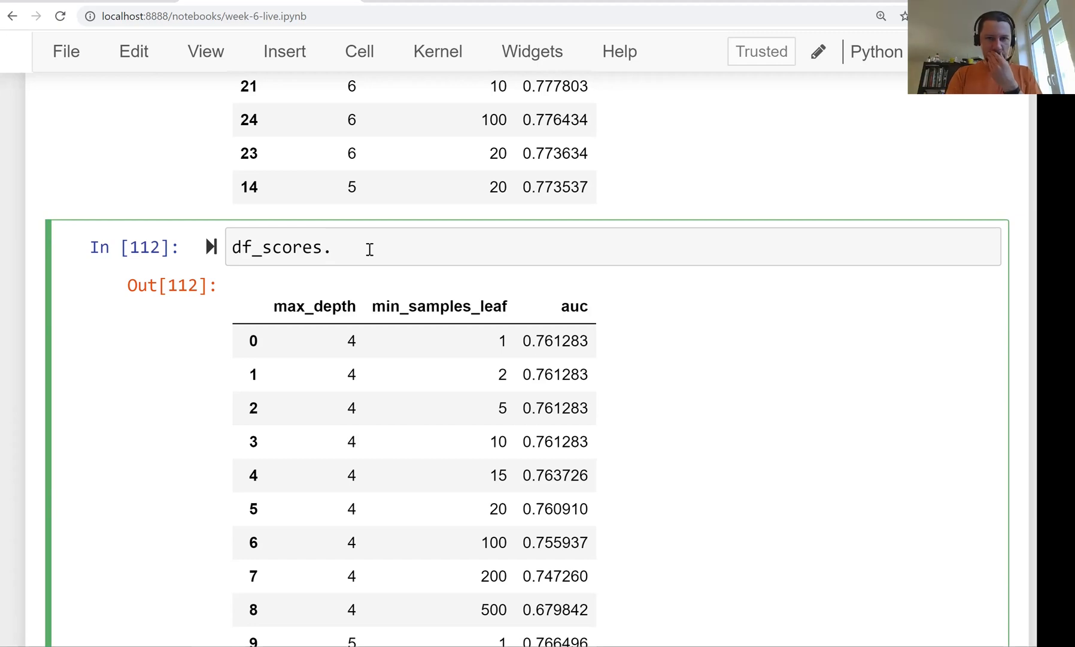
type("pivot")
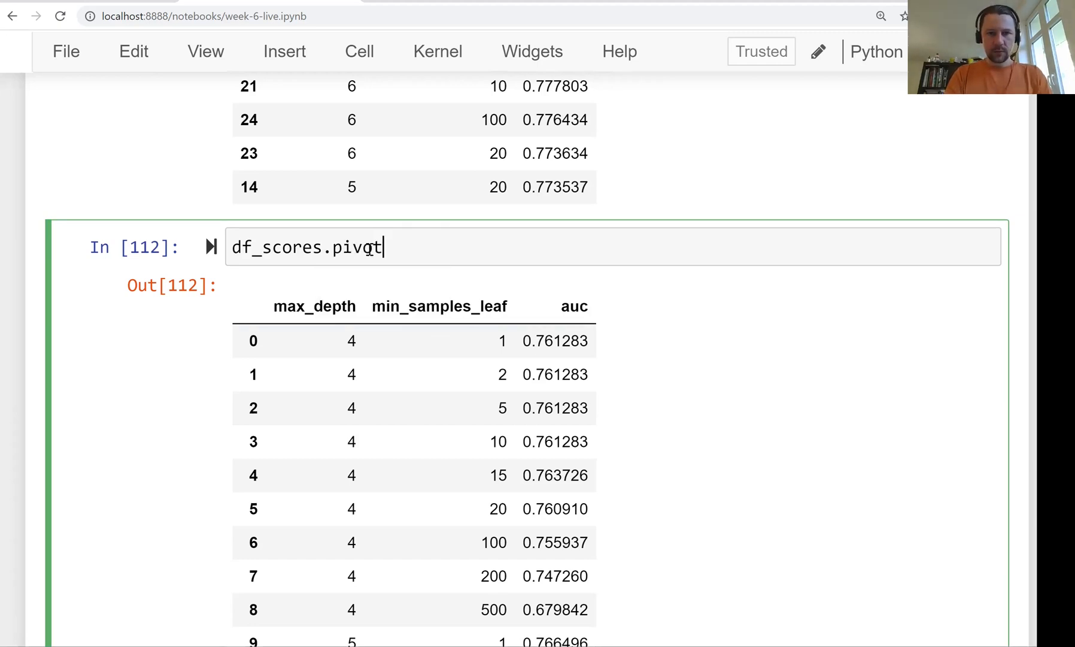
type("()")
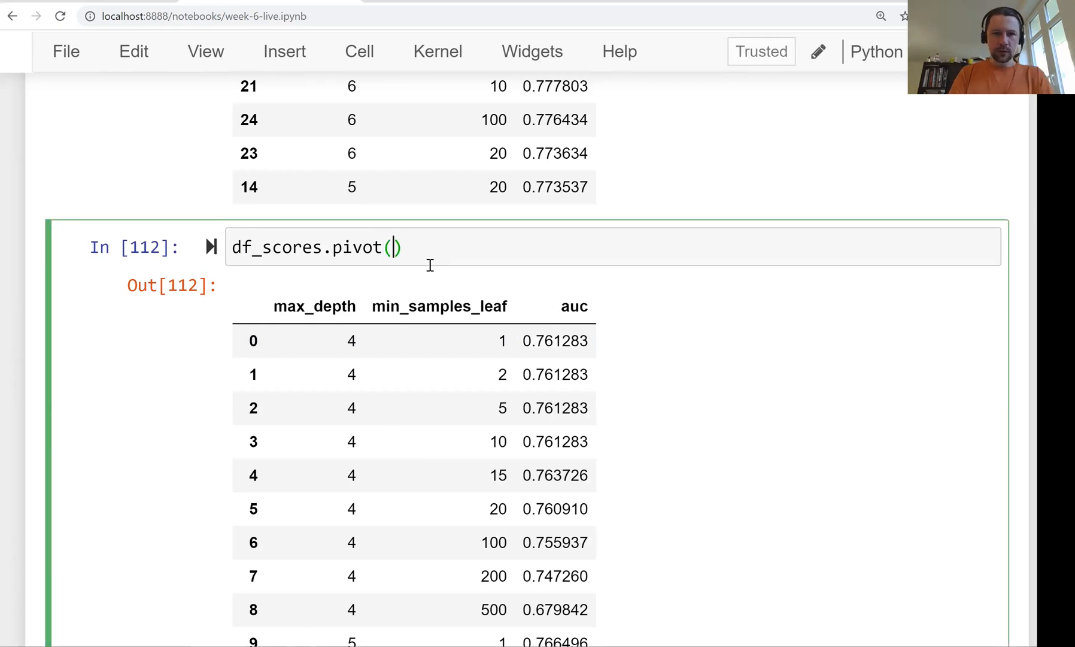
type("index=")
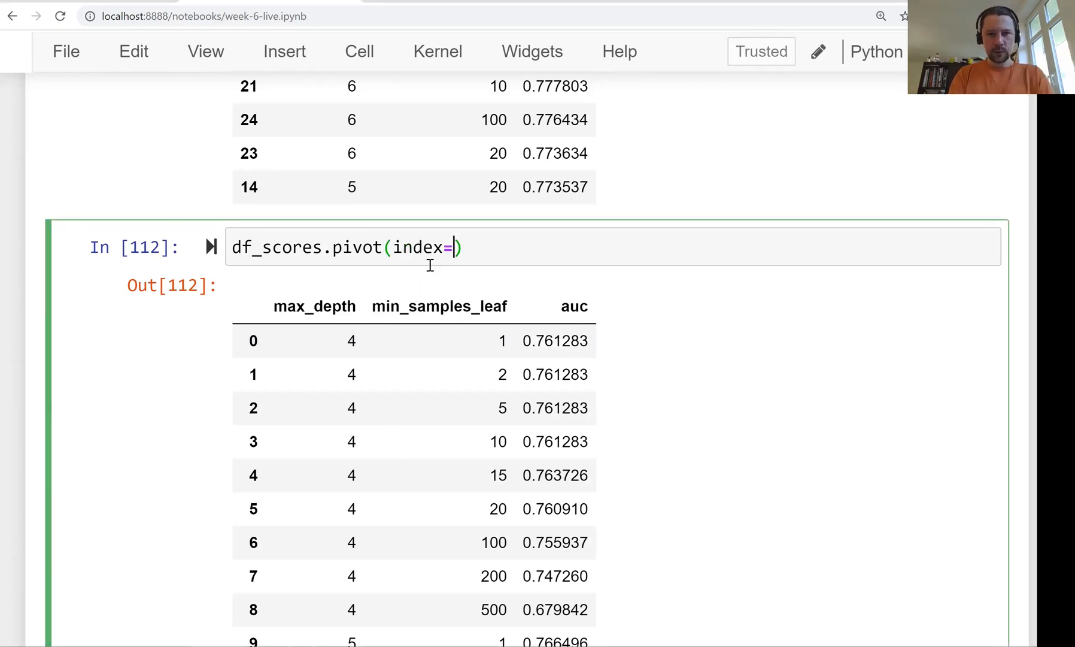
type("''")
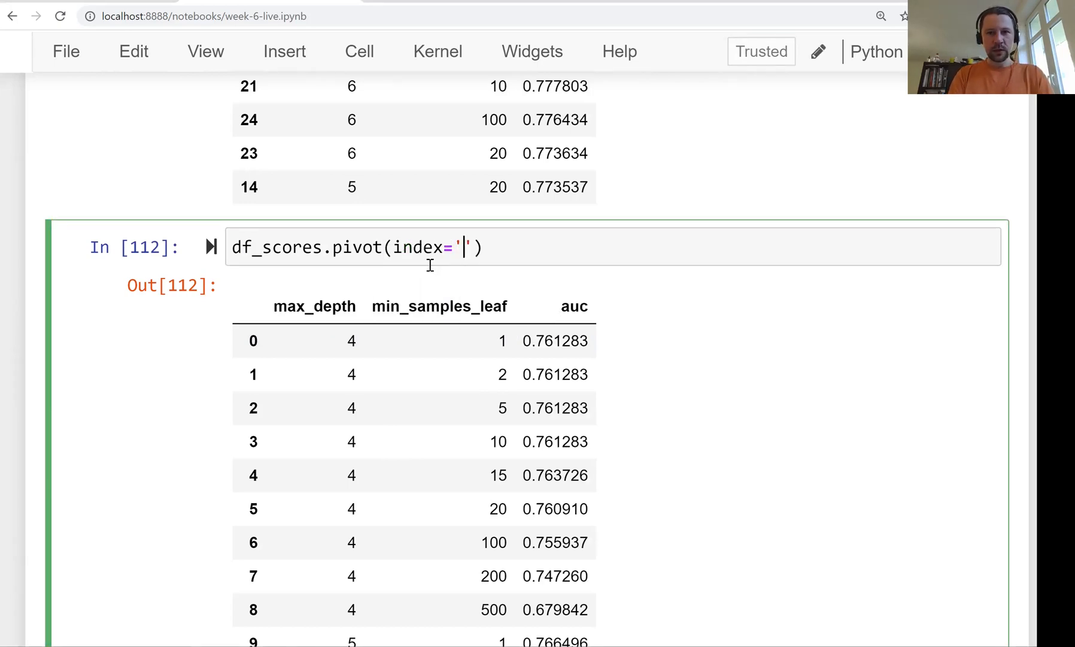
type("min_samples_leaf")
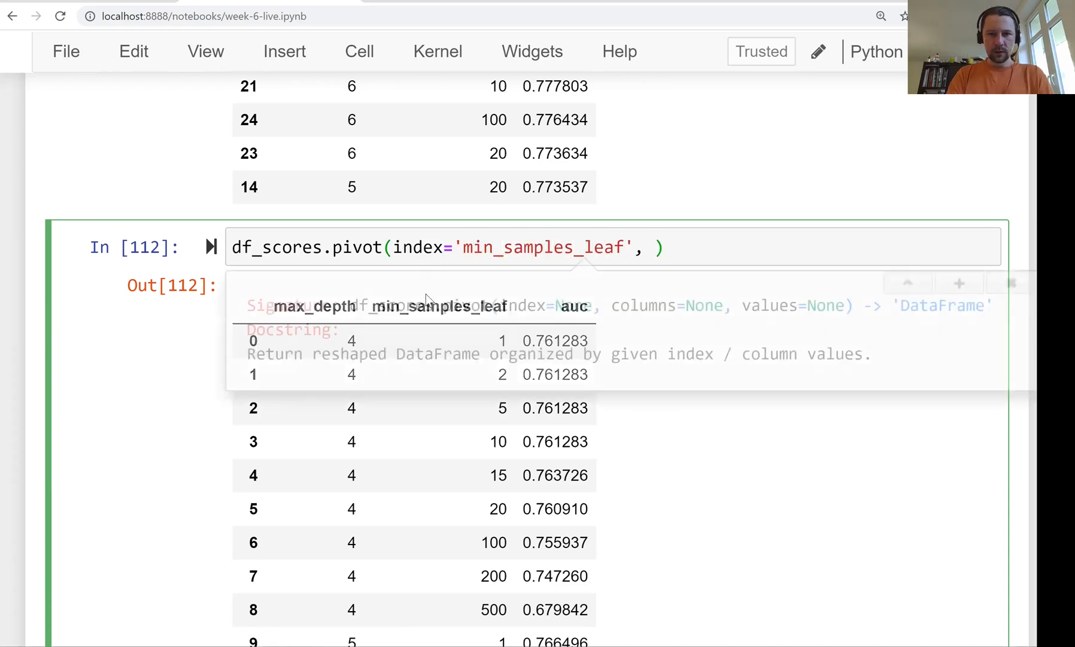
type("column")
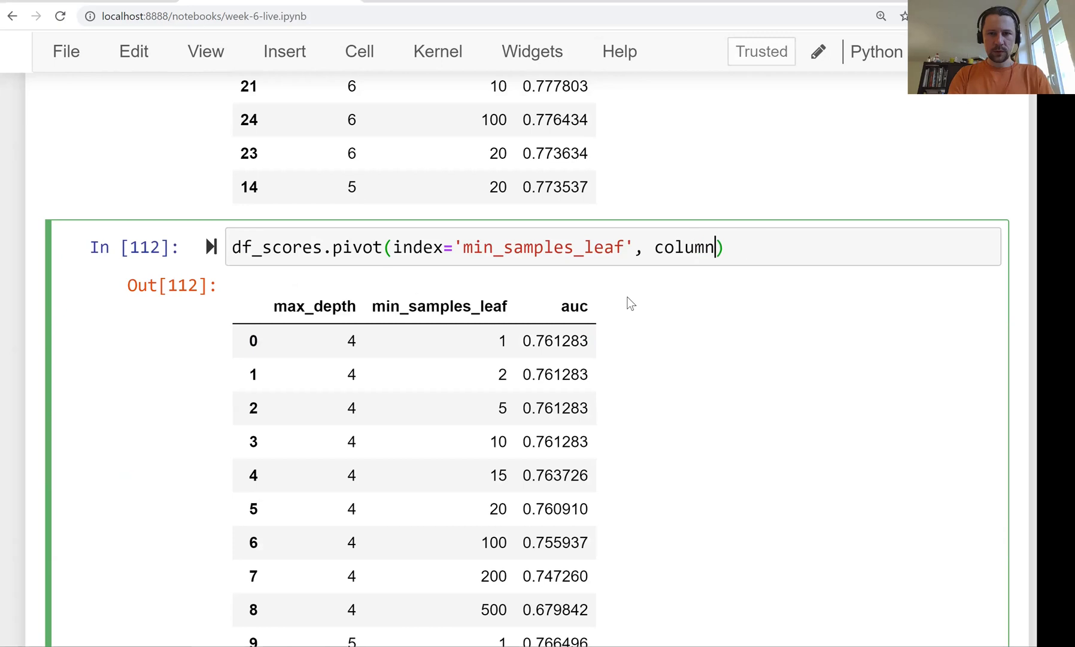
type("s=['max_depth'],")
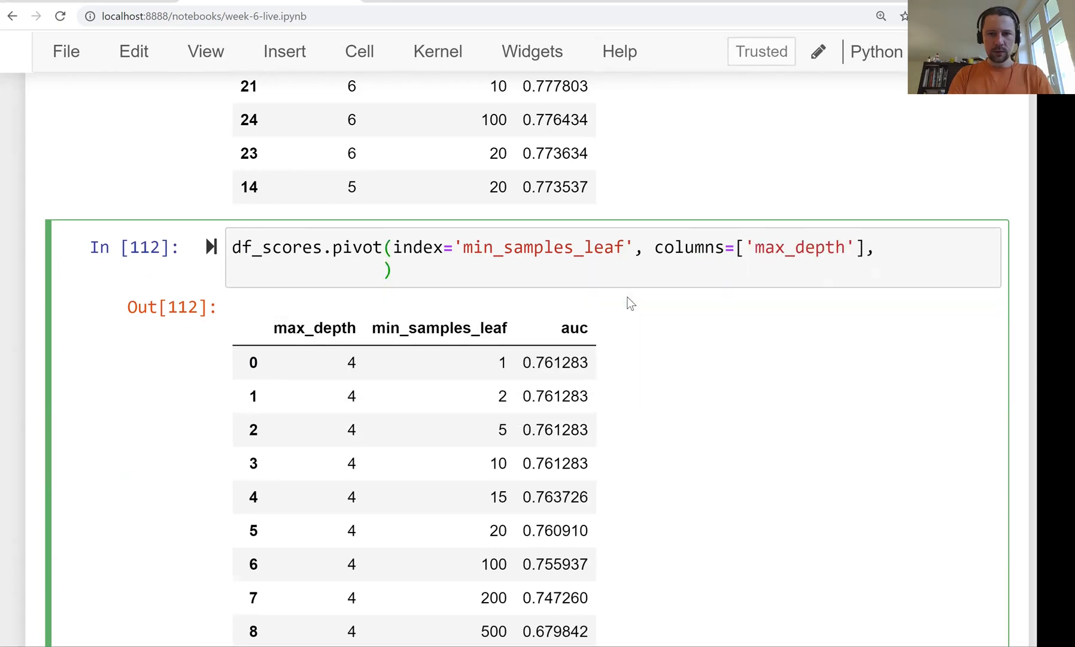
type("values=['auc']")
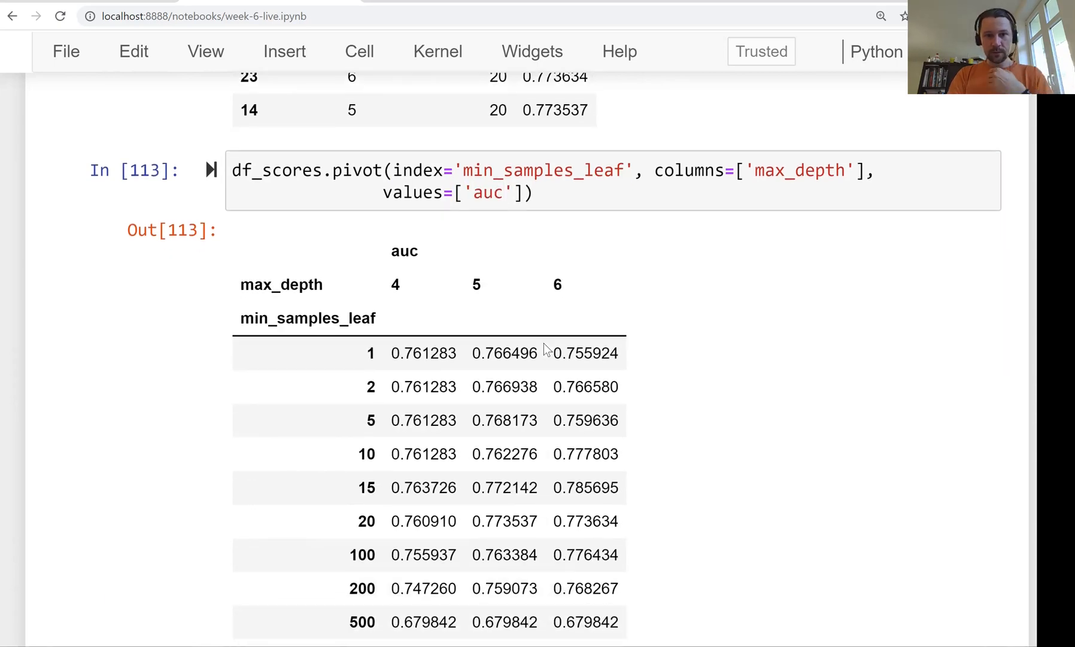
Highlight the highest AUC 0.785695 in the pivot and assign it to df_scores_pivot
scroll("down", 3)
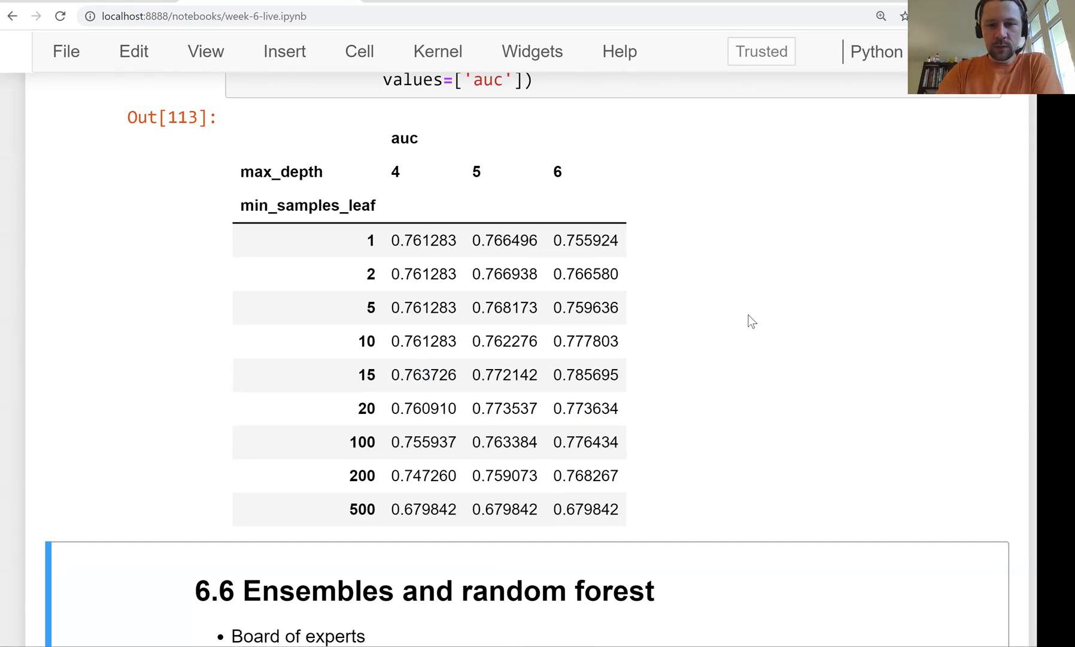
left_click_drag(549, 374, 617, 374)
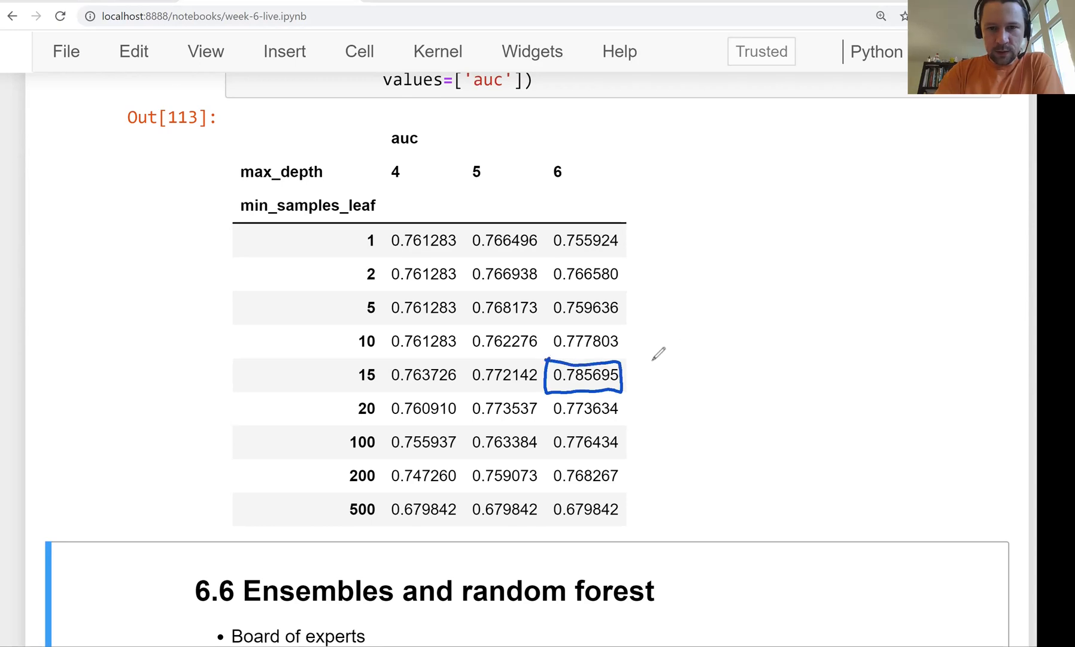
left_click_drag(672, 370, 624, 375)
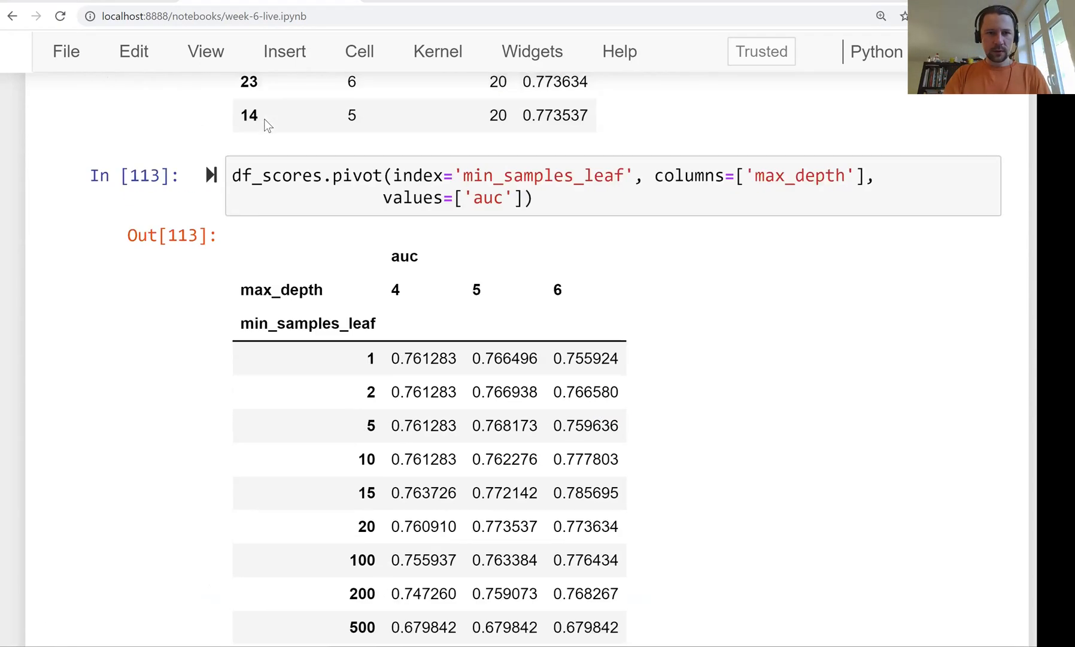
type("df_scores_pivot")
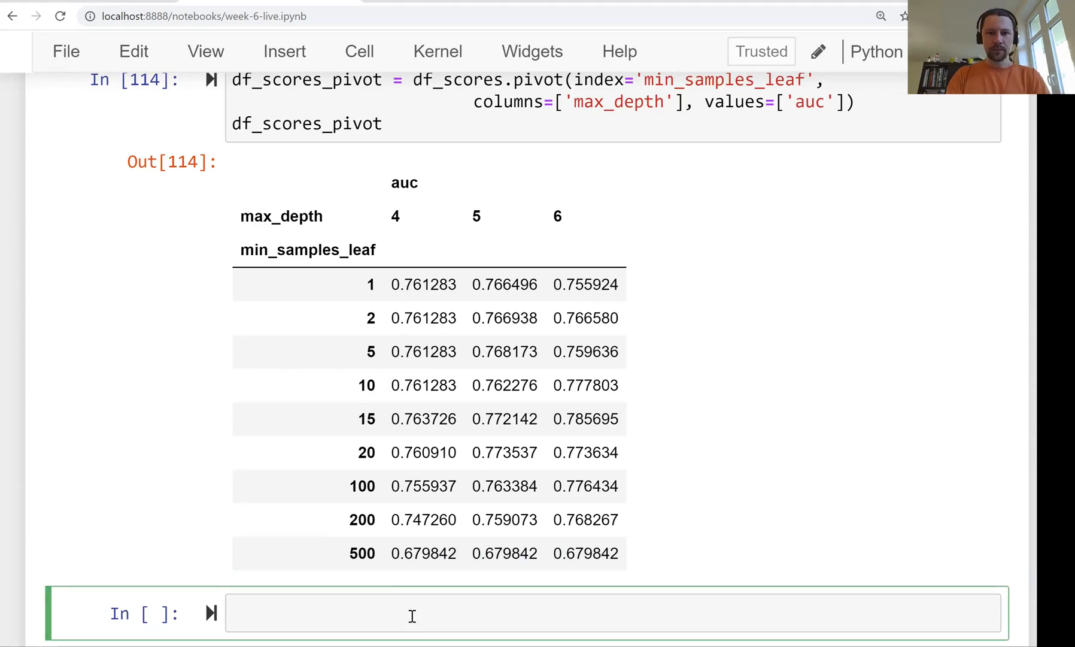
Assign the pivot to df_scores_pivot and display it rounded to three decimals
left_click(386, 123)
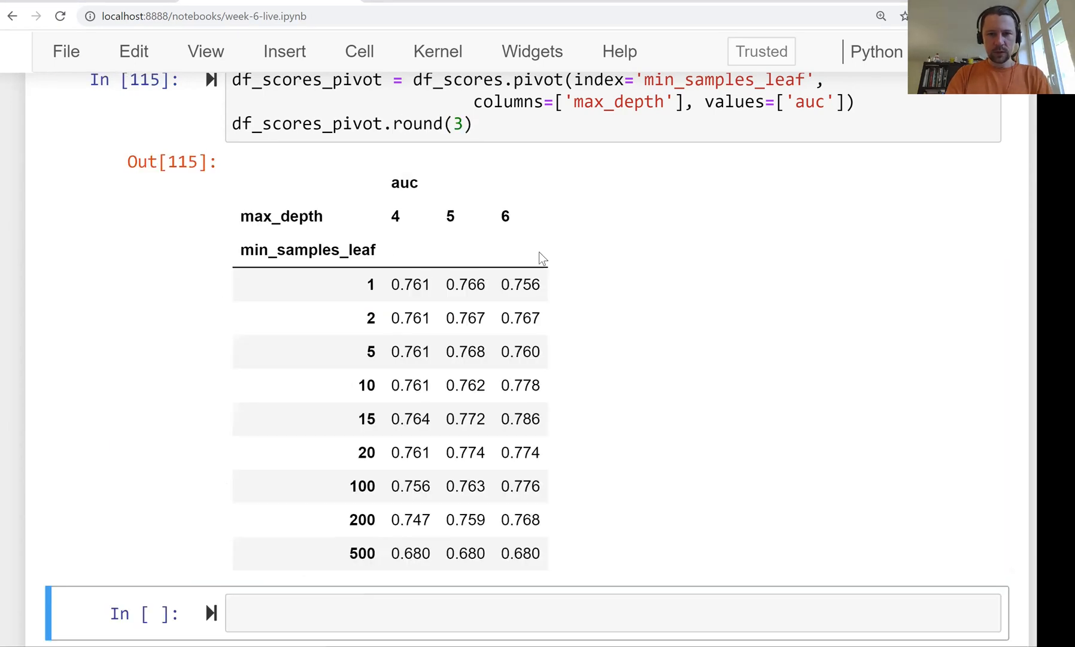
mouse_move(754, 431)
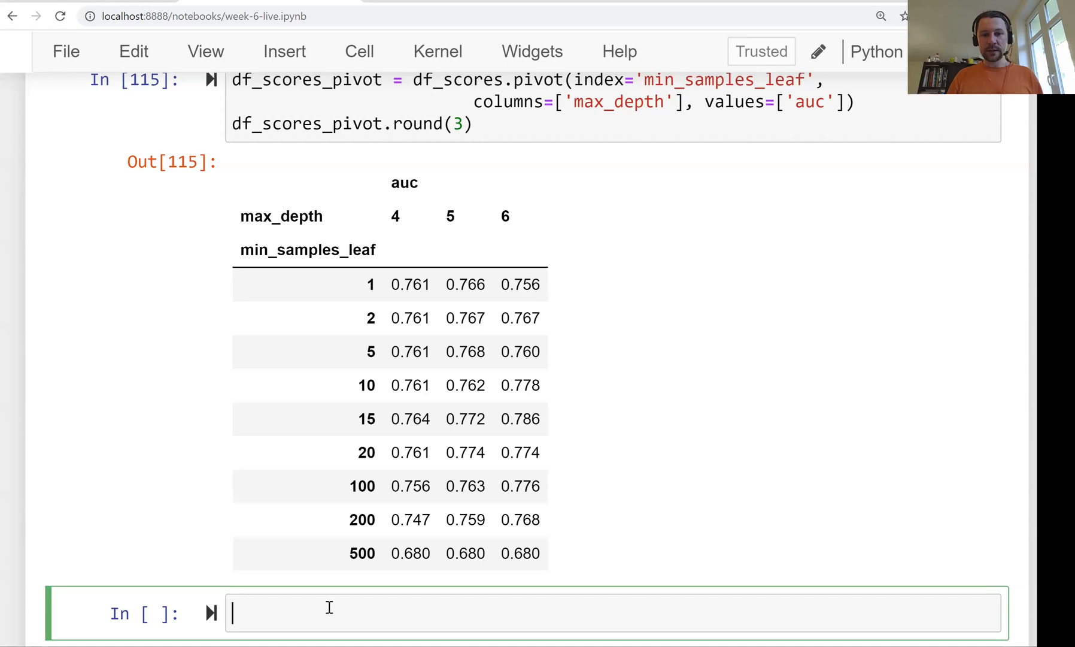
Write sns.heatmap on df_scores_pivot with annot=True and fmt='%.3f' so each cell shows its AUC
type("sns")
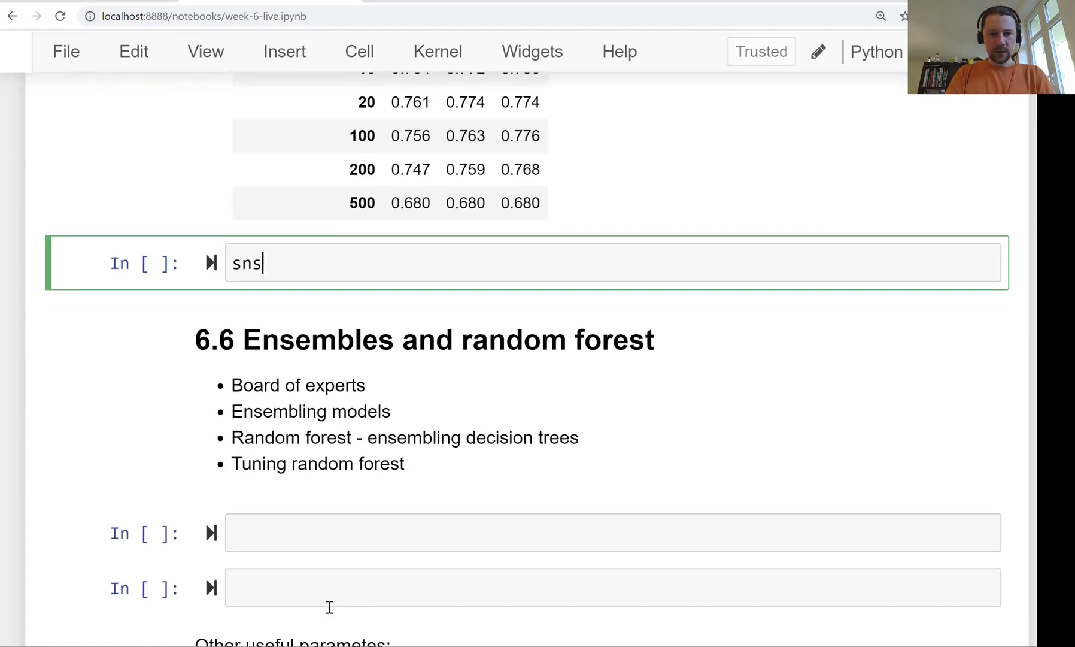
type(".heatmap(")
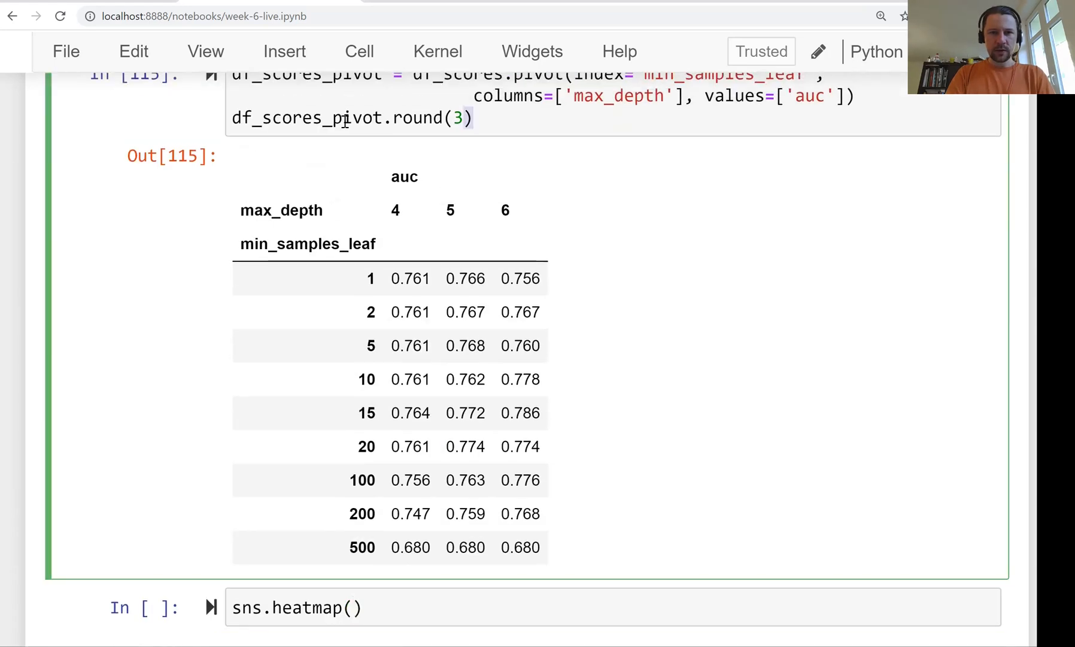
scroll("down", 3)
type("df_scores_pivot")
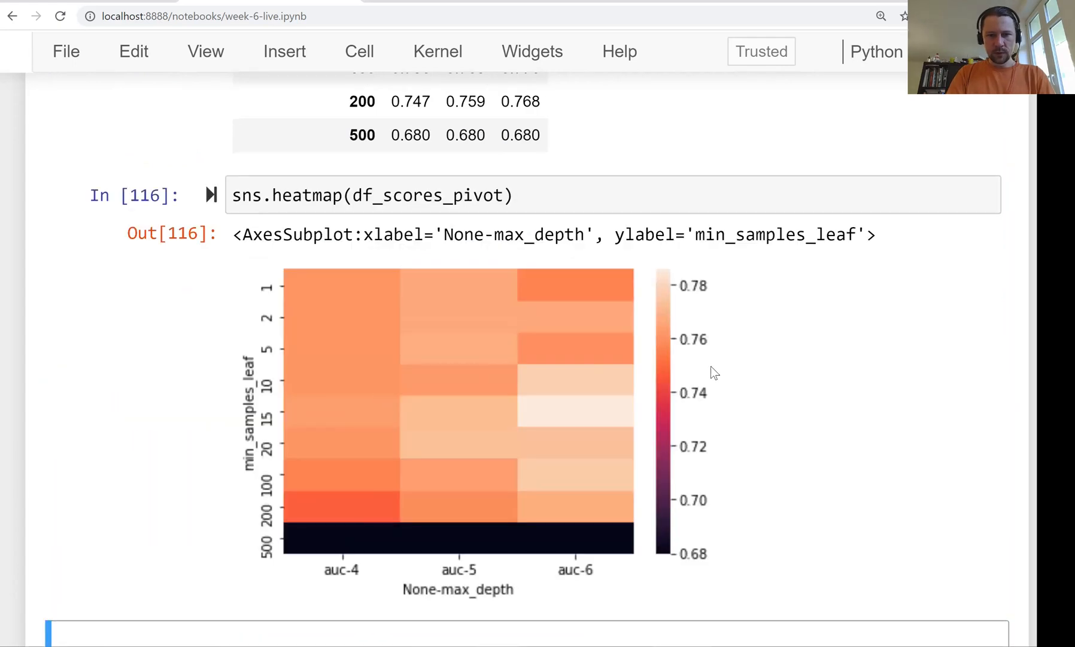
mouse_move(583, 384)
type(", ")
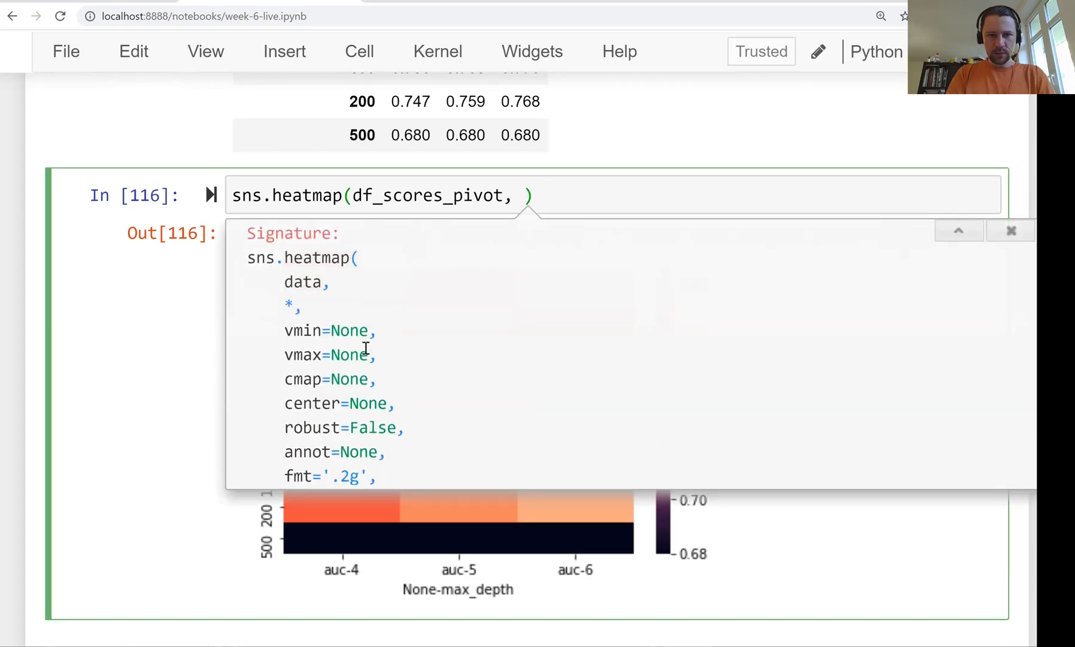
scroll("down", 3)
type("annot=True,")
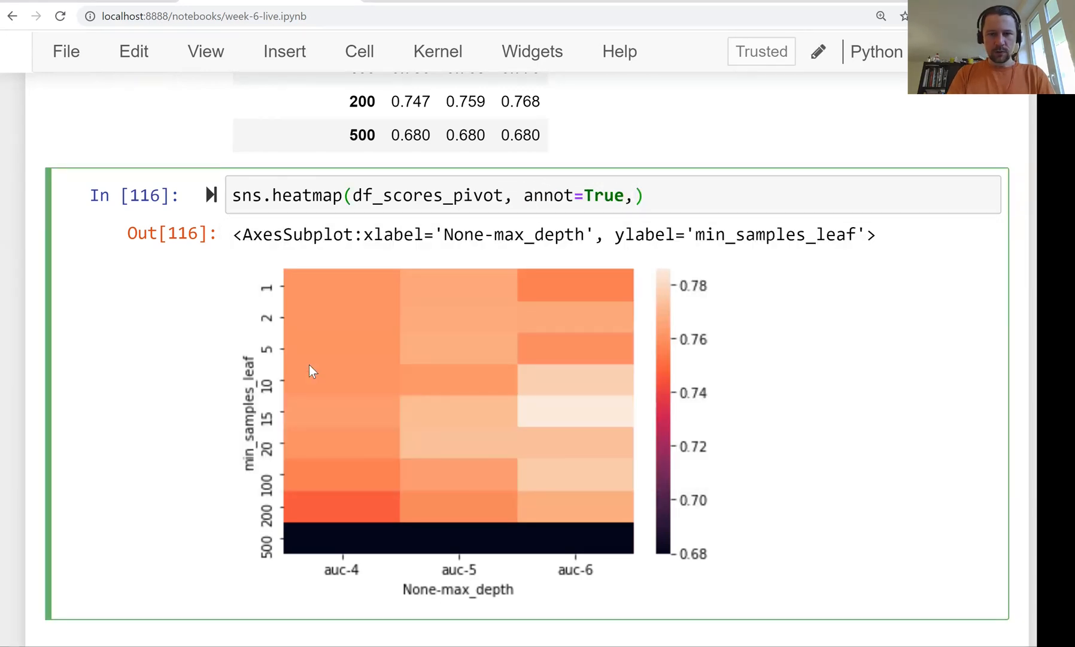
type("fmt")
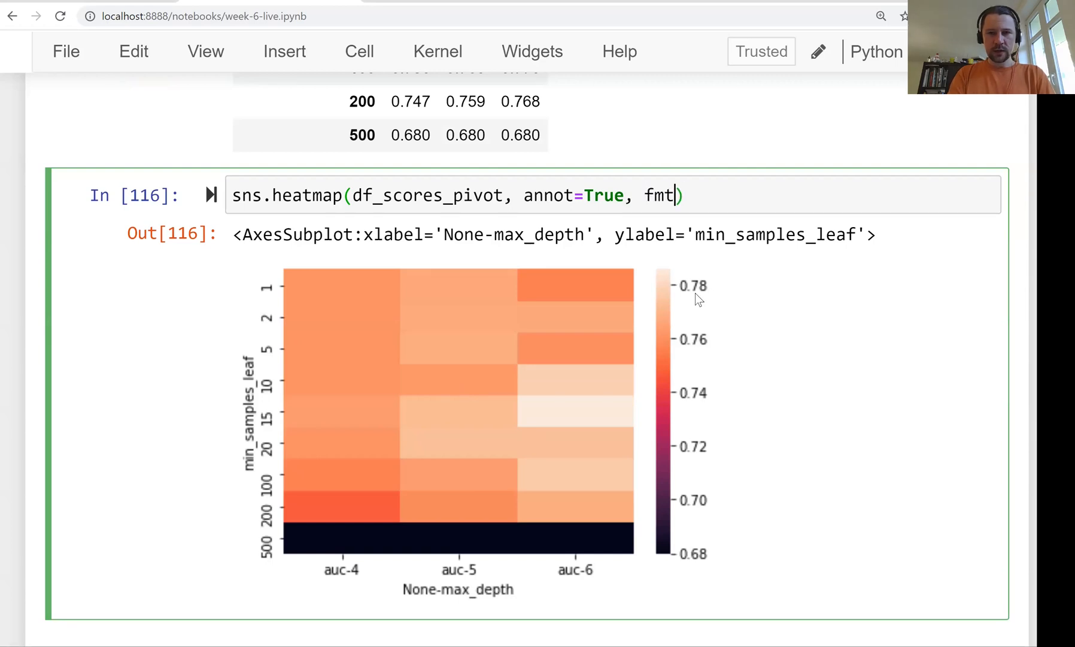
type("=''")
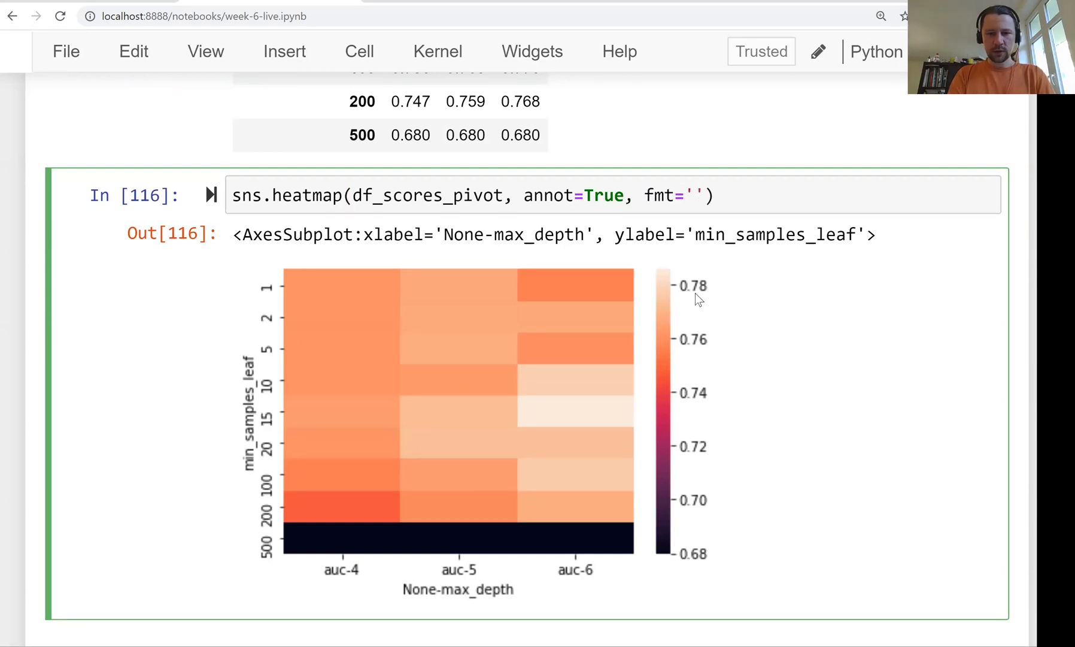
type("%.3f")
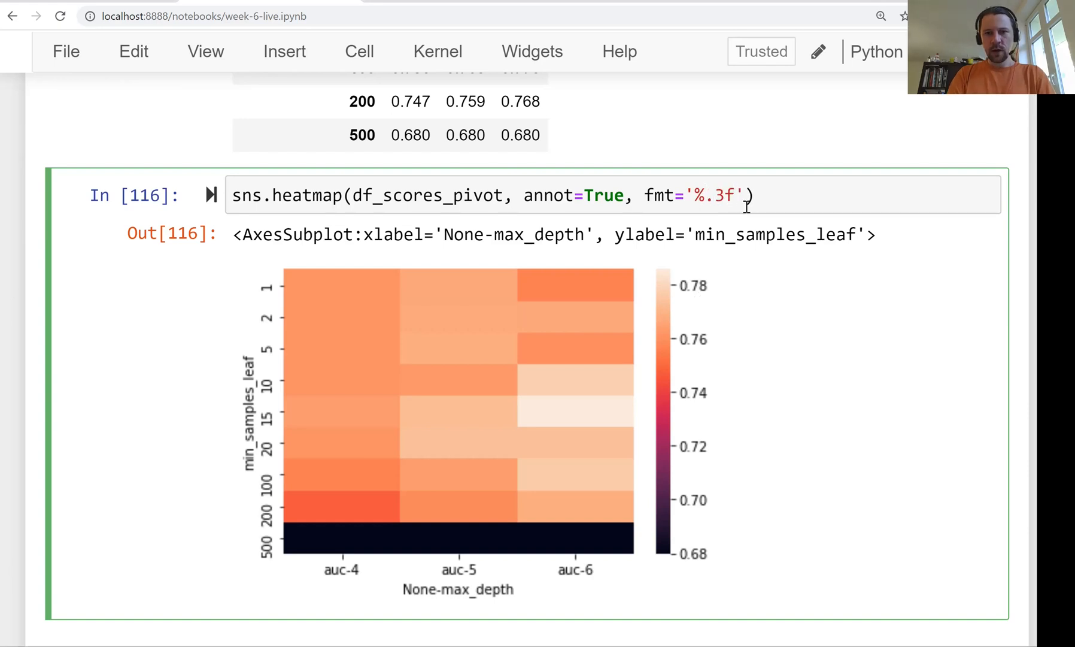
mouse_move(624, 170)
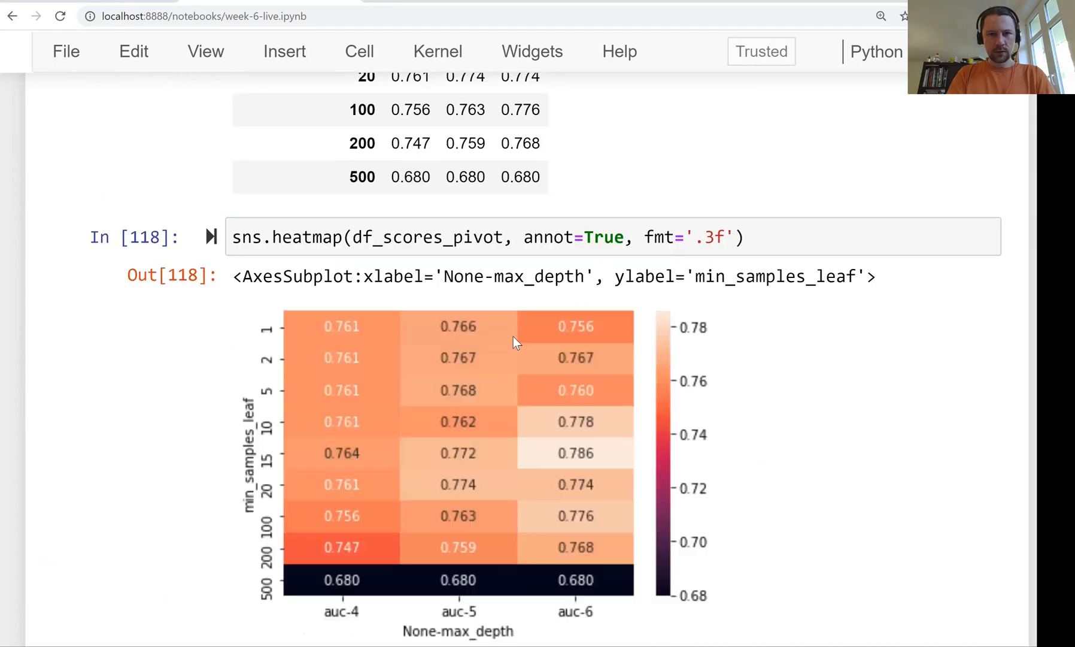
scroll("down", 3)
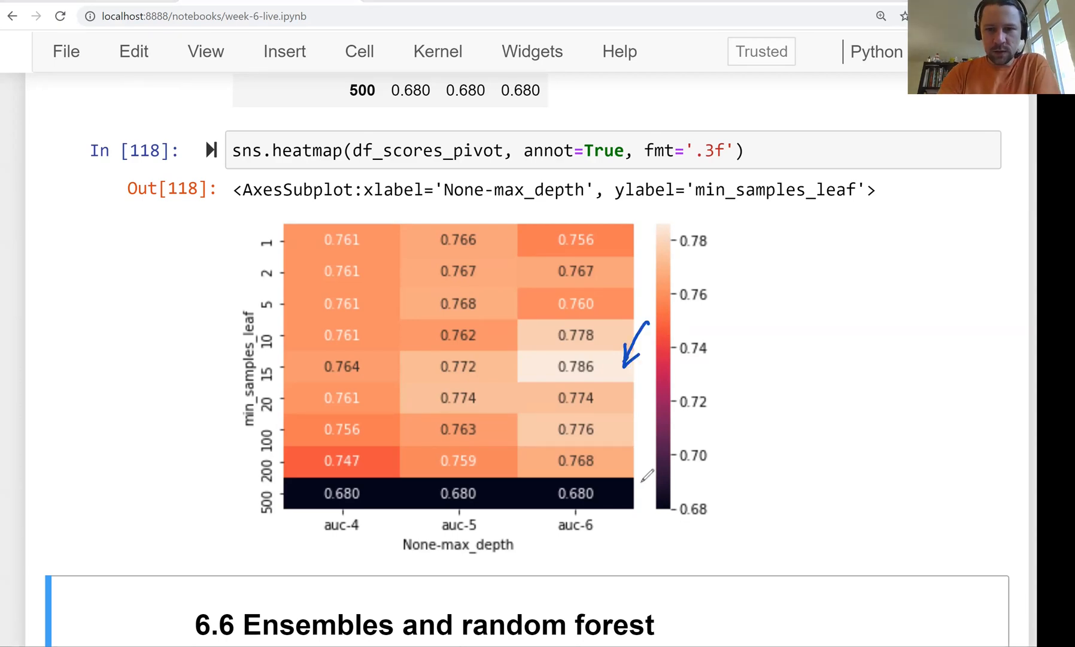
mouse_move(432, 441)
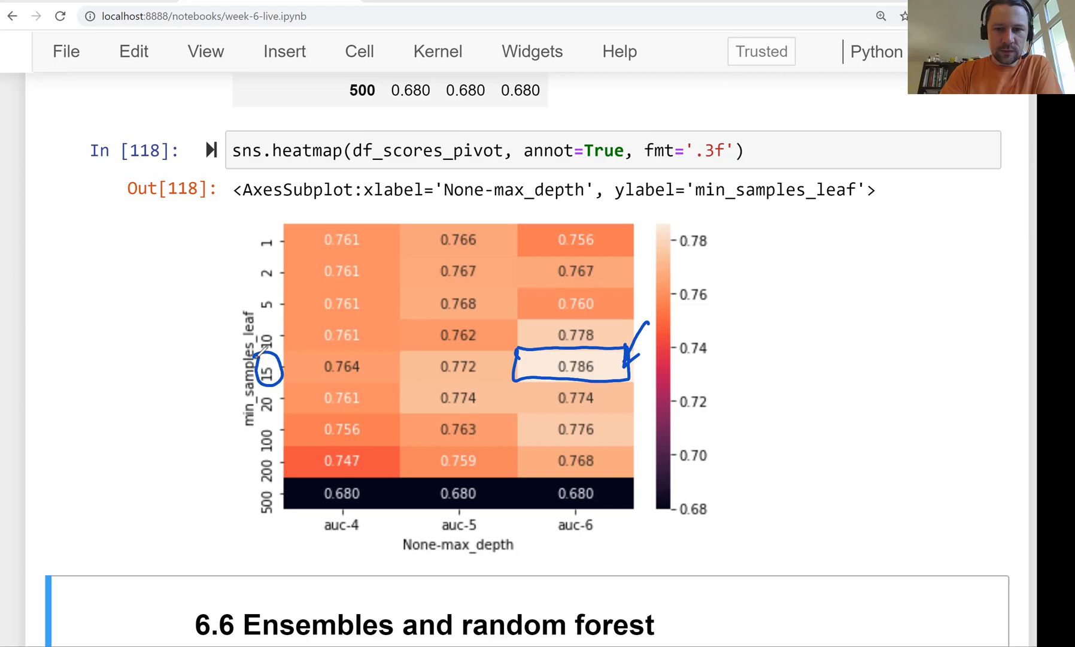
left_click_drag(556, 511, 600, 532)
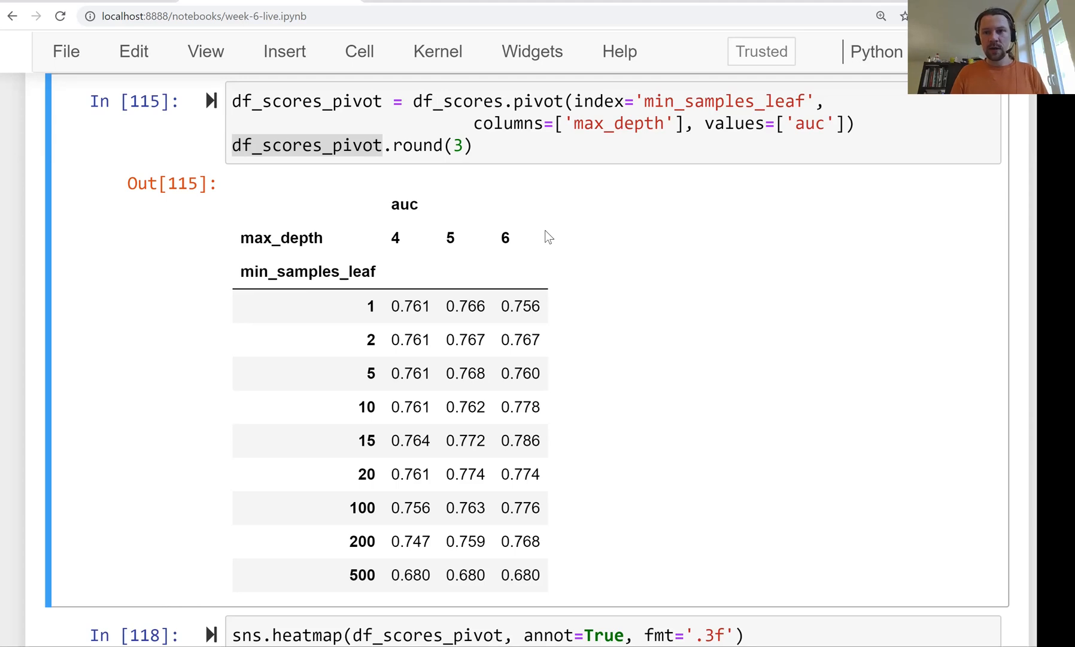
mouse_move(305, 257)
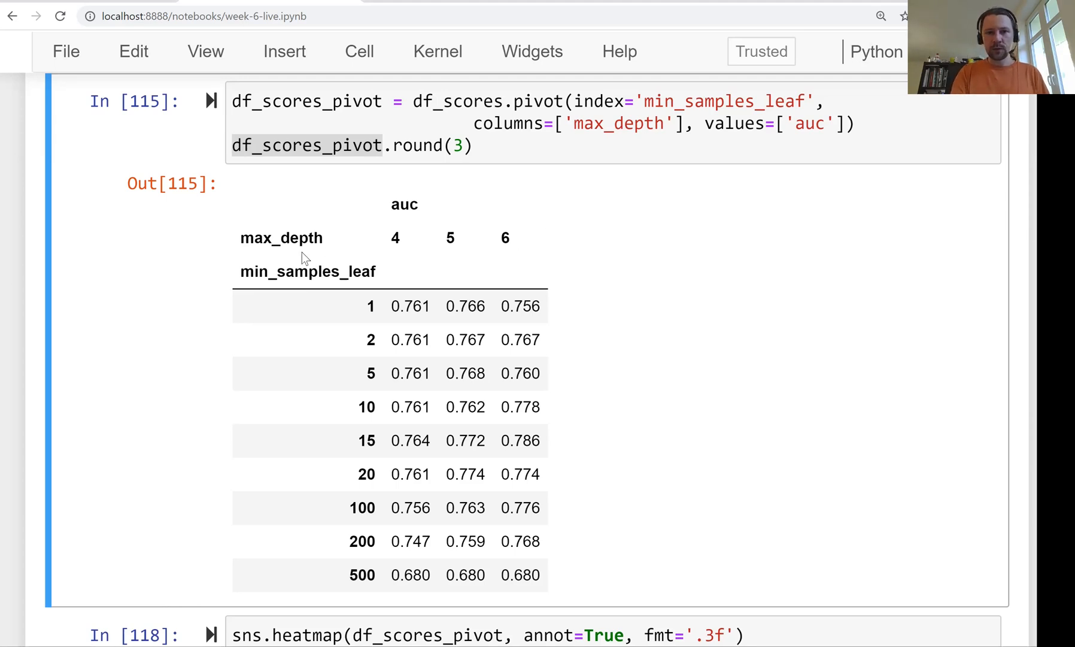
double_click(280, 237)
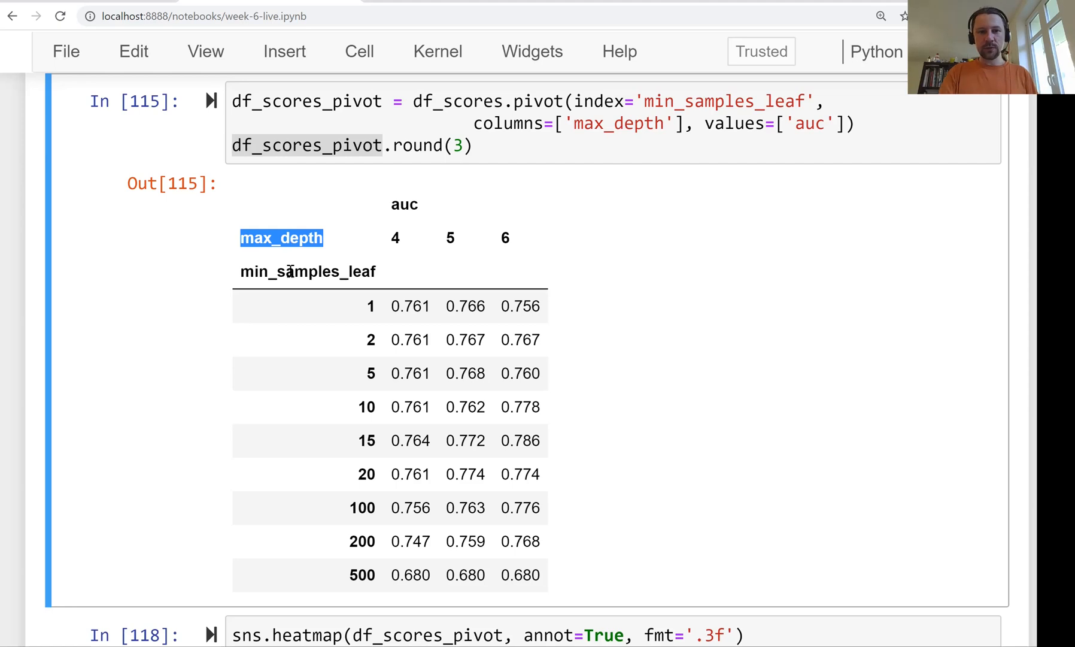
scroll("down", 3)
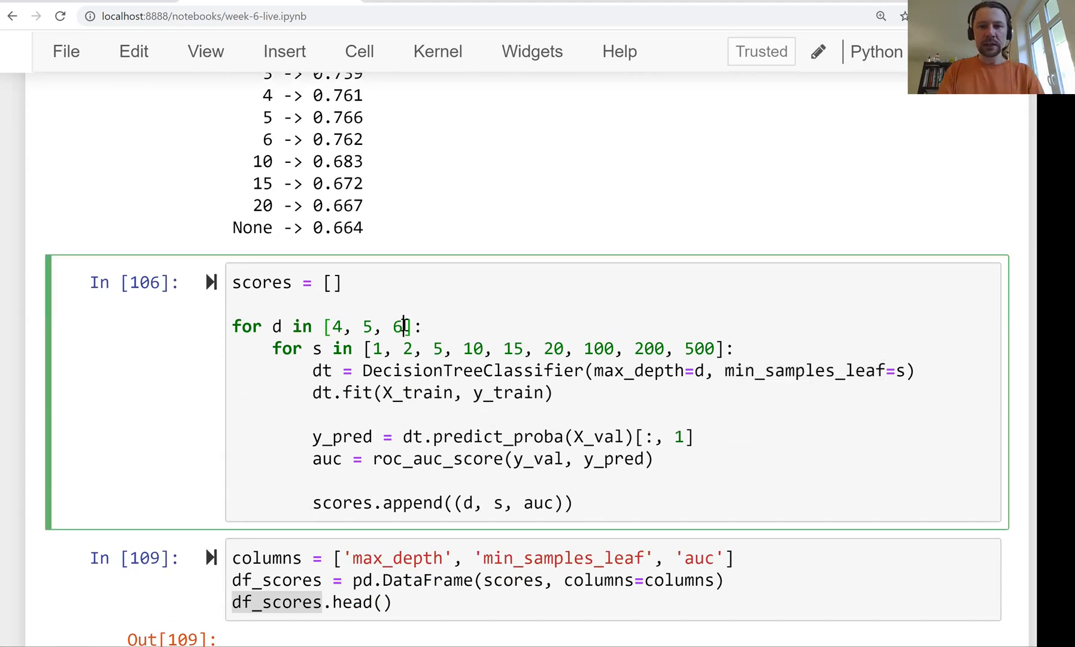
Extend the max_depth list in the search loop with 7, 10, 15, 20 and rerun it
type(", 7,")
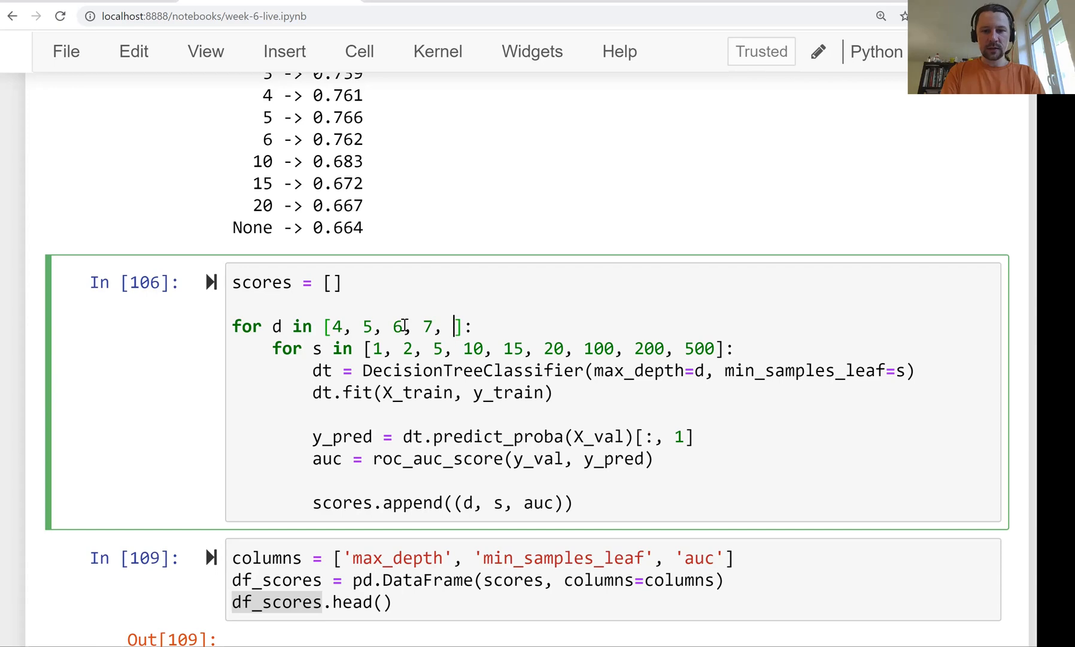
type("10, 15, 20")
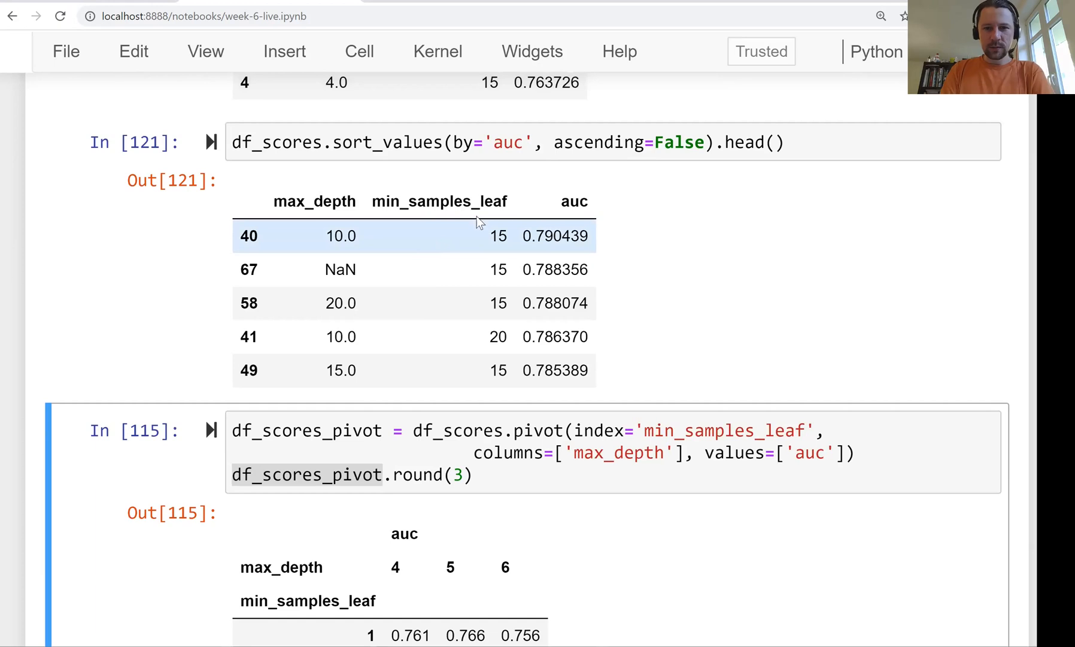
Review the top five combinations sorted by AUC, noting the best leaf size and the NaN depth row
double_click(340, 235)
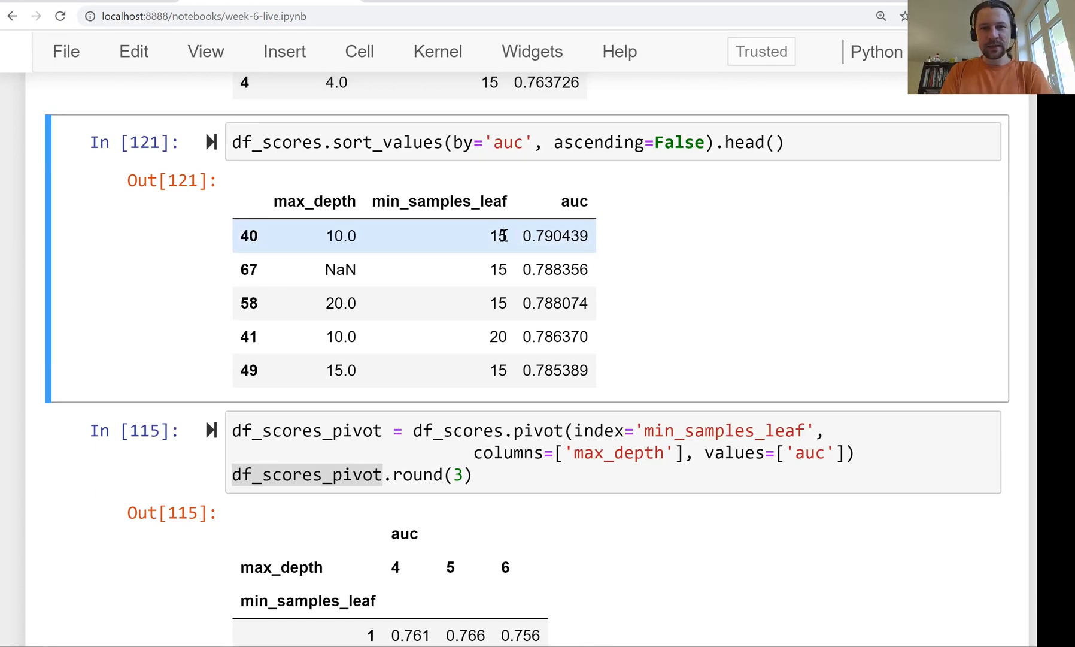
double_click(554, 236)
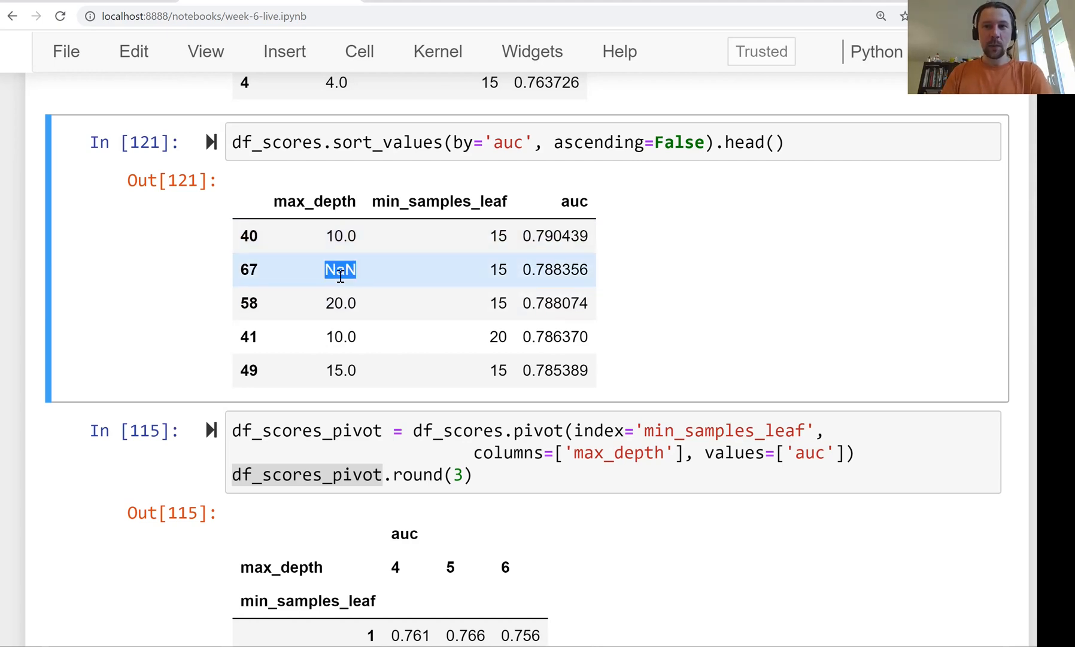
left_click(556, 268)
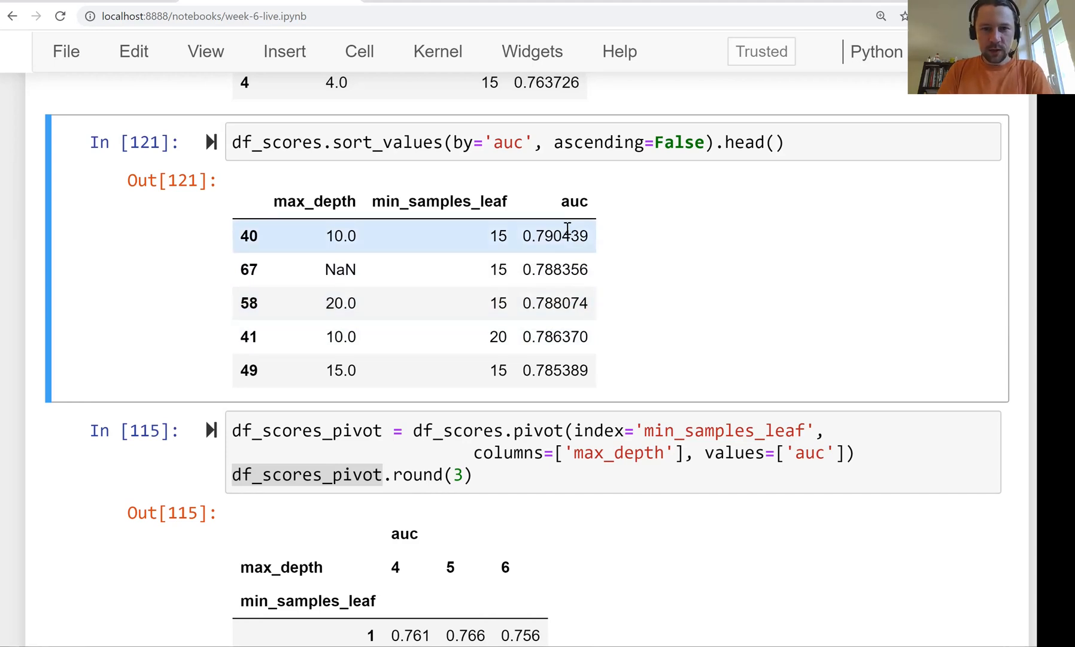
scroll("down", 3)
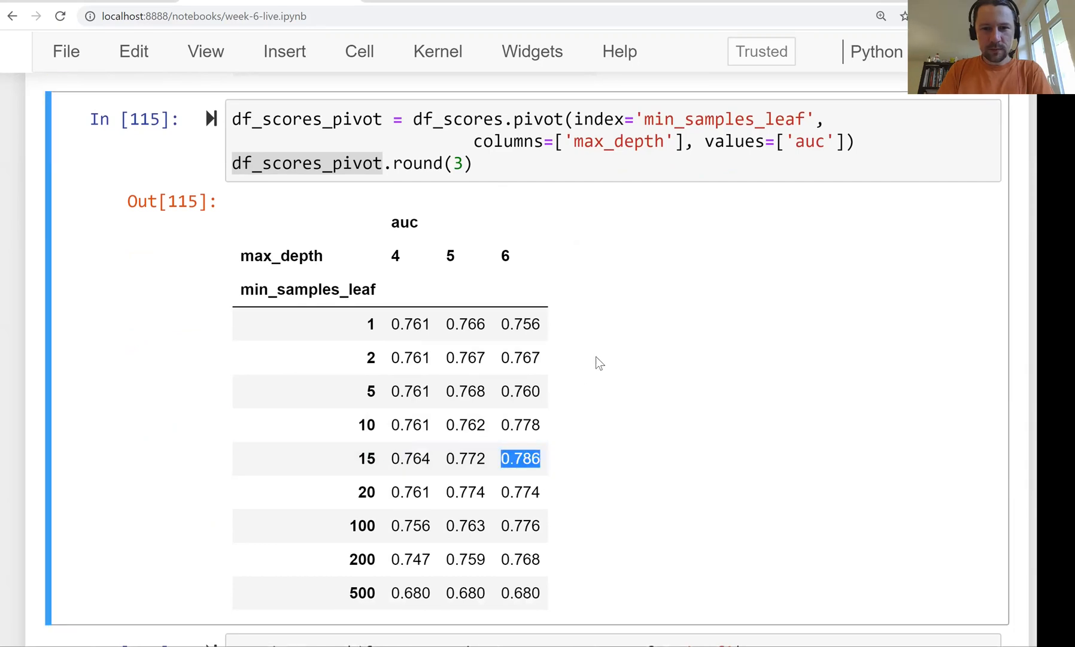
Refresh the pivot table and annotated heatmap for the wider depth grid up to 20
scroll("down", 3)
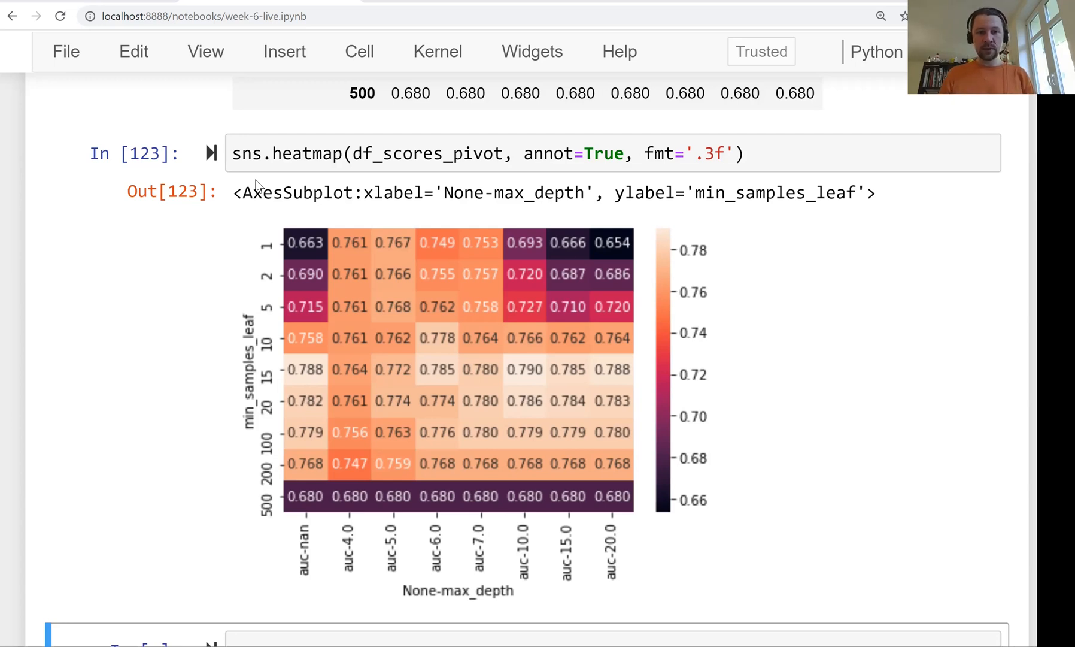
Fit dt = DecisionTreeClassifier(max_depth=6, min_samples_leaf=15) on X_train, y_train
scroll("down", 3)
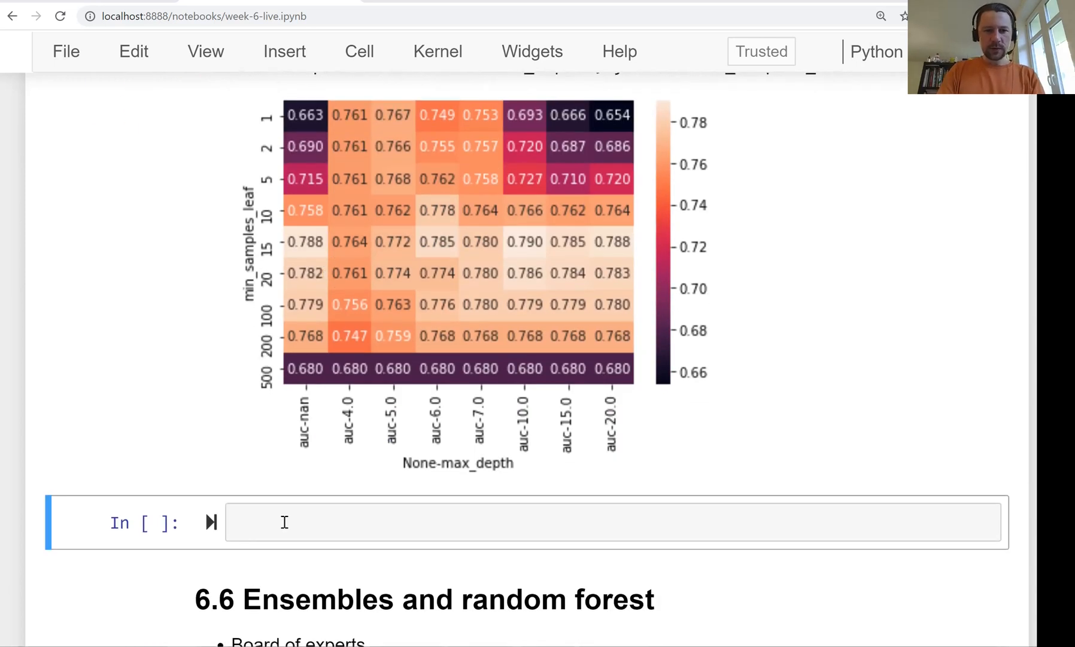
type("dt =")
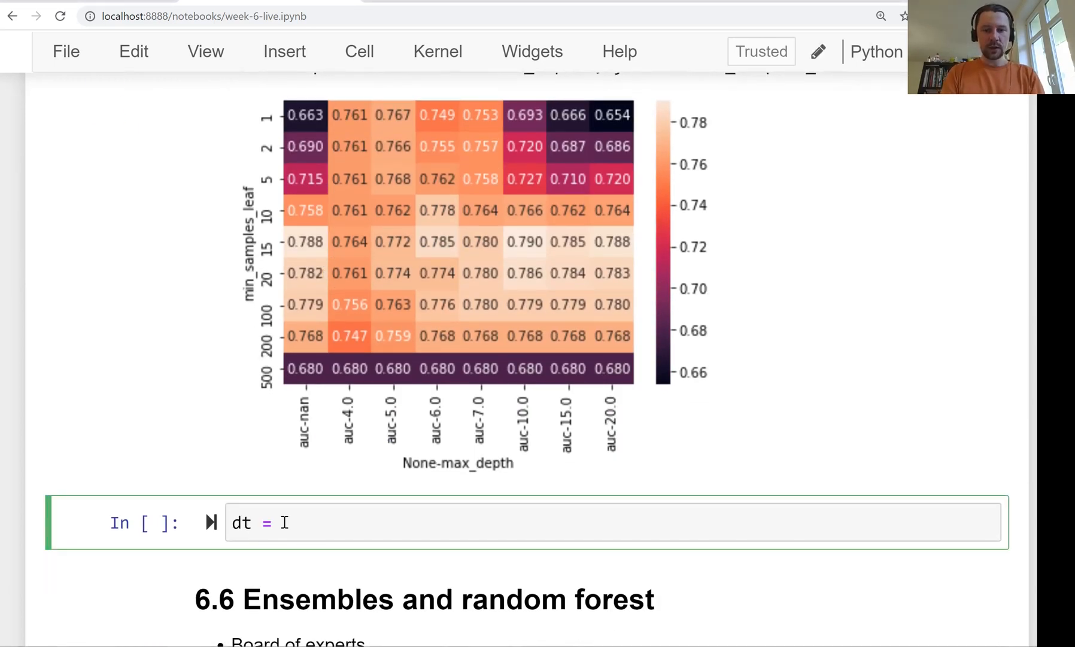
type("DecisionTreeClassifier()")
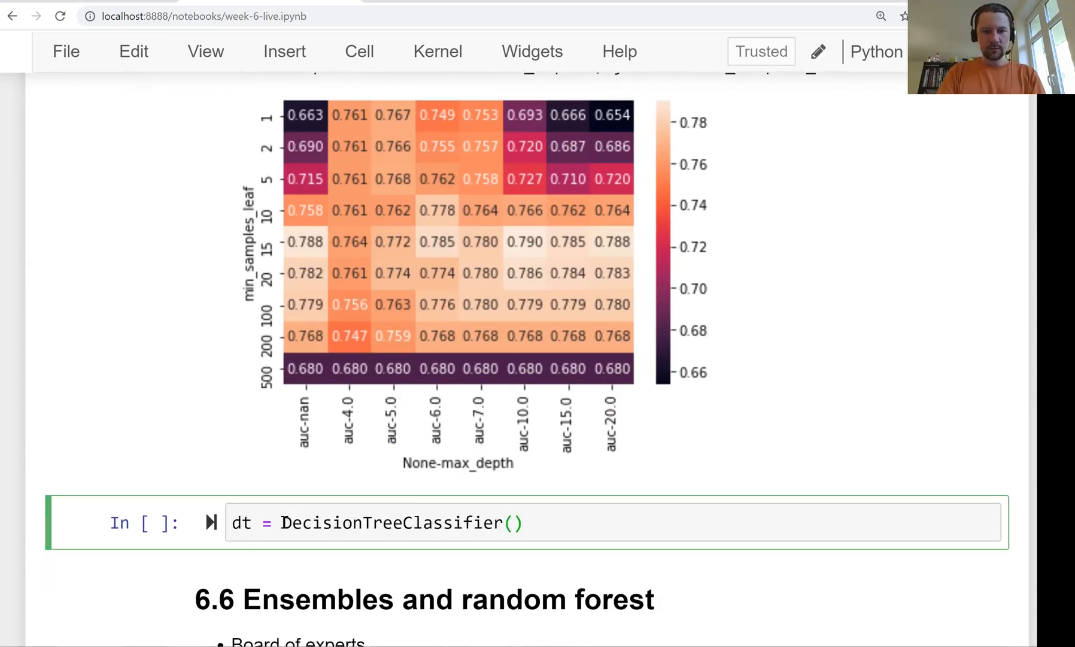
type("max_d")
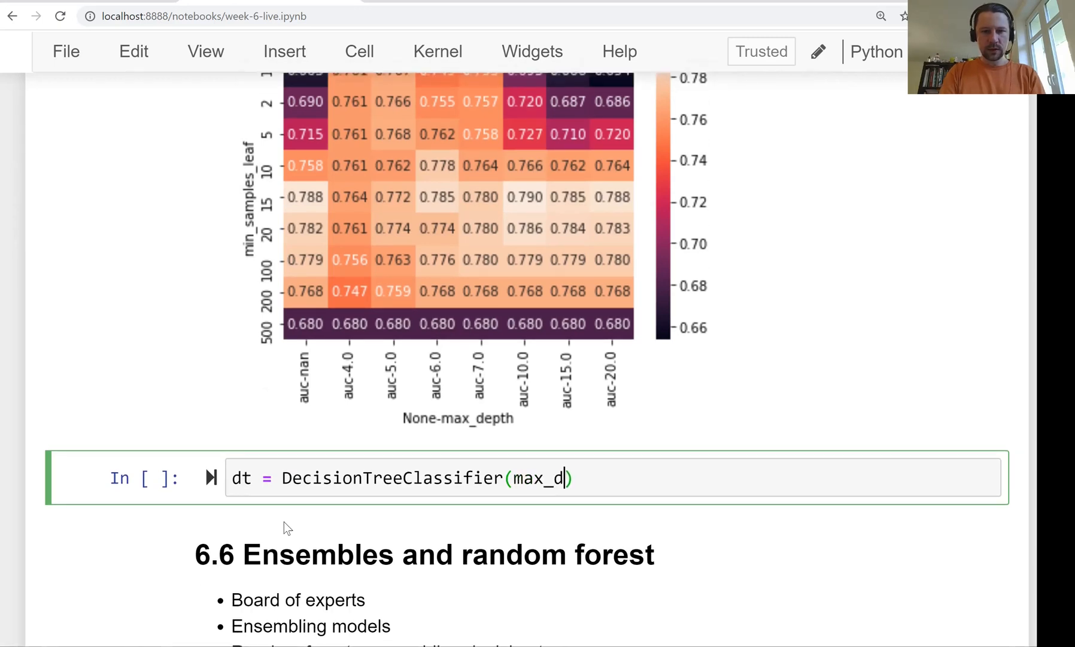
type("epth=")
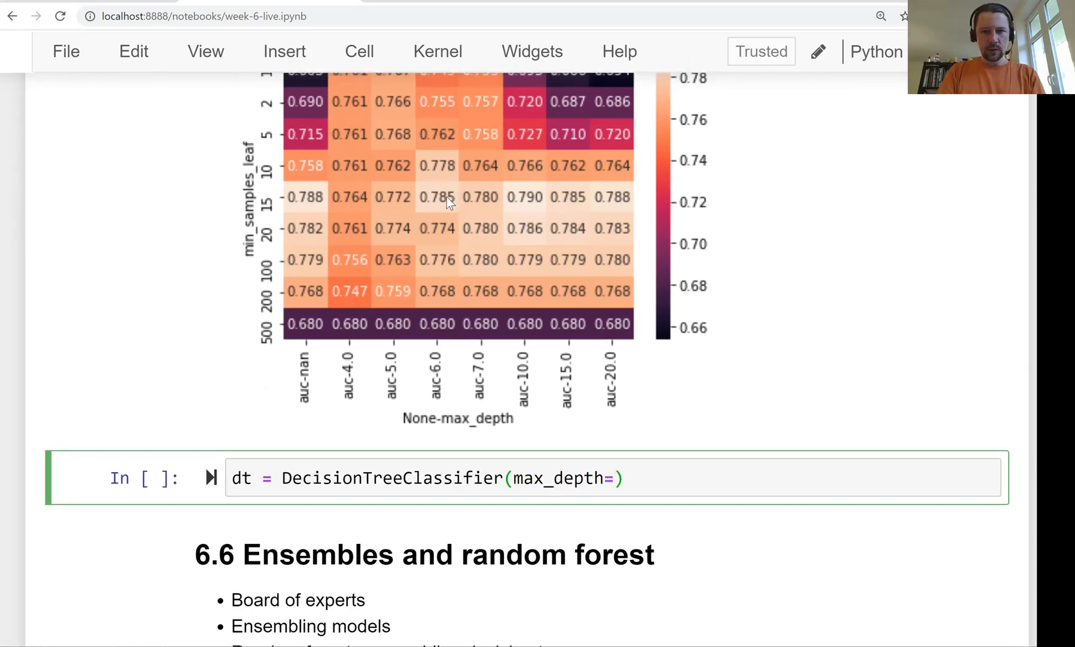
type("6, min_samples_leaf=1")
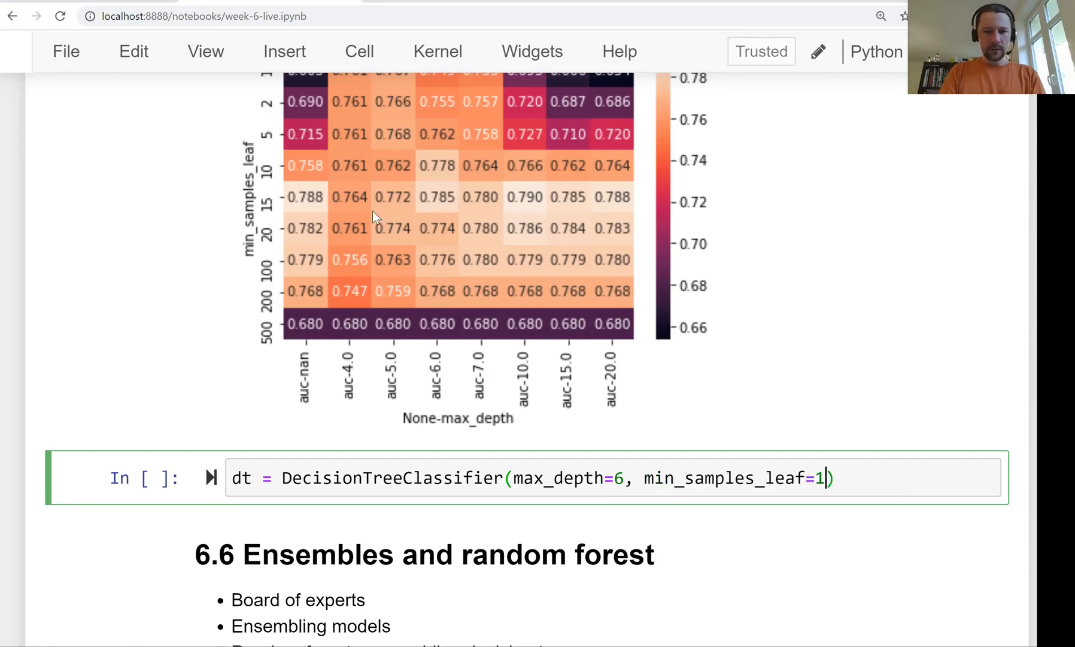
type("5dt.f")
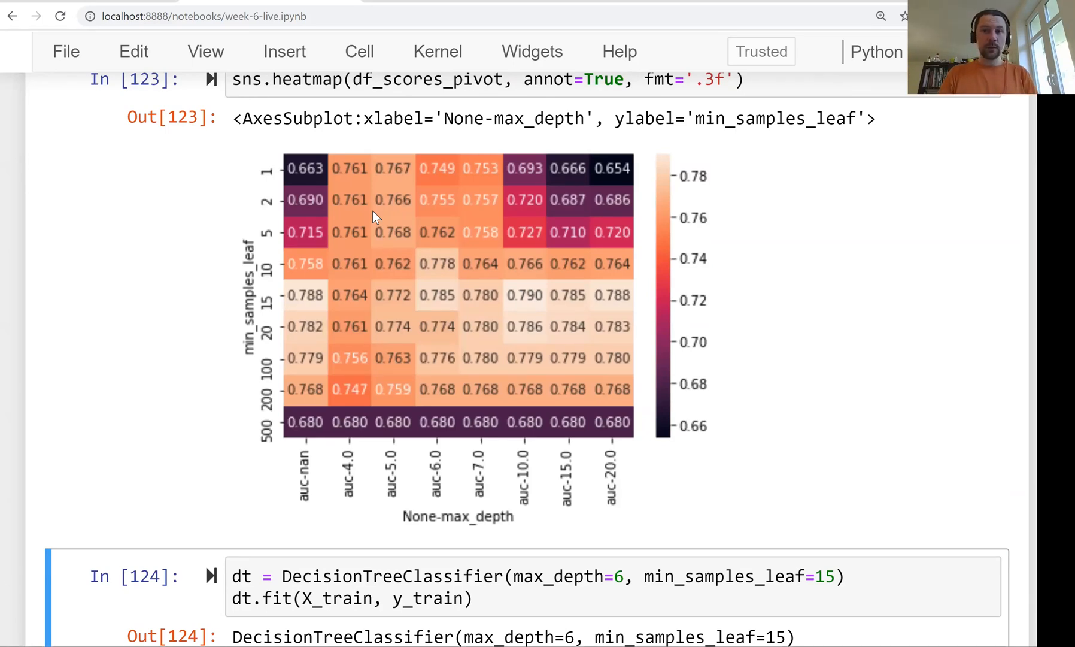
scroll("down", 3)
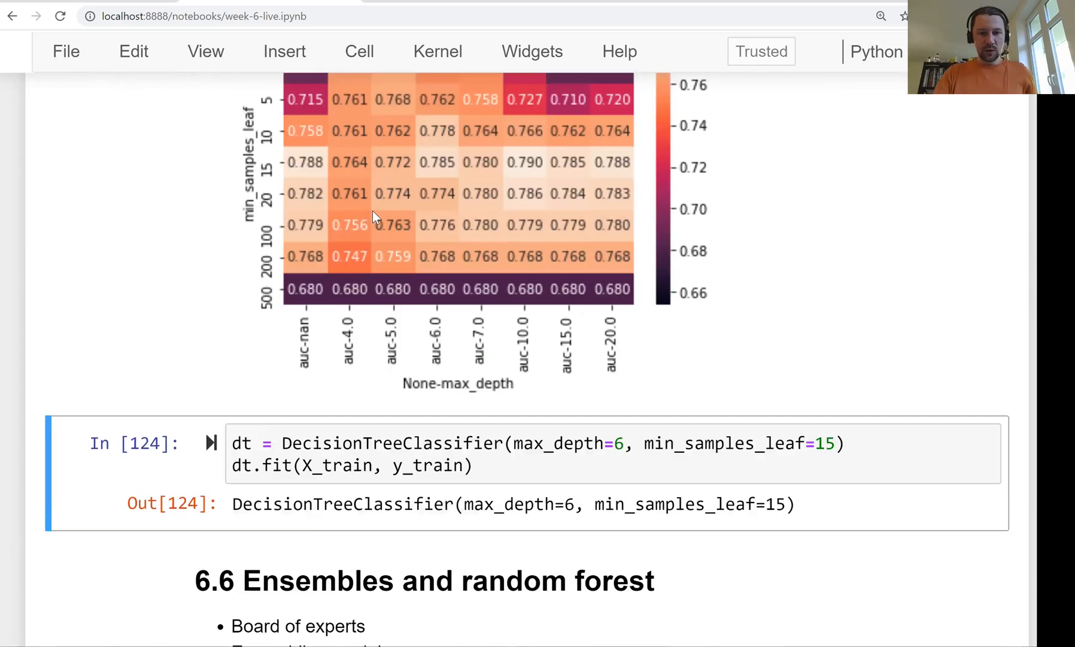
scroll("down", 3)
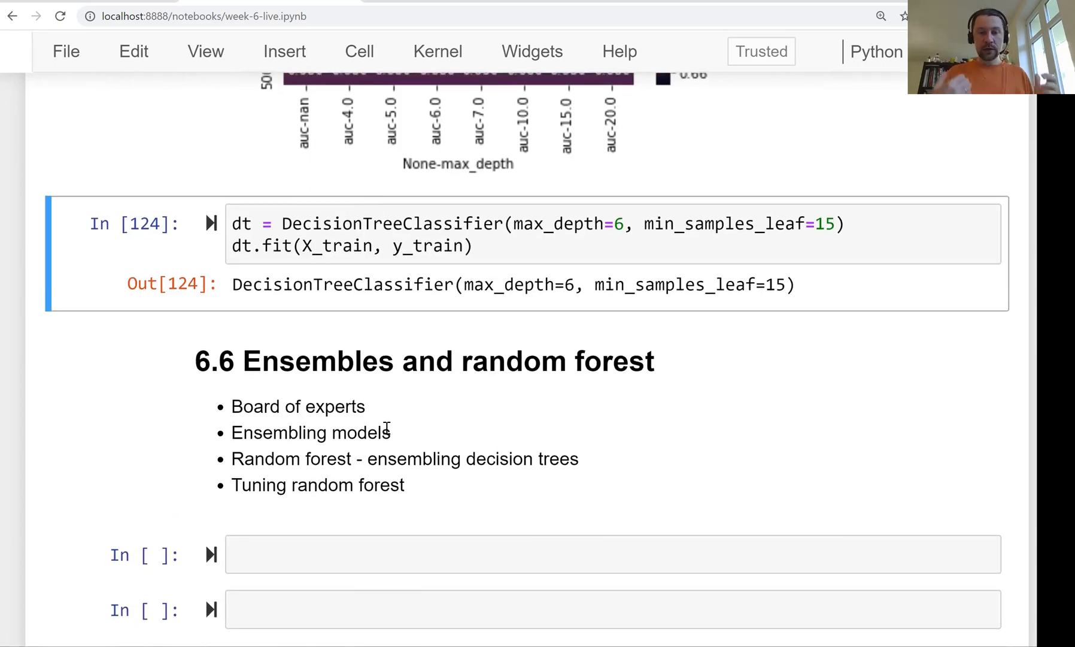